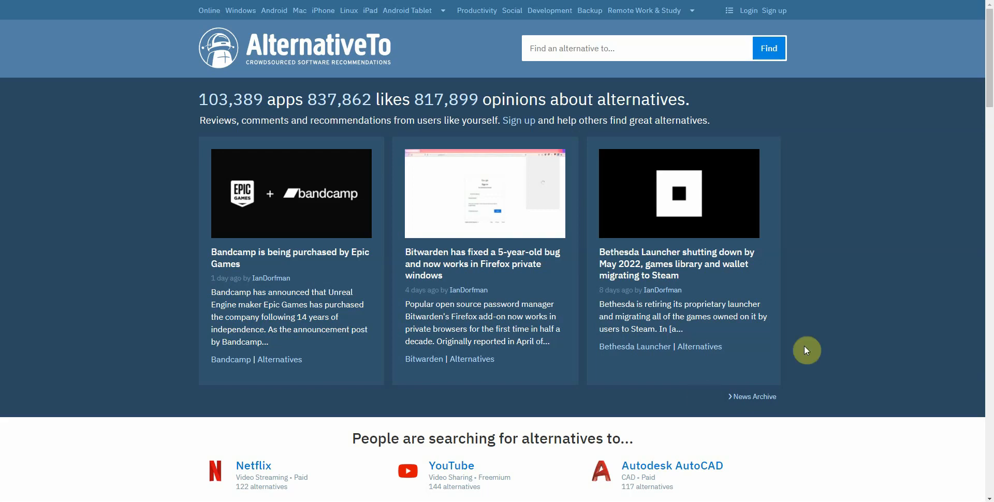
mouse_move(871, 285)
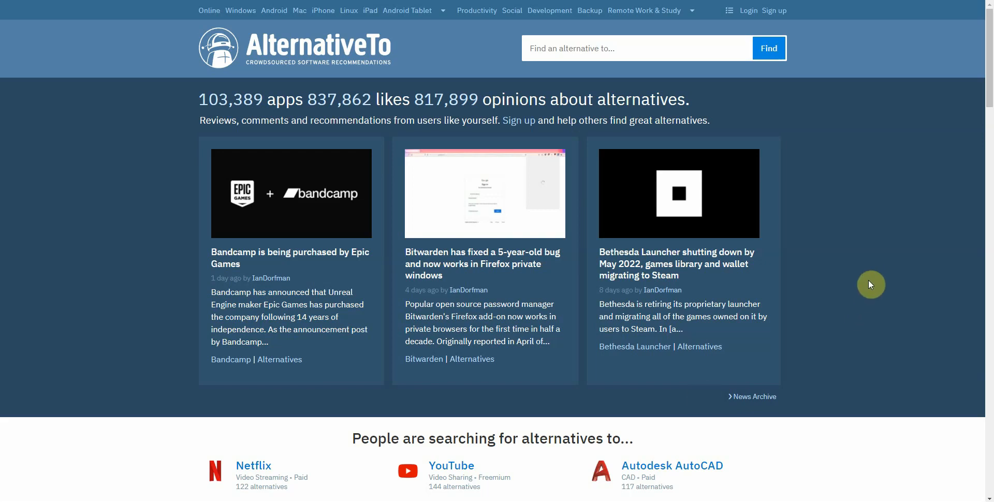
- Review the 'the sun and moon' artwork and its style, privacy and resolution settings
scroll("down", 3)
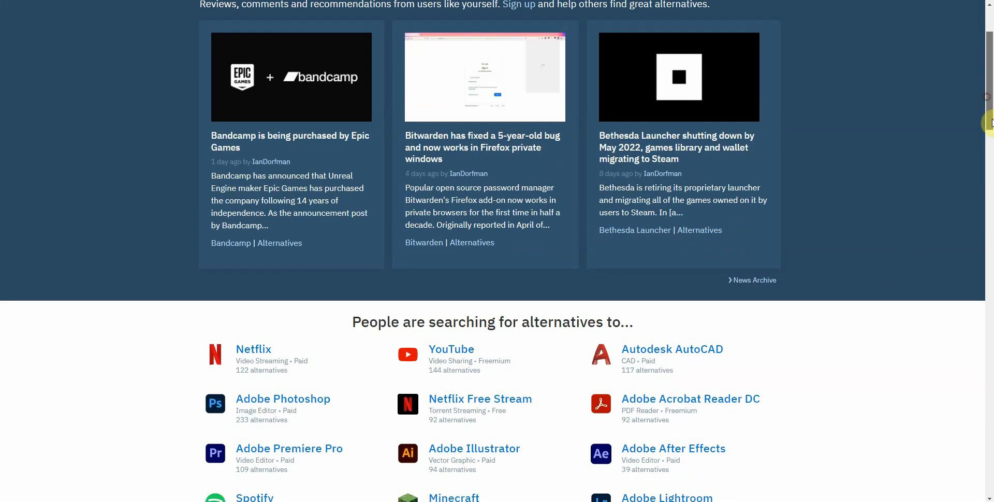
scroll("down", 3)
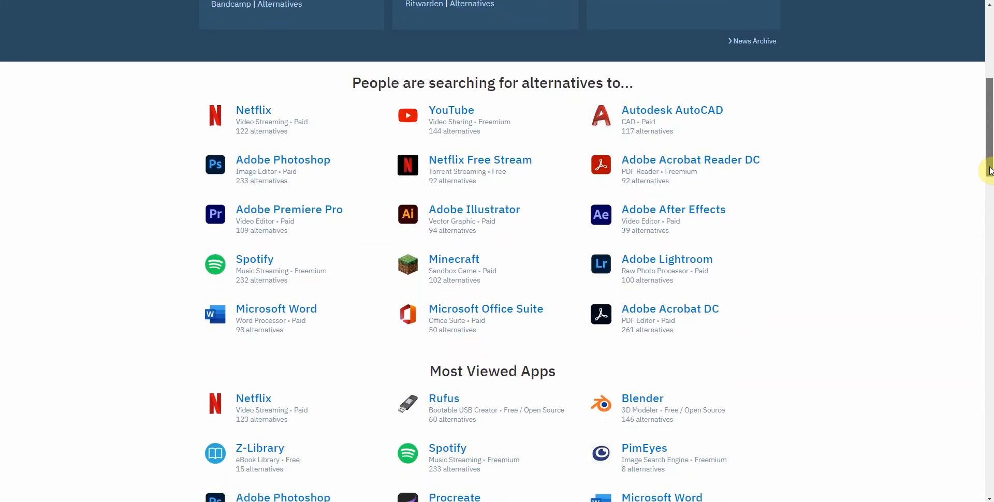
scroll("down", 3)
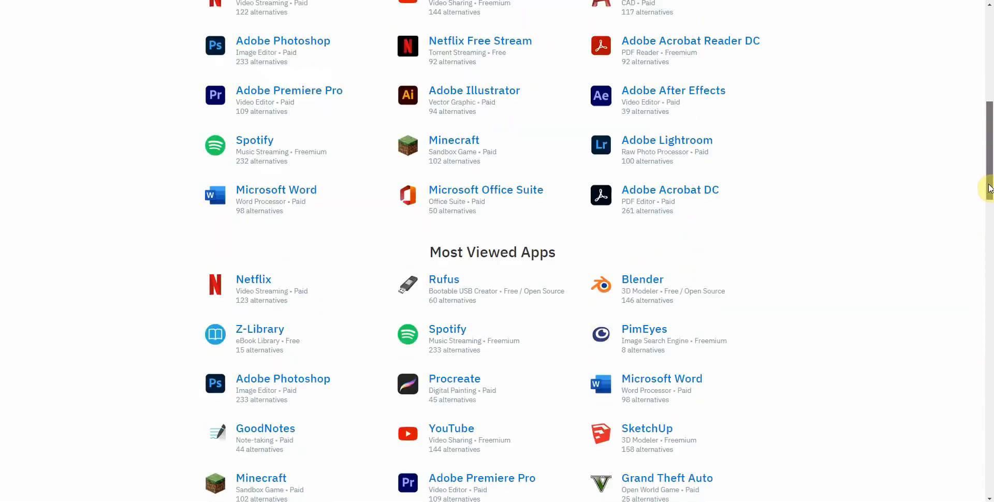
scroll("down", 3)
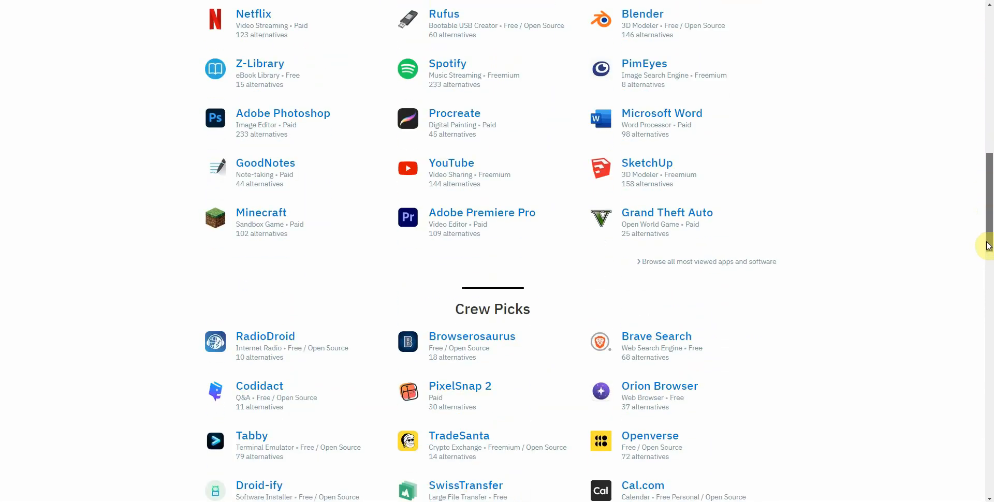
scroll("up", 3)
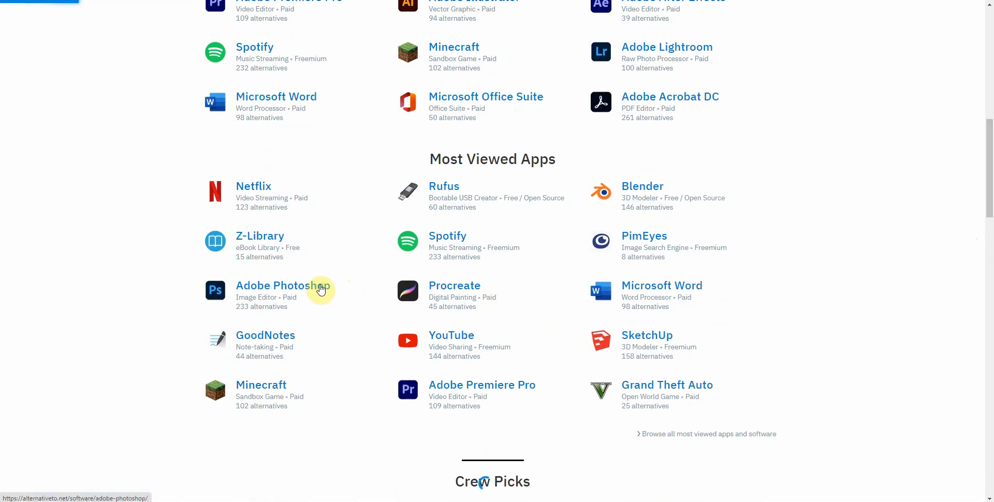
left_click(274, 286)
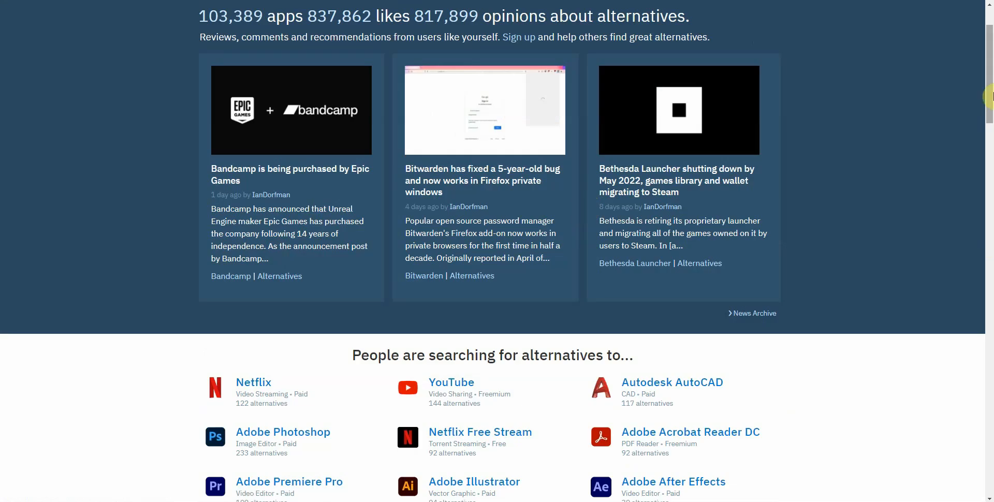
scroll("down", 3)
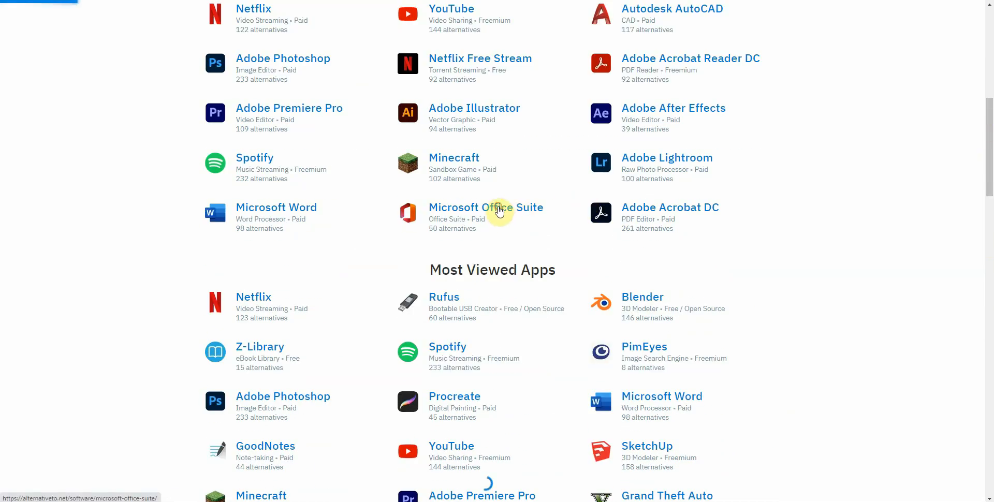
left_click(486, 207)
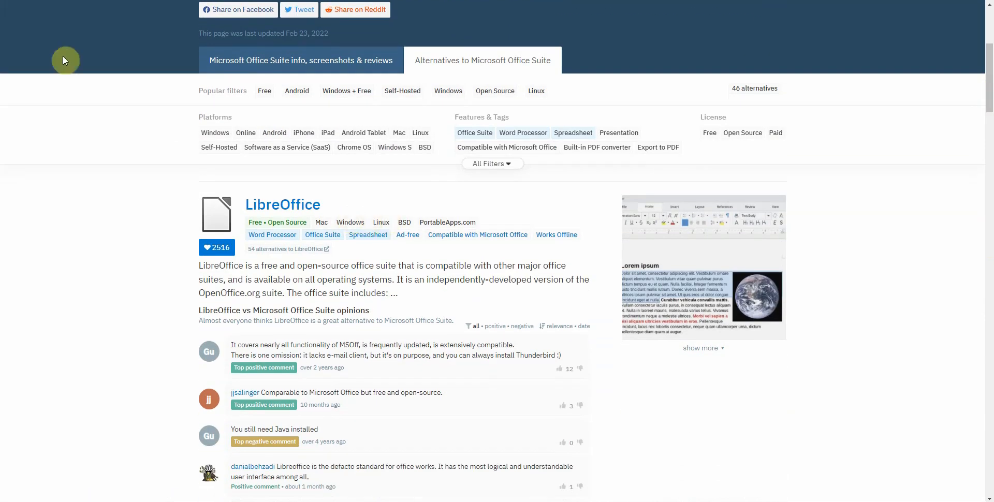
scroll("down", 3)
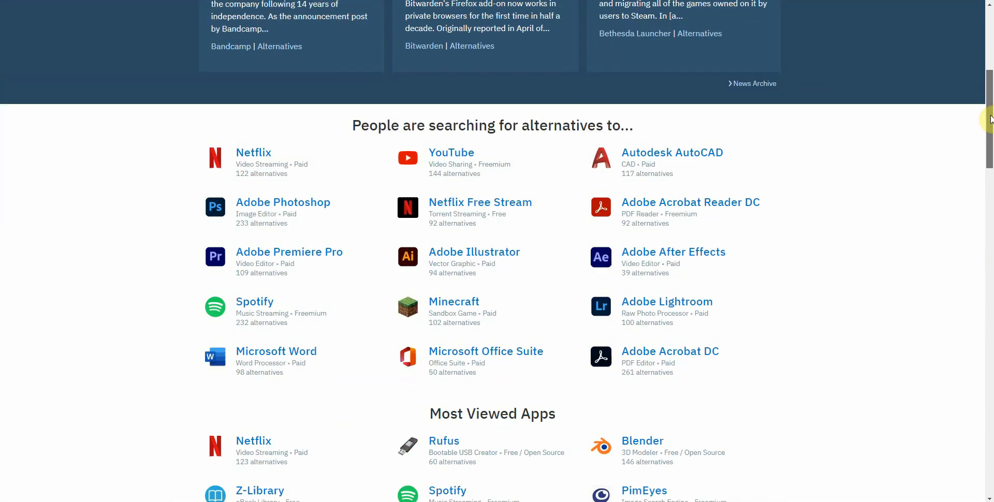
scroll("down", 3)
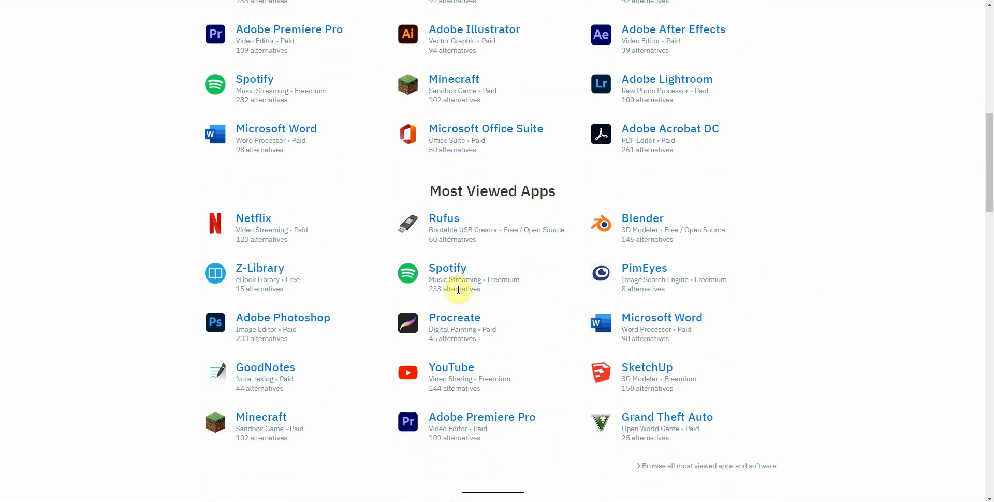
mouse_move(811, 352)
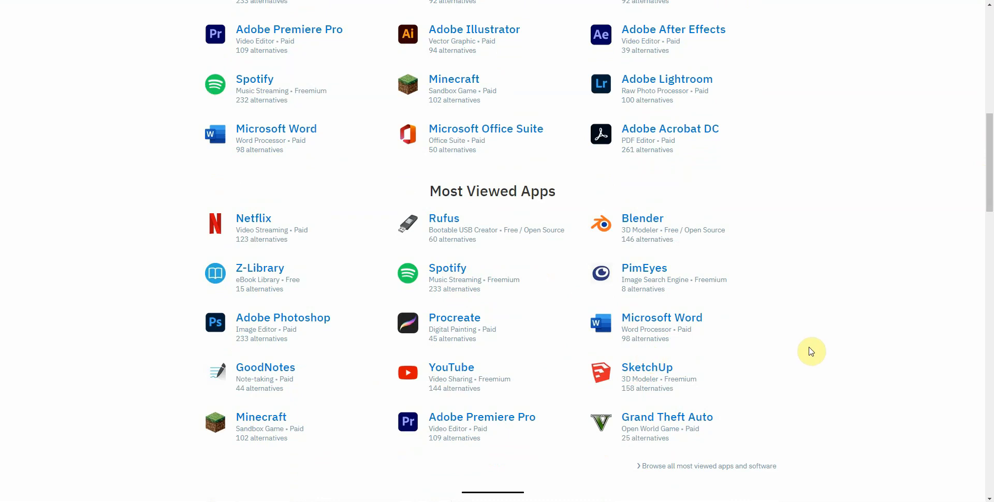
mouse_move(964, 209)
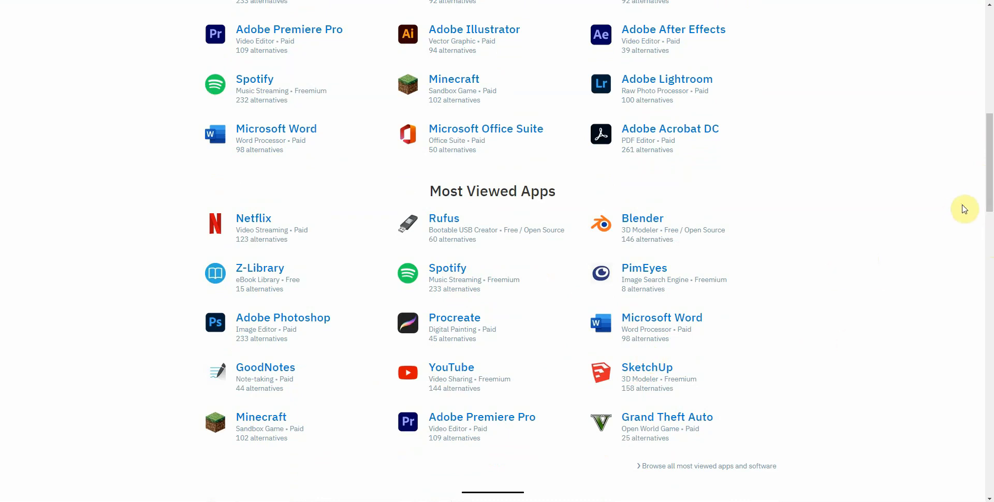
mouse_move(909, 240)
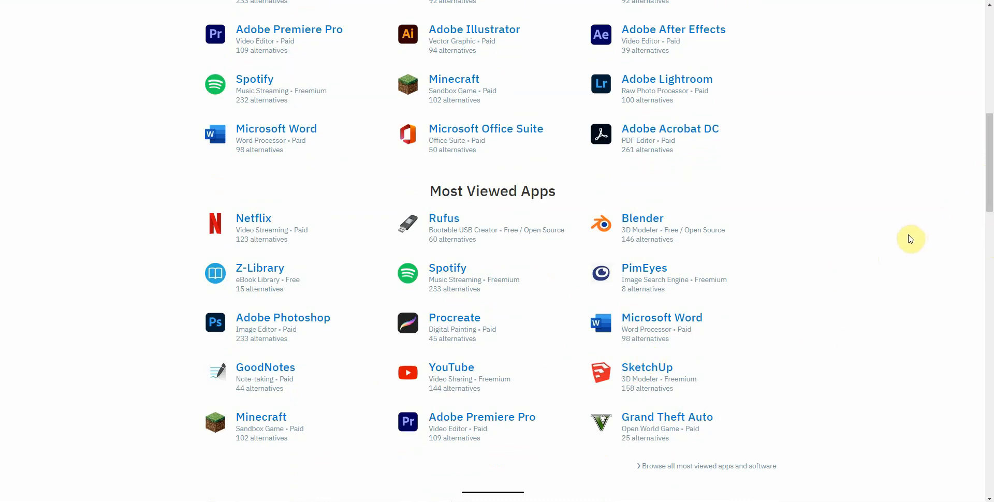
mouse_move(819, 294)
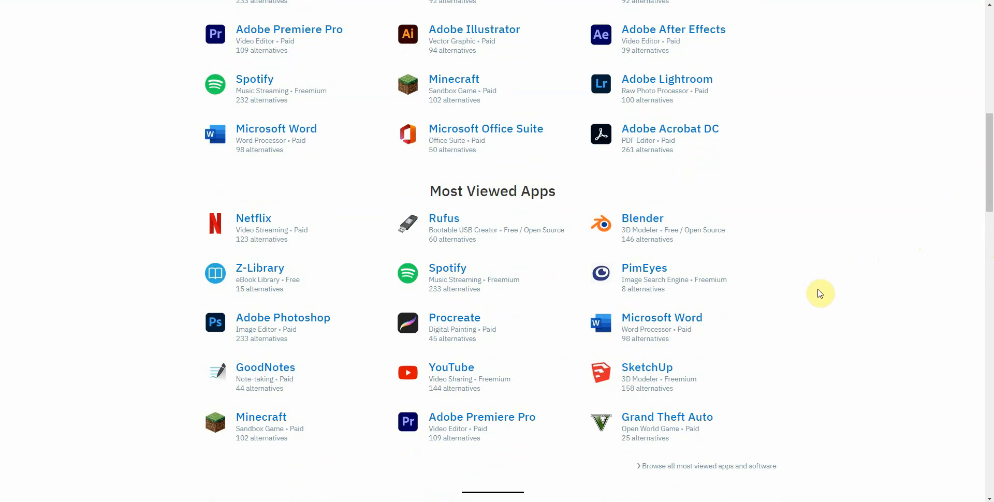
mouse_move(494, 232)
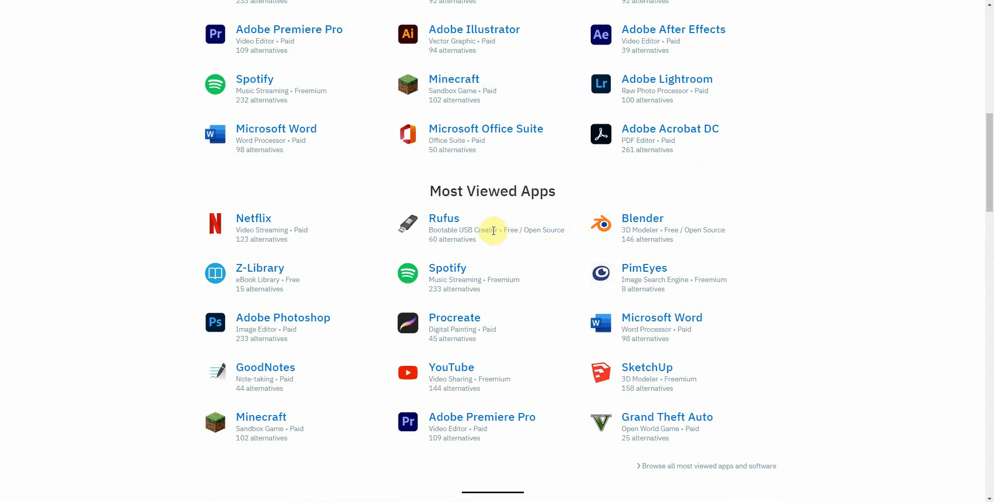
scroll("up", 3)
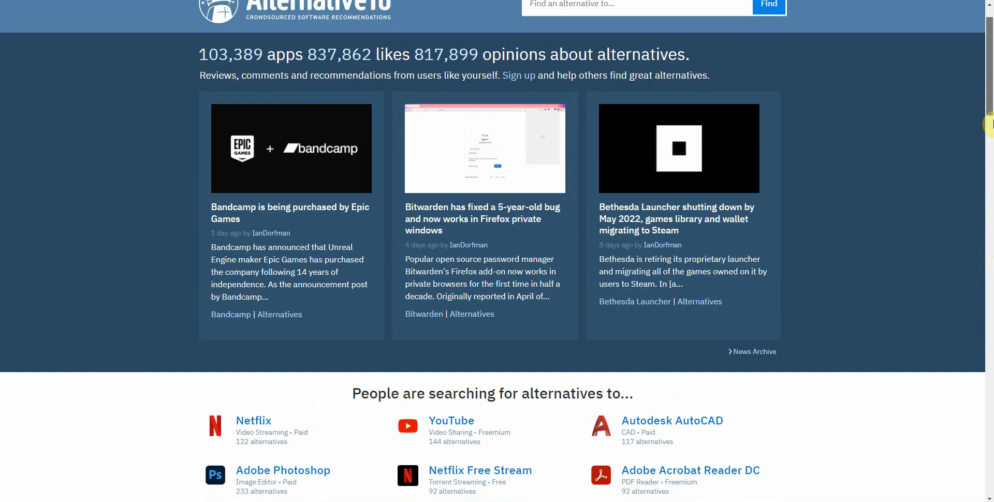
scroll("up", 3)
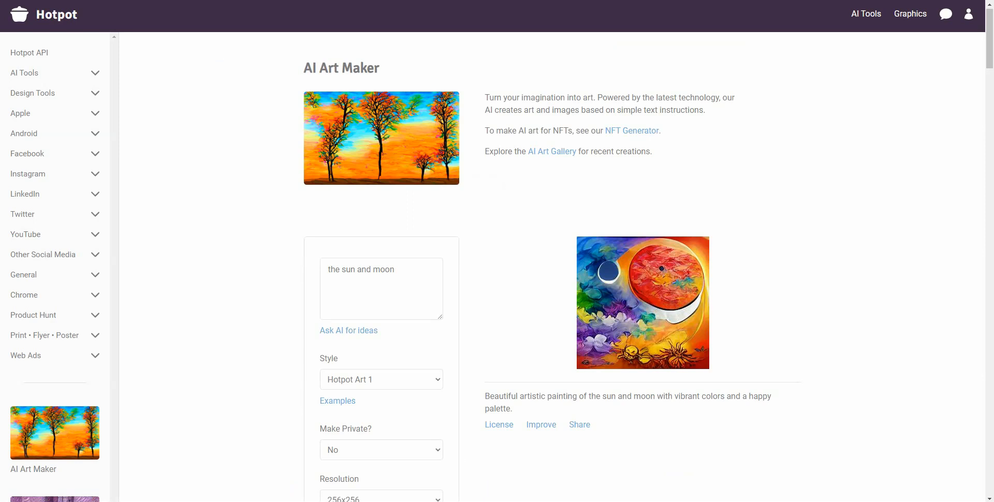
mouse_move(508, 141)
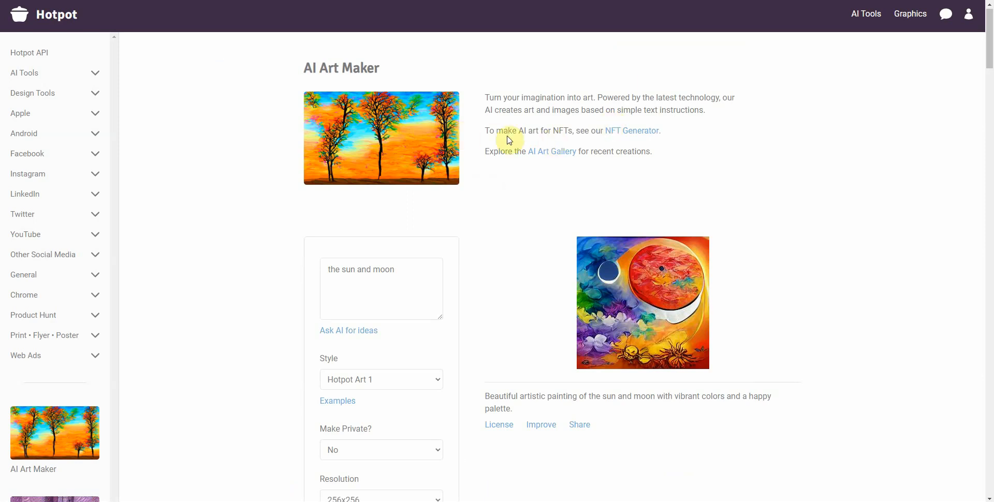
mouse_move(406, 275)
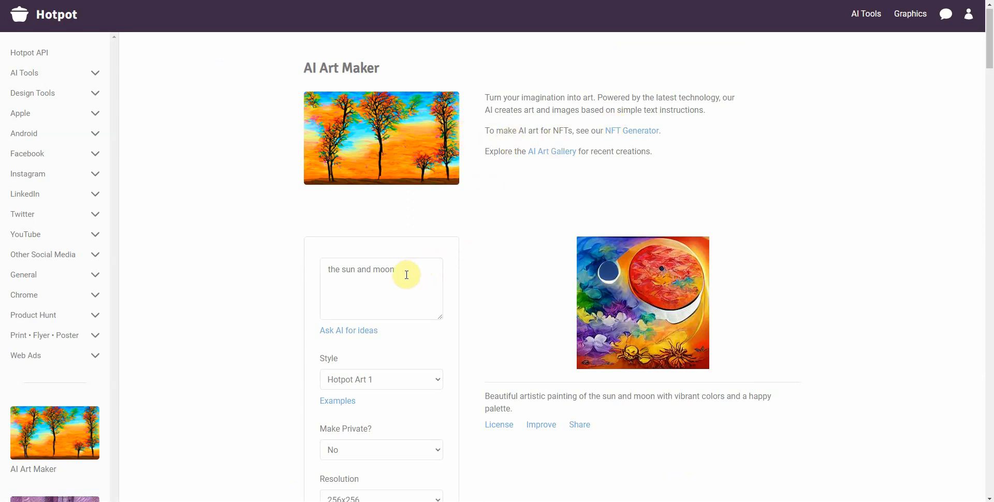
mouse_move(623, 320)
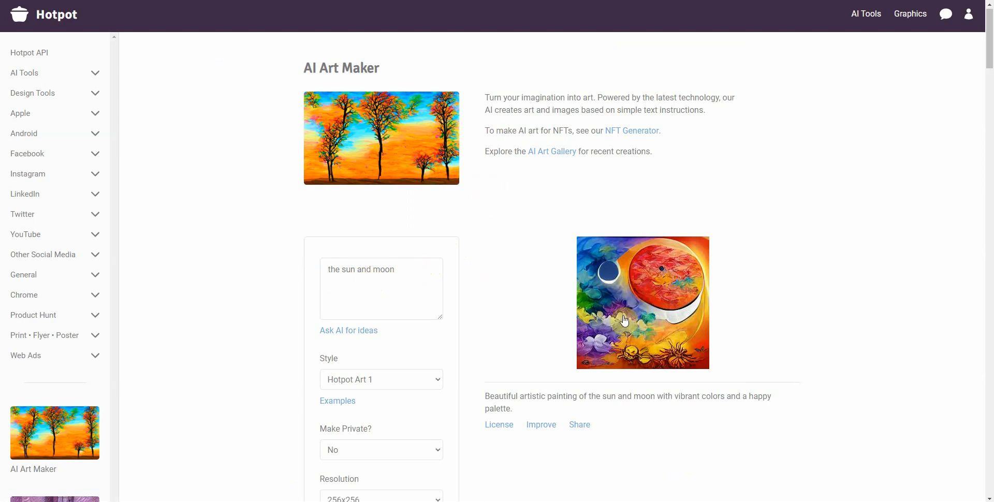
mouse_move(644, 325)
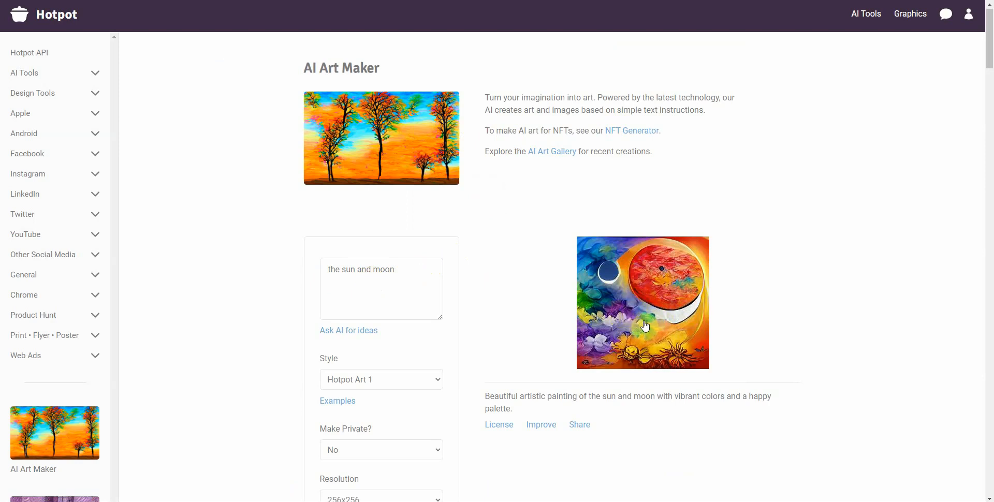
scroll("down", 3)
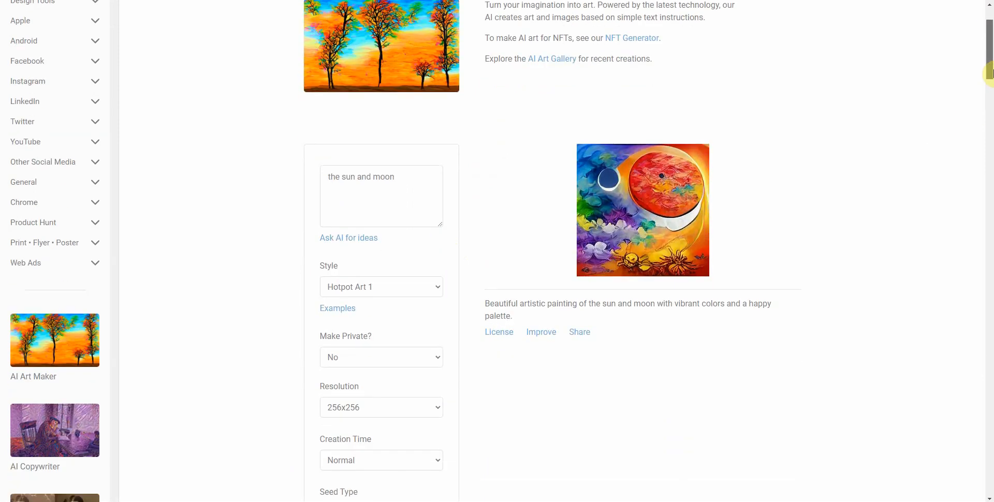
scroll("up", 3)
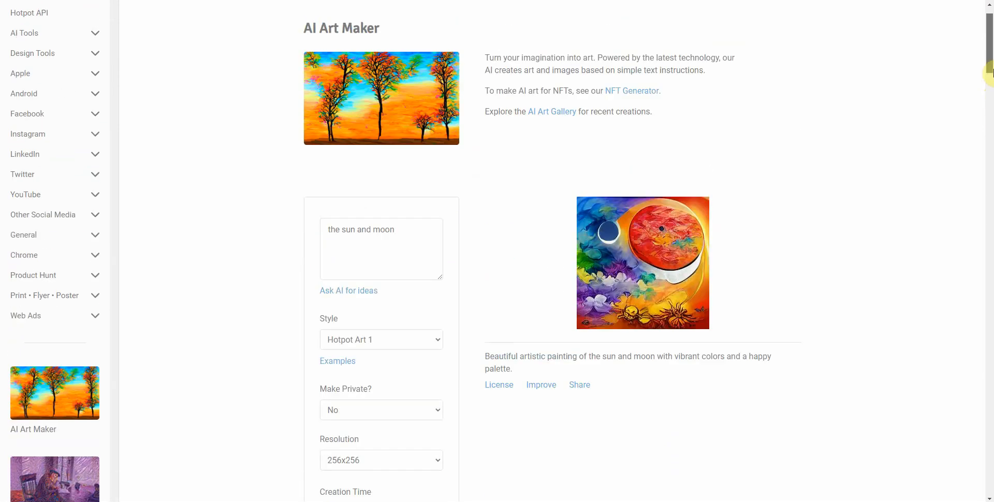
scroll("up", 3)
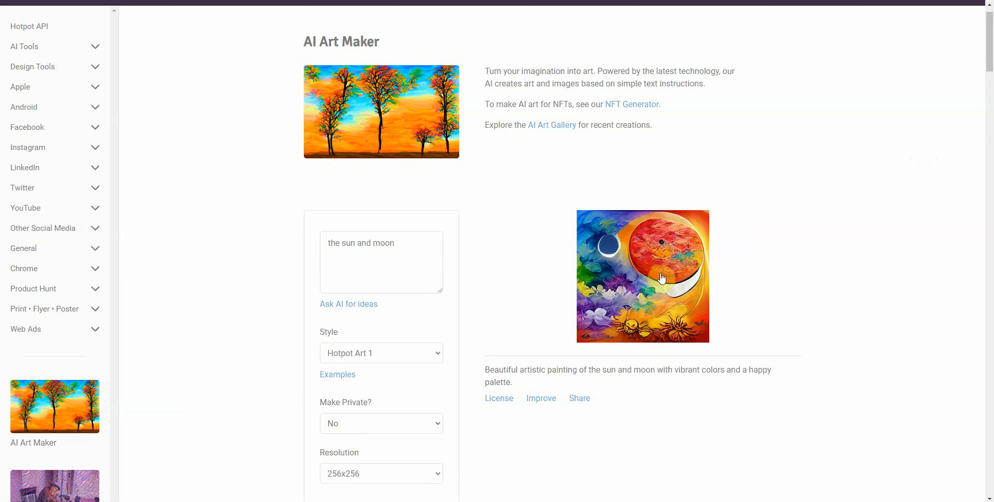
mouse_move(688, 294)
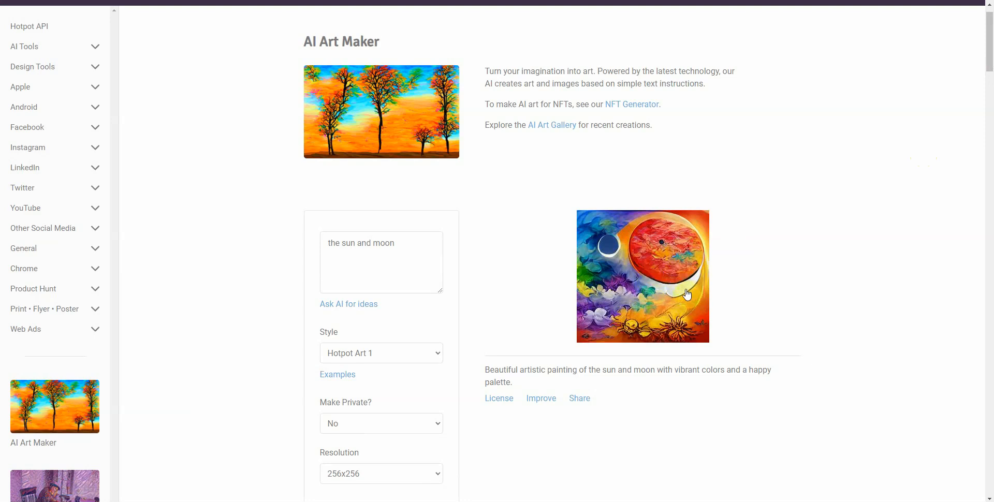
mouse_move(659, 301)
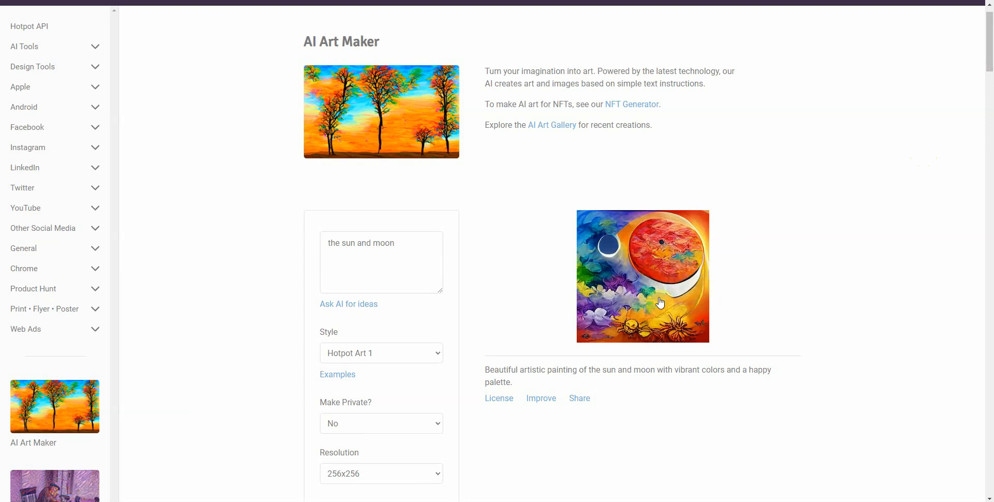
mouse_move(635, 266)
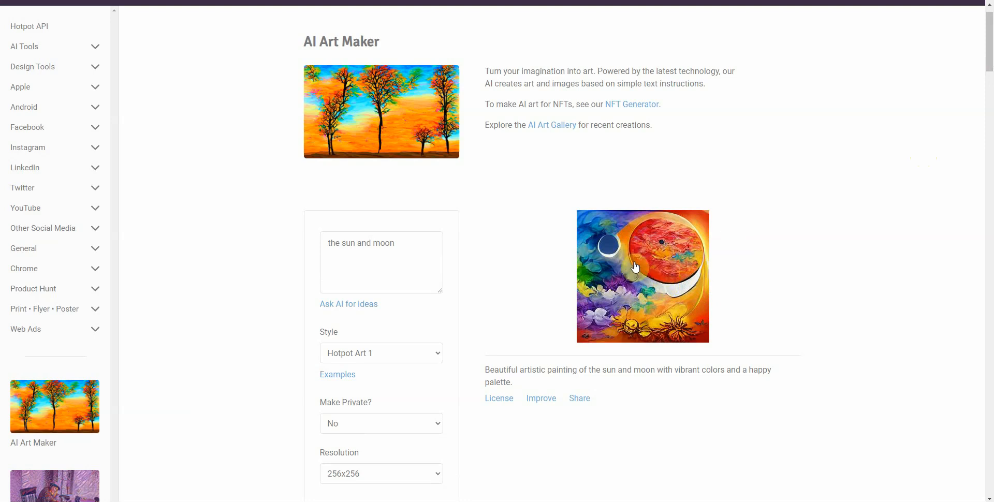
mouse_move(427, 255)
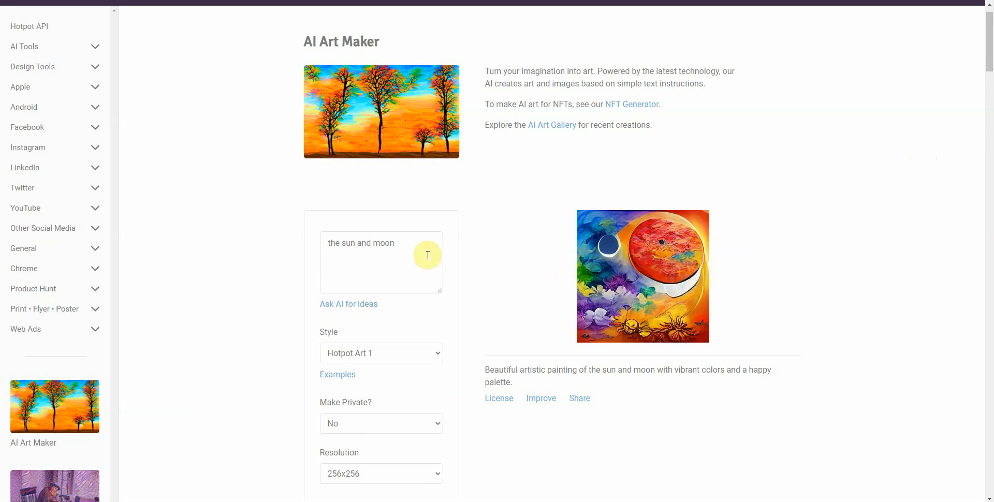
mouse_move(703, 280)
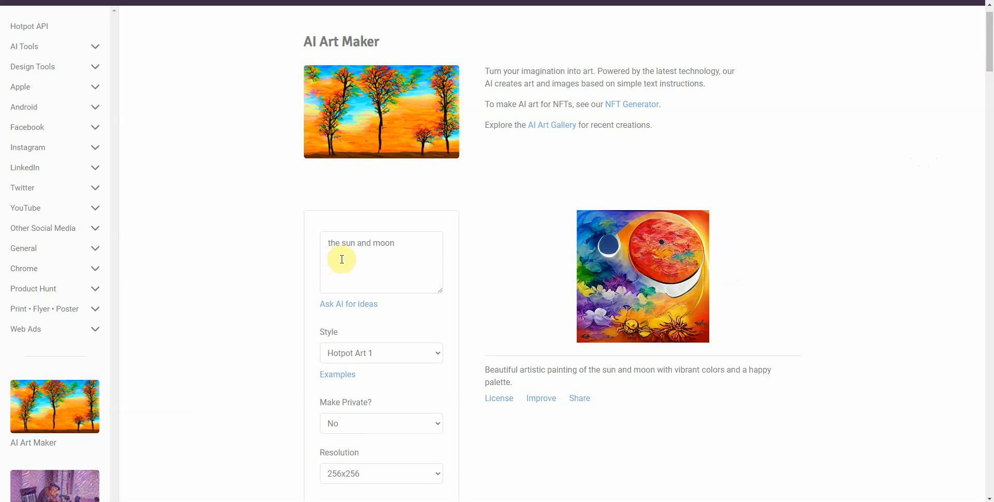
mouse_move(663, 269)
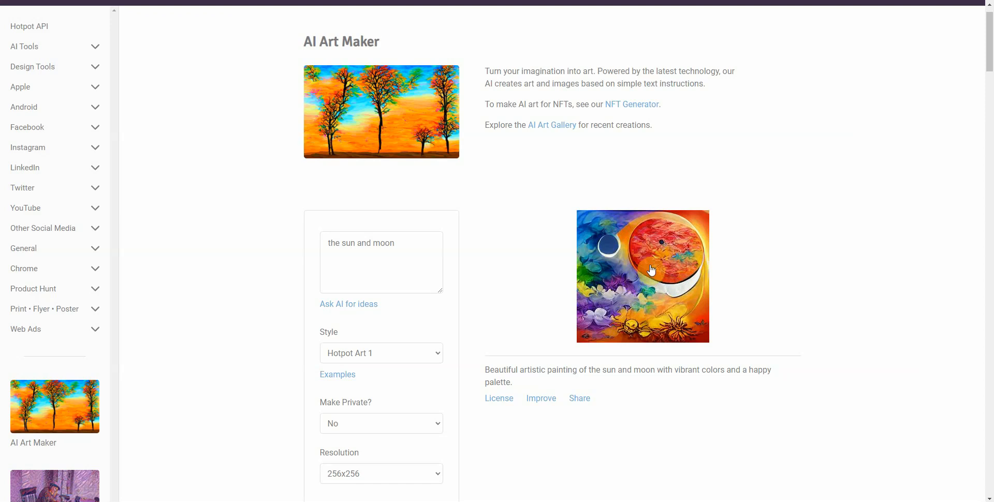
mouse_move(679, 277)
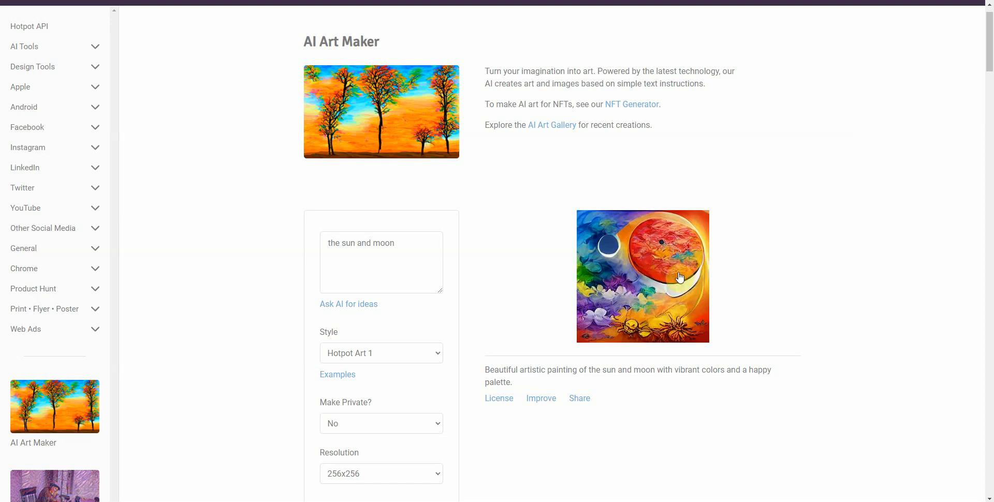
mouse_move(682, 184)
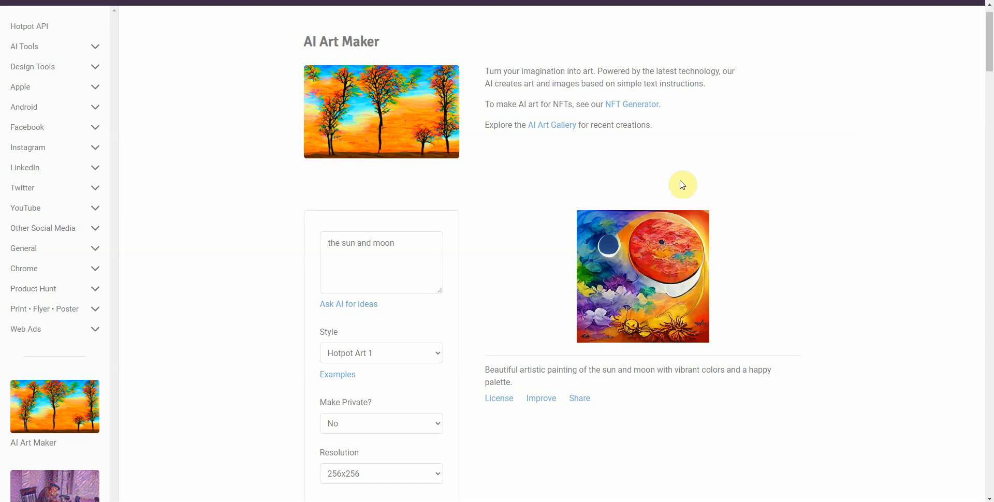
scroll("up", 3)
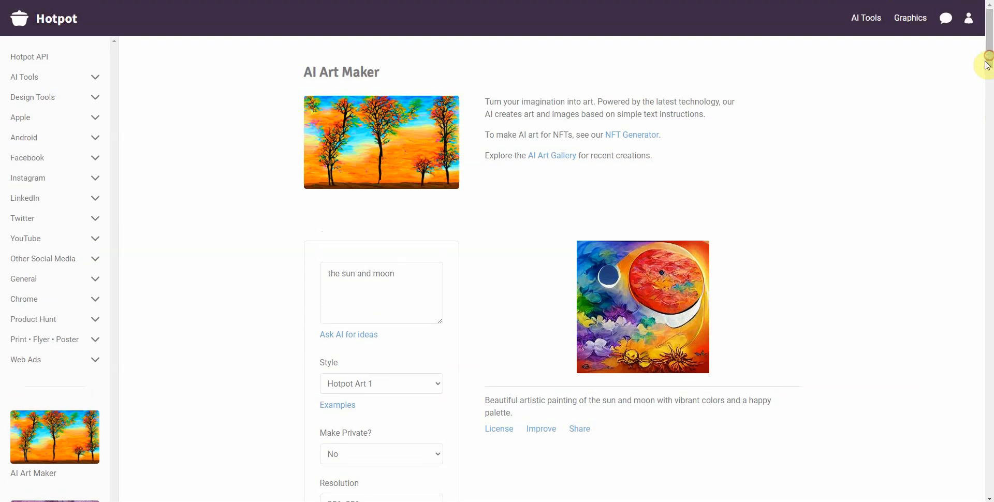
mouse_move(631, 136)
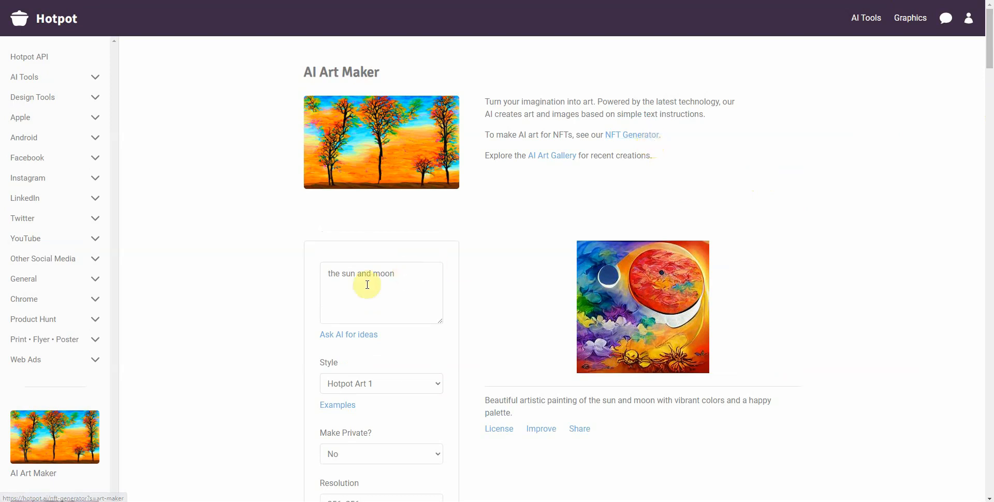
mouse_move(631, 135)
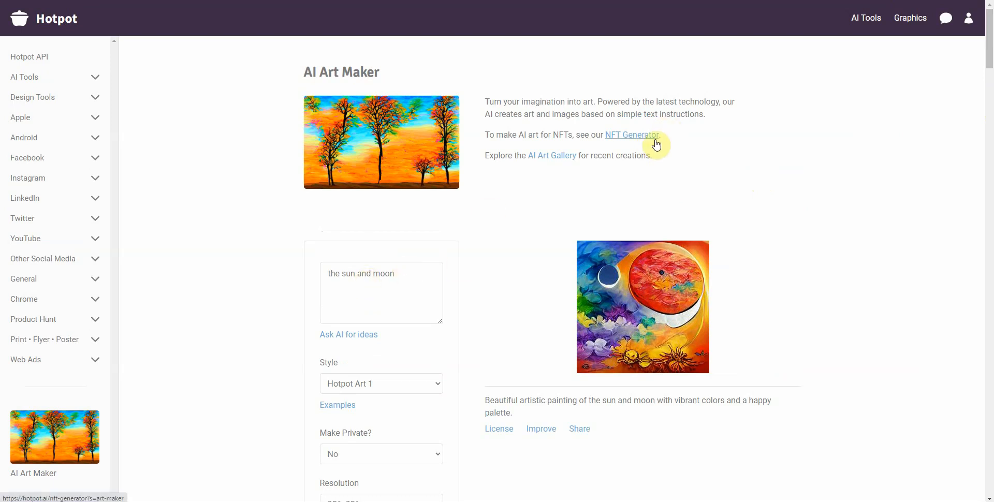
mouse_move(556, 155)
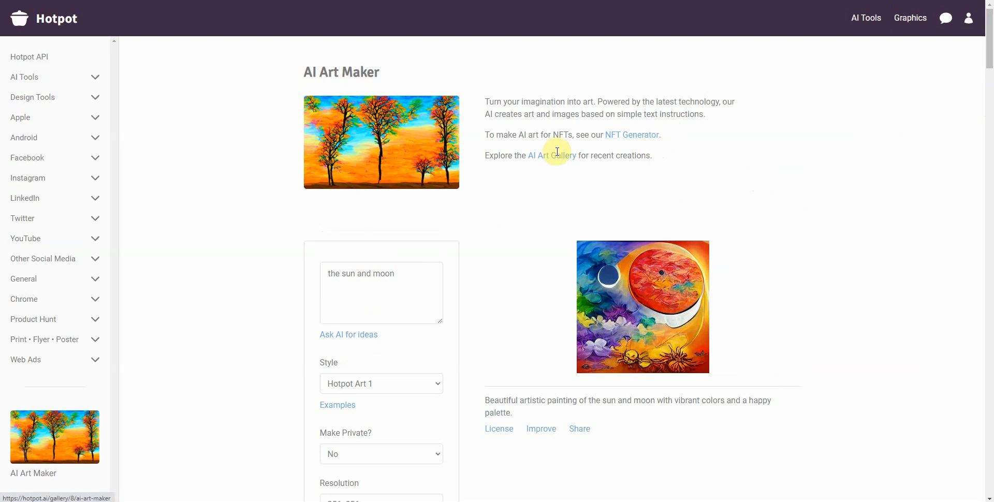
mouse_move(632, 135)
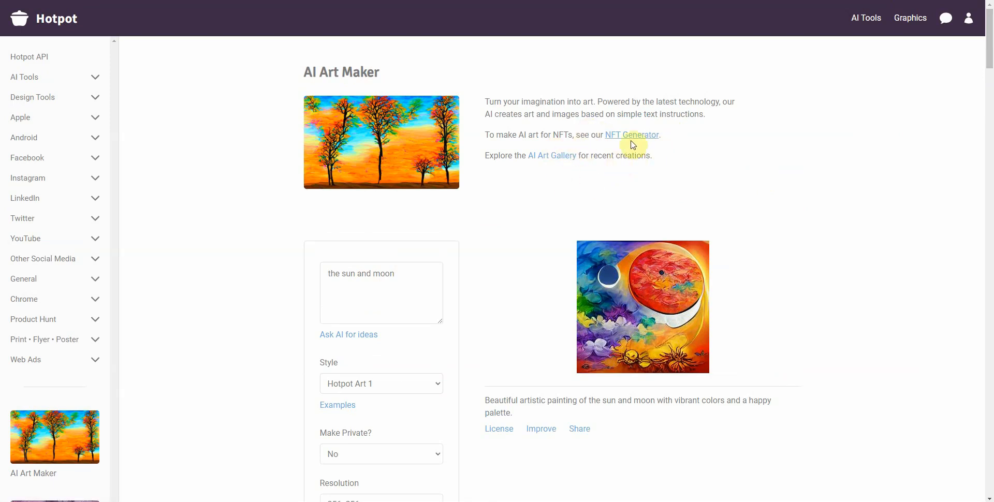
mouse_move(642, 293)
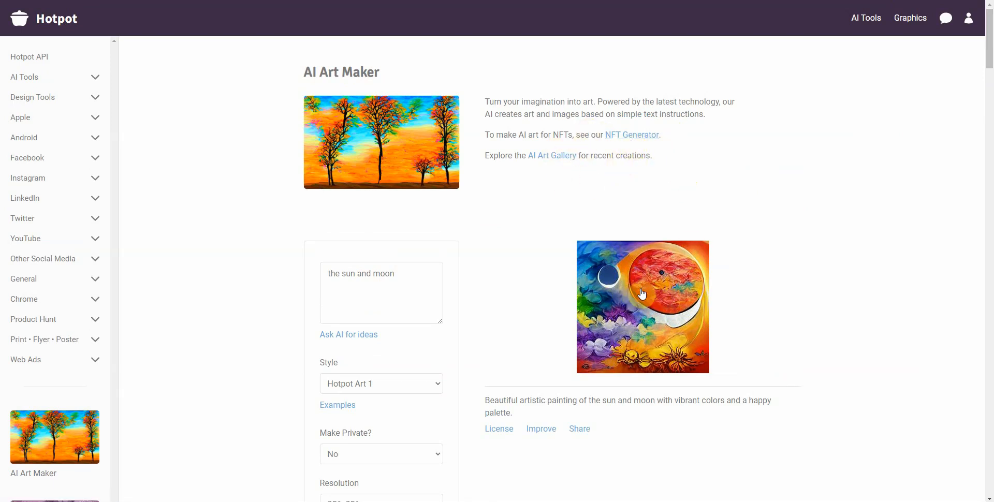
mouse_move(666, 319)
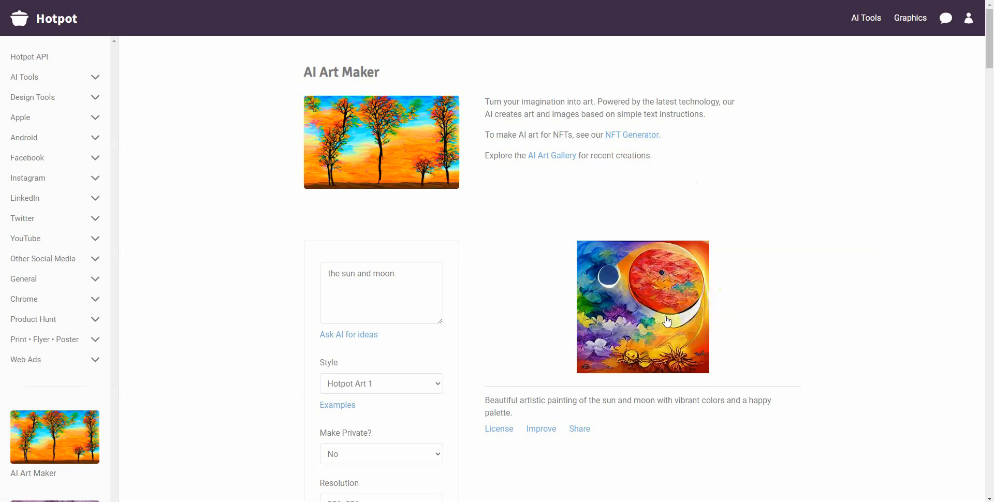
mouse_move(383, 287)
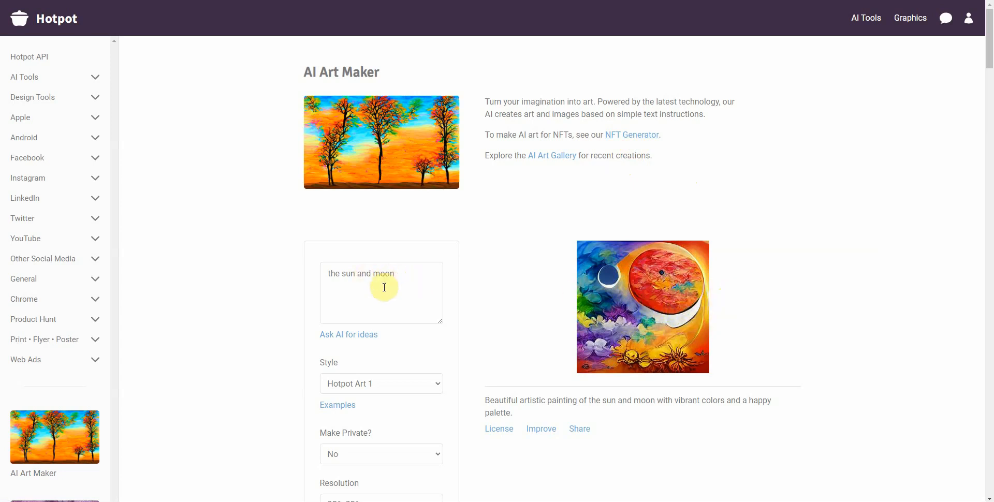
mouse_move(644, 288)
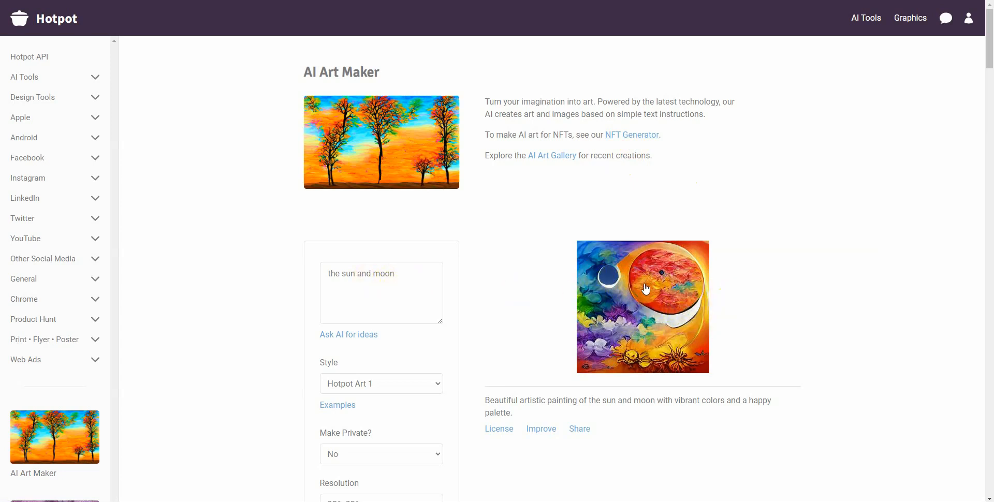
mouse_move(638, 273)
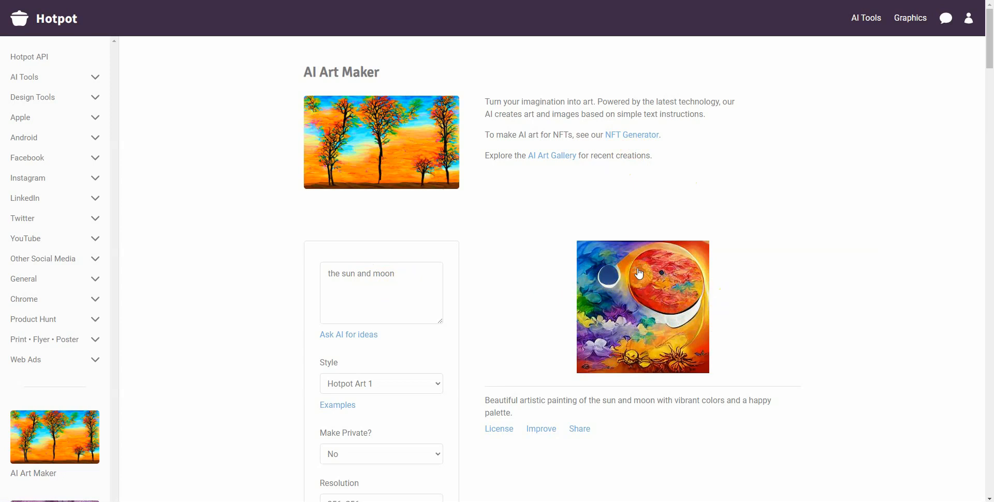
mouse_move(684, 201)
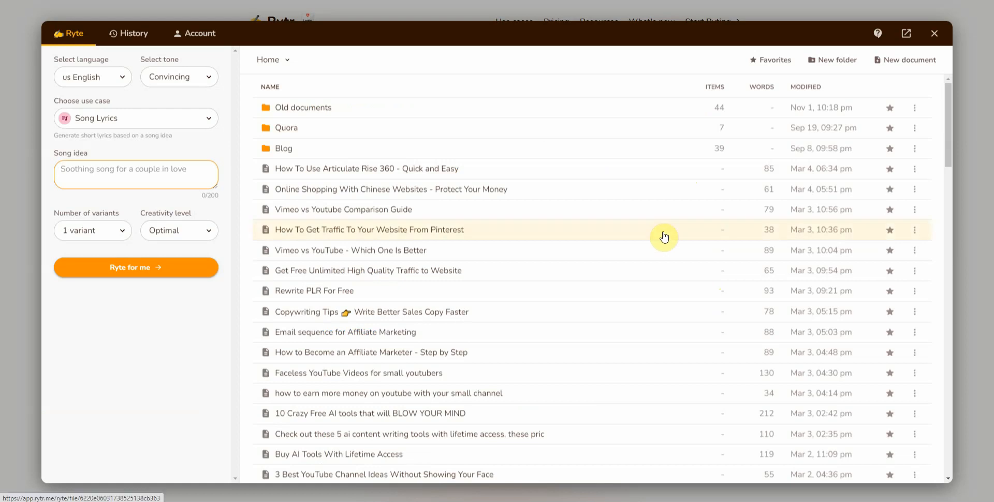
mouse_move(143, 239)
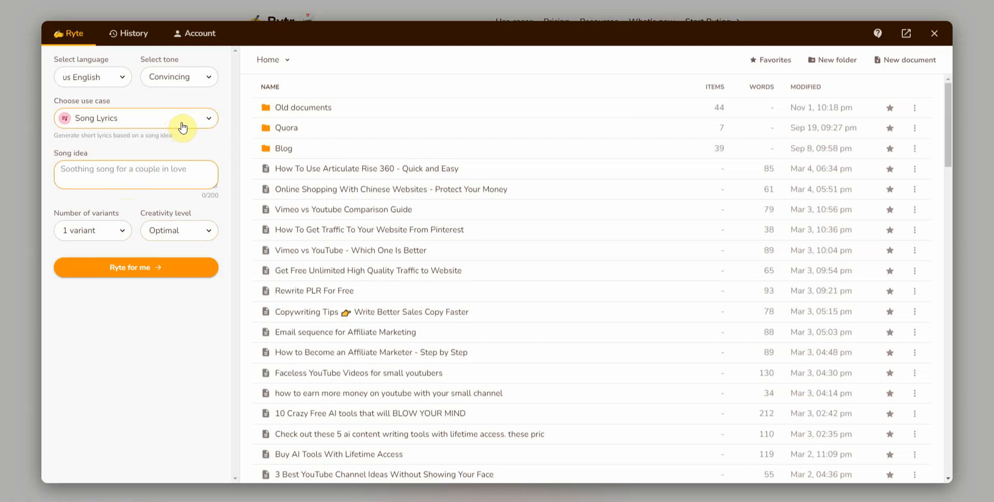
- Enter the song idea 'friends that want to be more' and generate lyrics
left_click(135, 174)
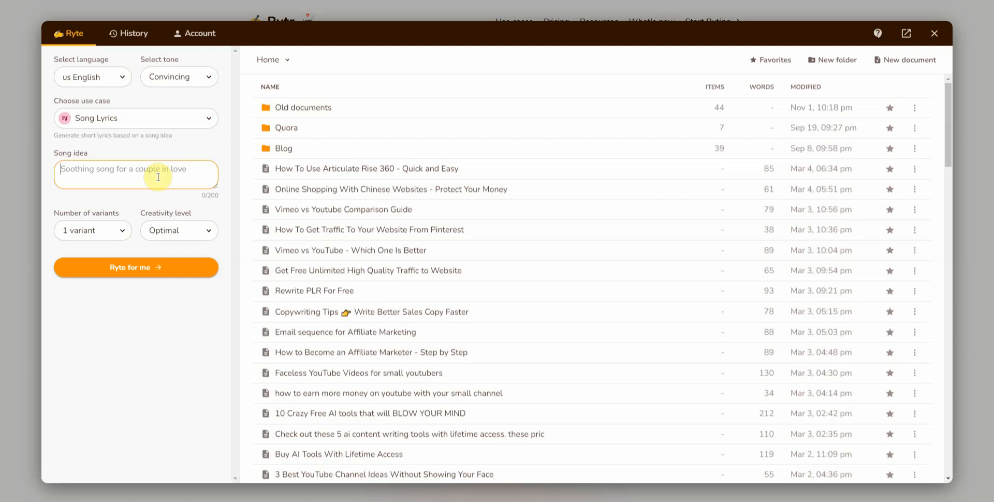
type("fr")
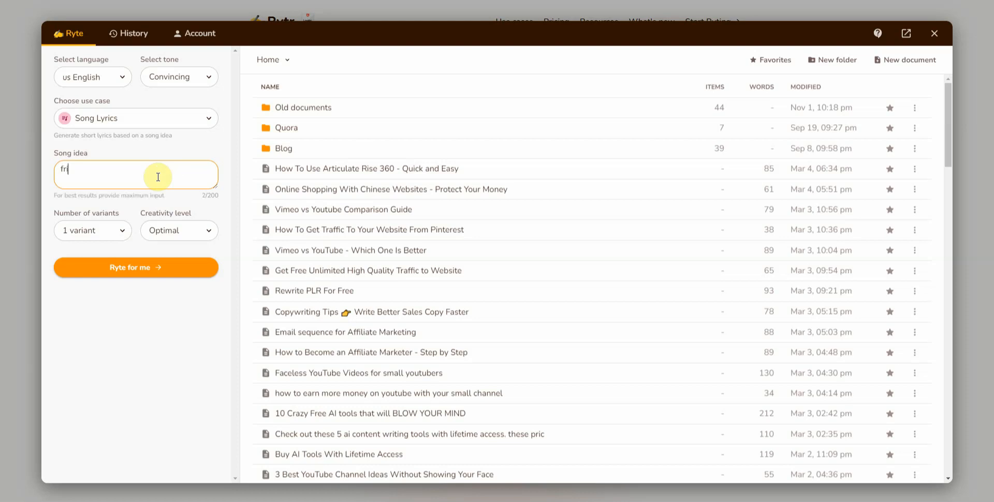
type("iends")
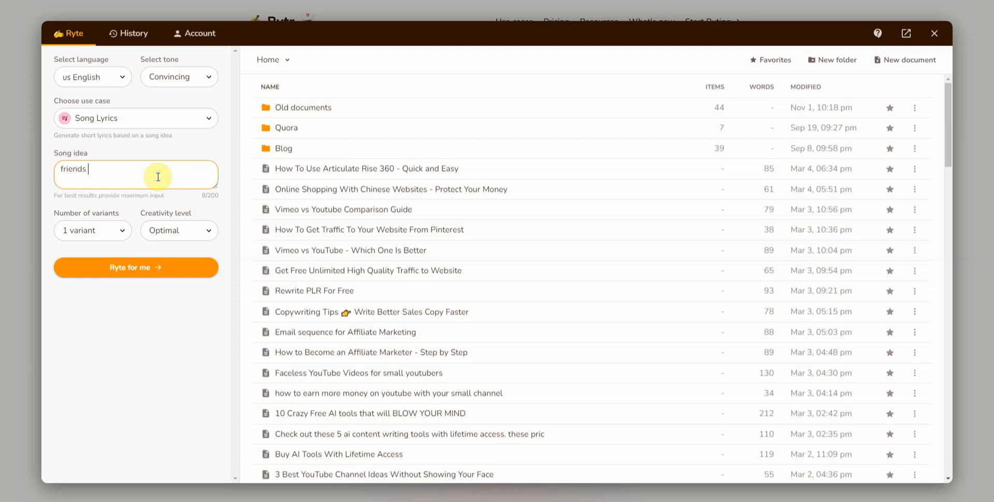
type("that")
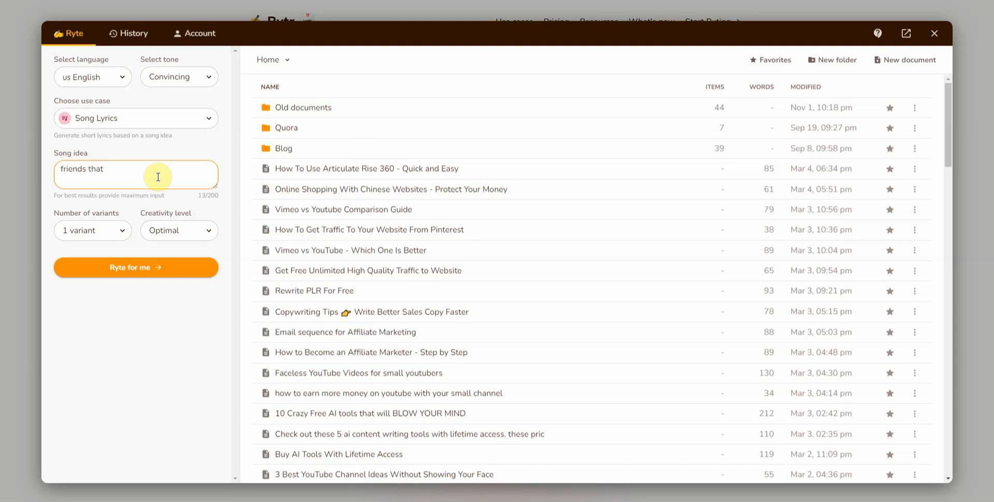
type("want to be m")
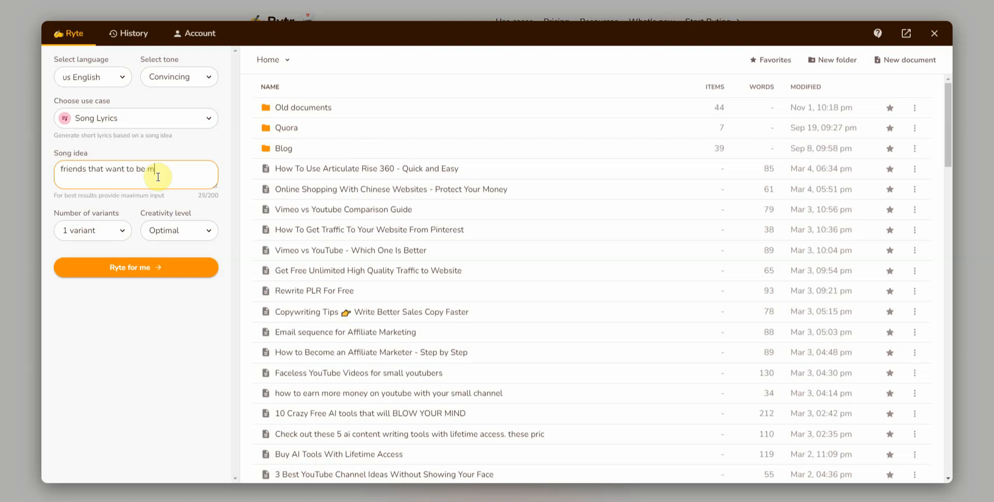
type("ore")
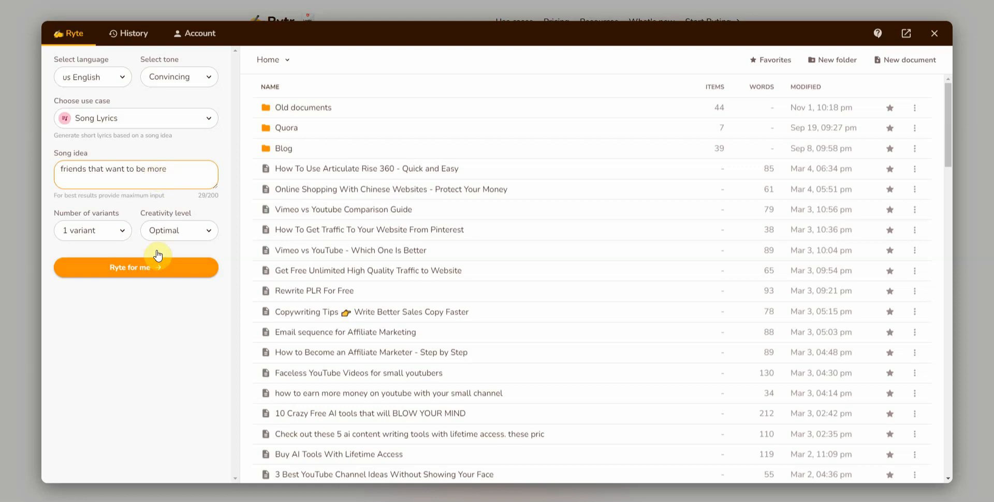
left_click(135, 267)
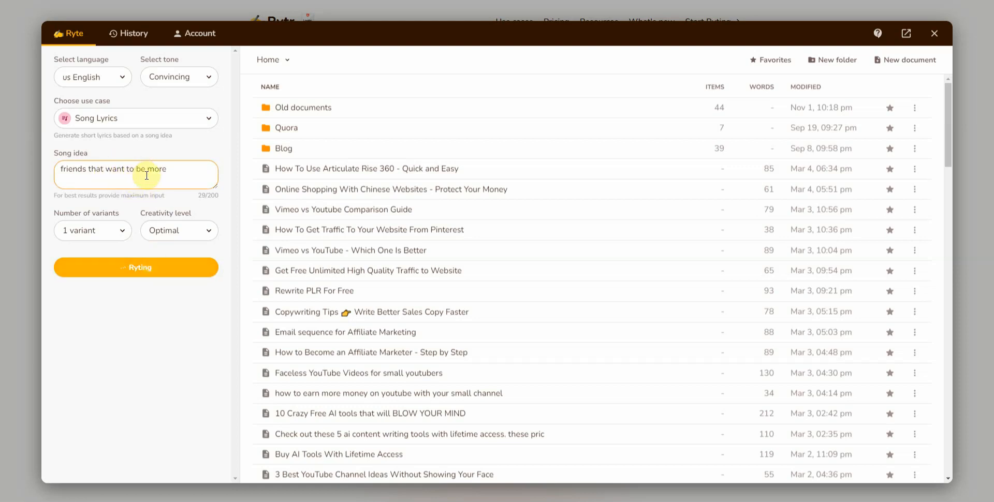
mouse_move(180, 169)
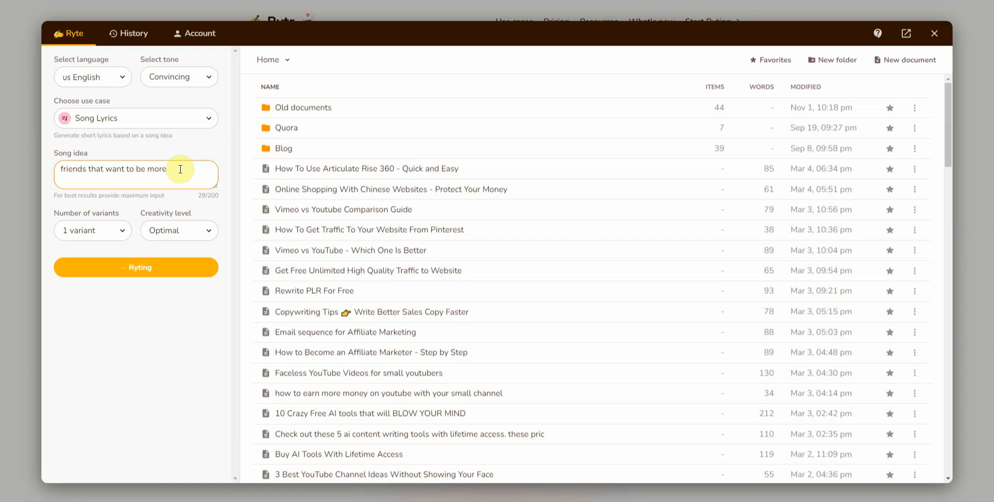
mouse_move(179, 111)
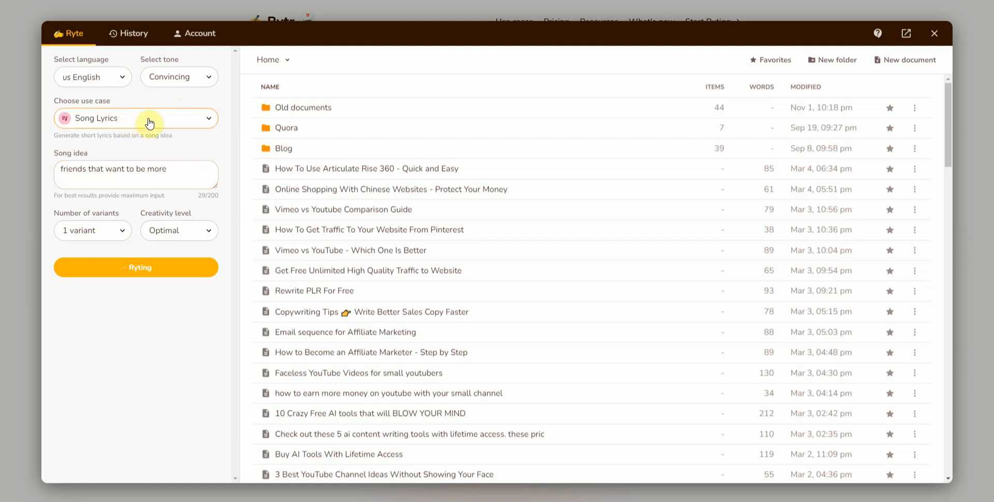
mouse_move(234, 231)
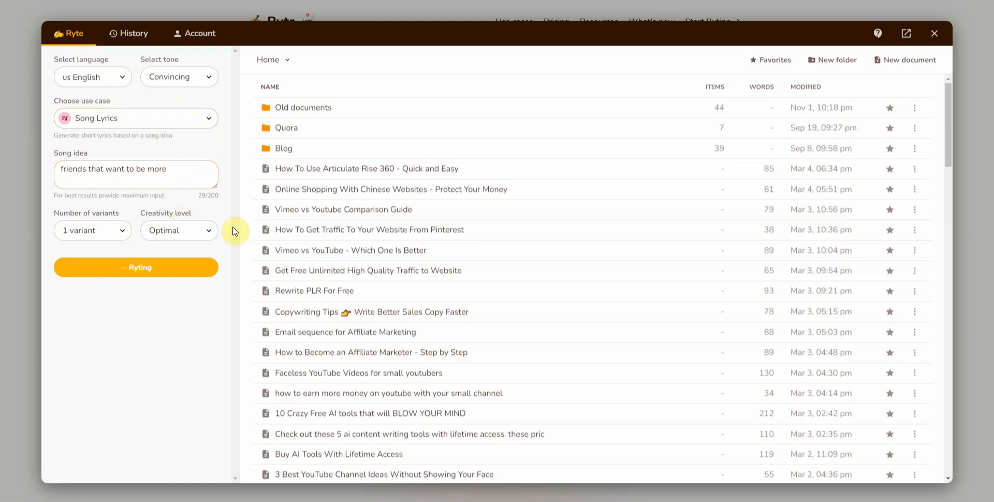
- Generate the 138-word lyrics and scroll through the intro, hook, verse and chorus
left_click(136, 267)
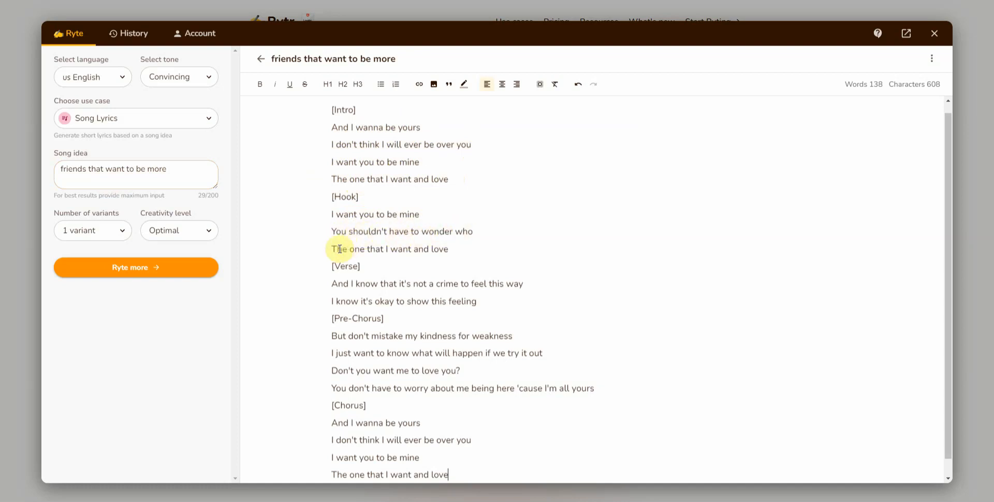
mouse_move(444, 248)
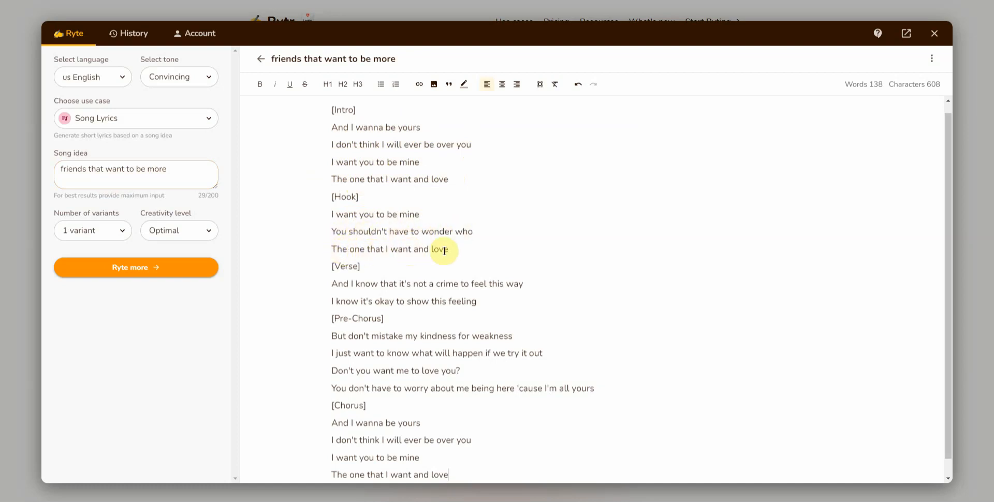
mouse_move(938, 265)
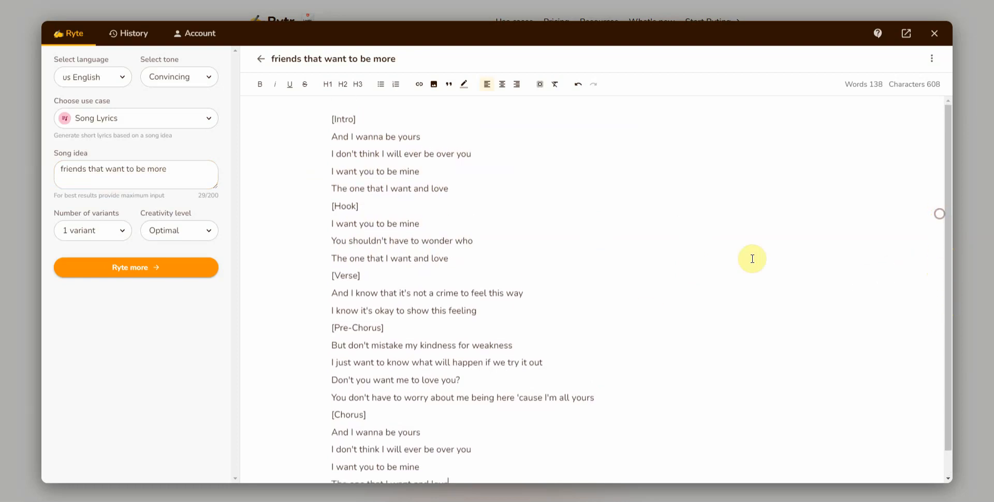
mouse_move(510, 302)
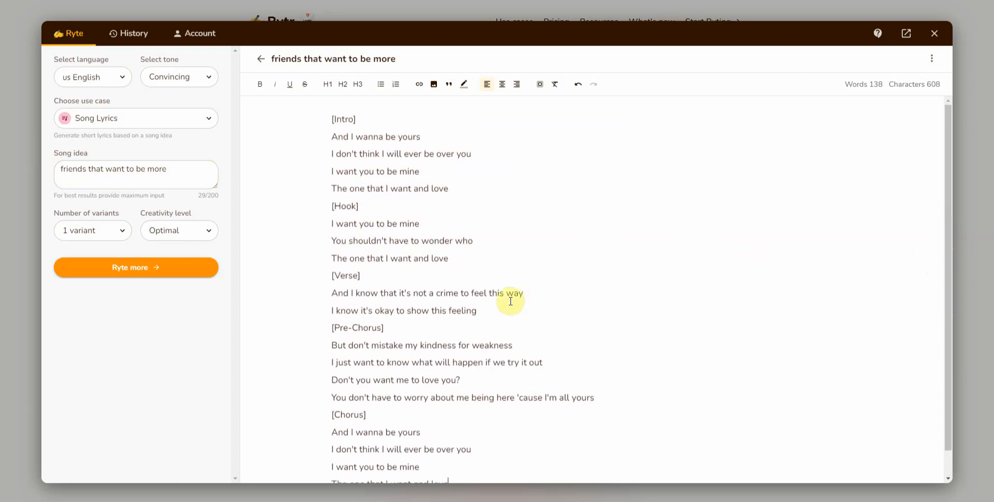
mouse_move(436, 194)
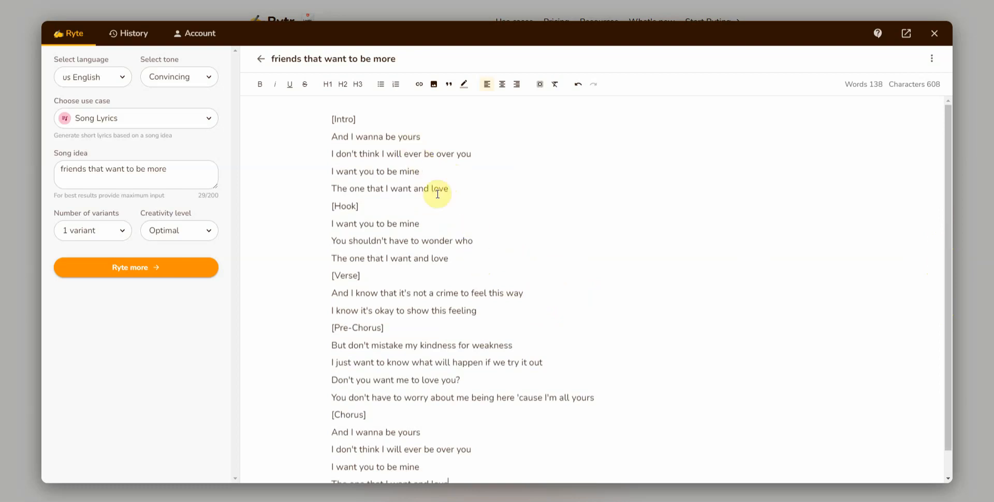
scroll("down", 3)
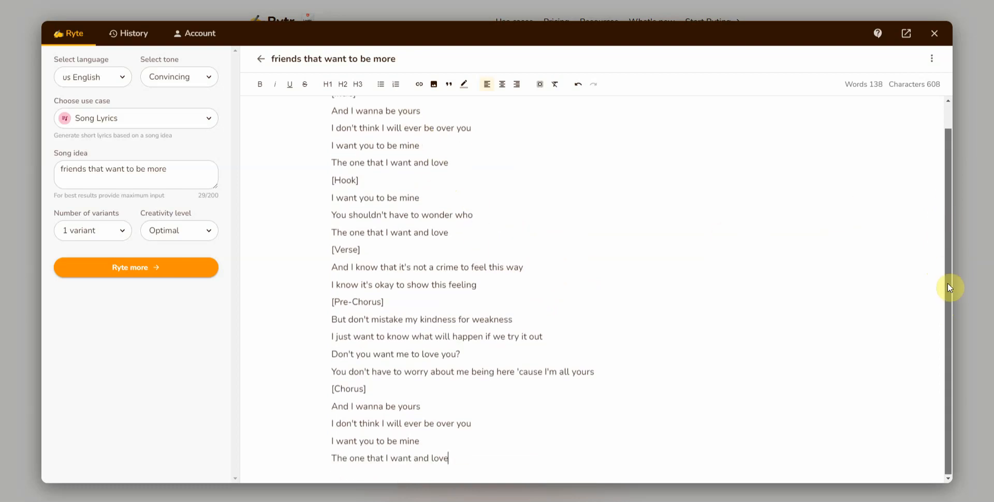
mouse_move(948, 262)
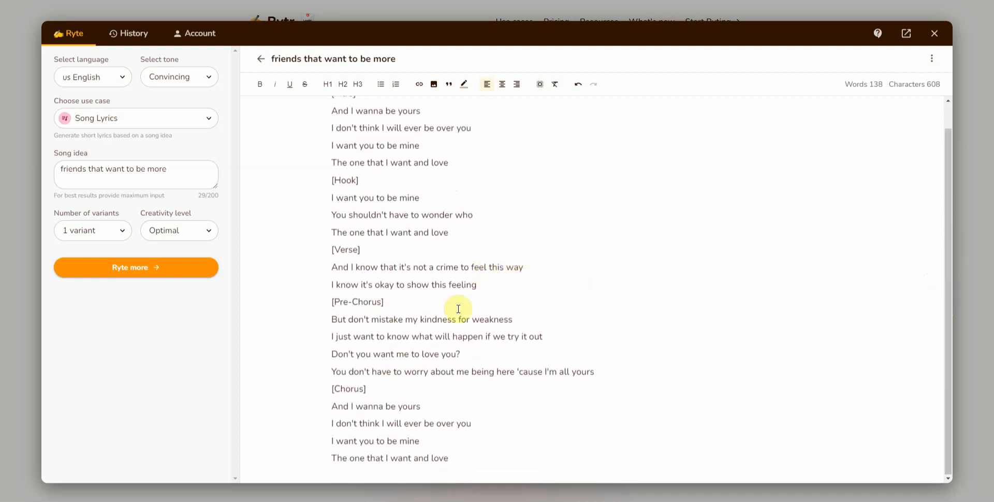
mouse_move(946, 308)
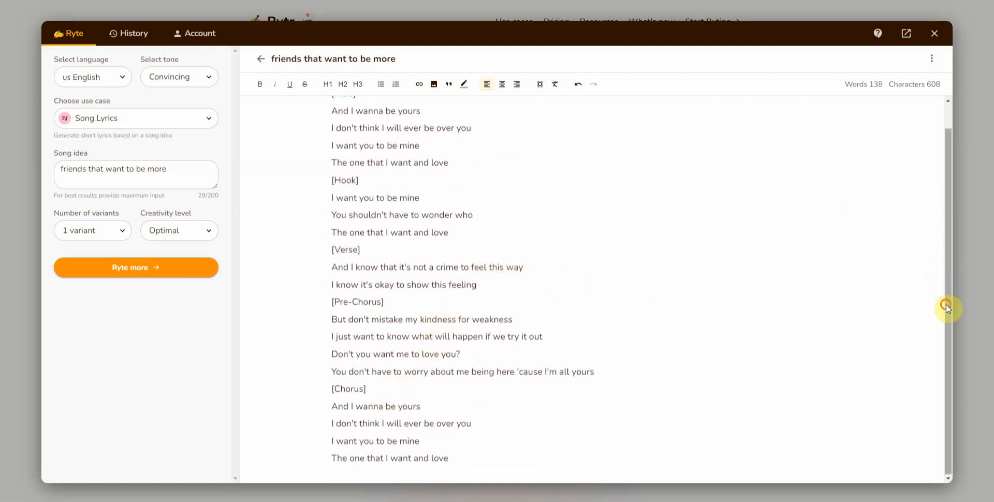
scroll("up", 3)
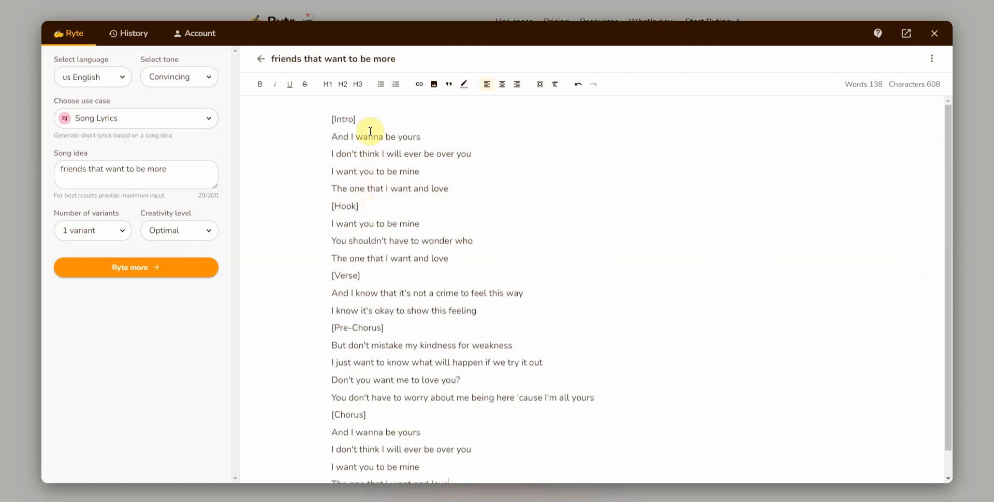
mouse_move(442, 280)
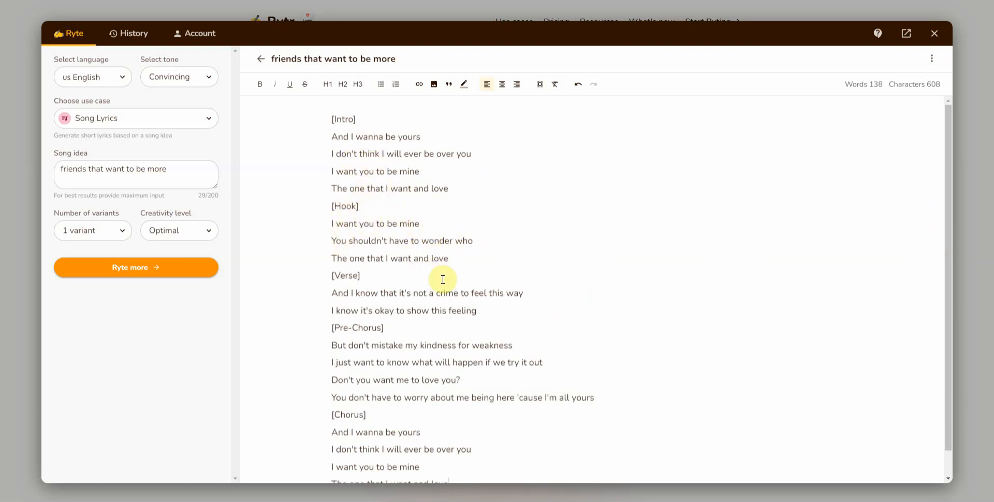
mouse_move(243, 144)
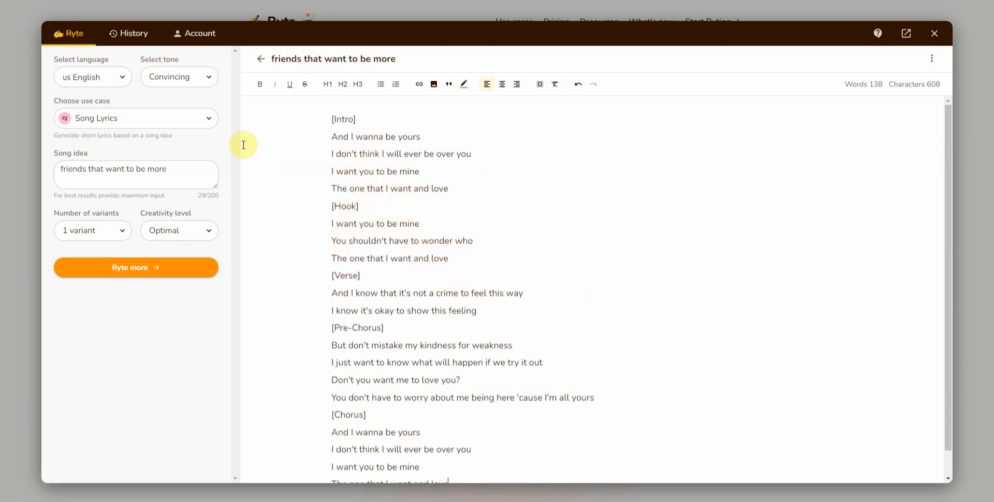
- Switch to Story Plot, enter the idea 'a king is about to pass away and', generate
left_click(209, 118)
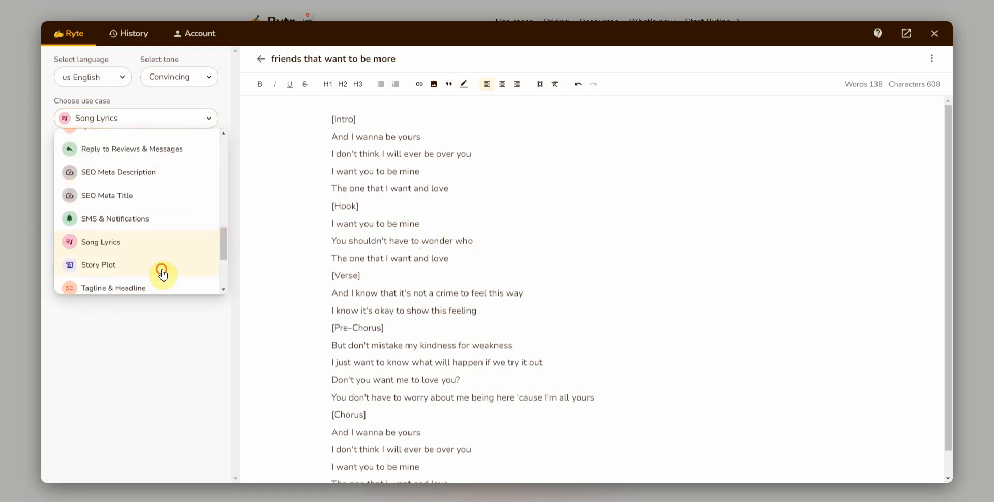
left_click(98, 265)
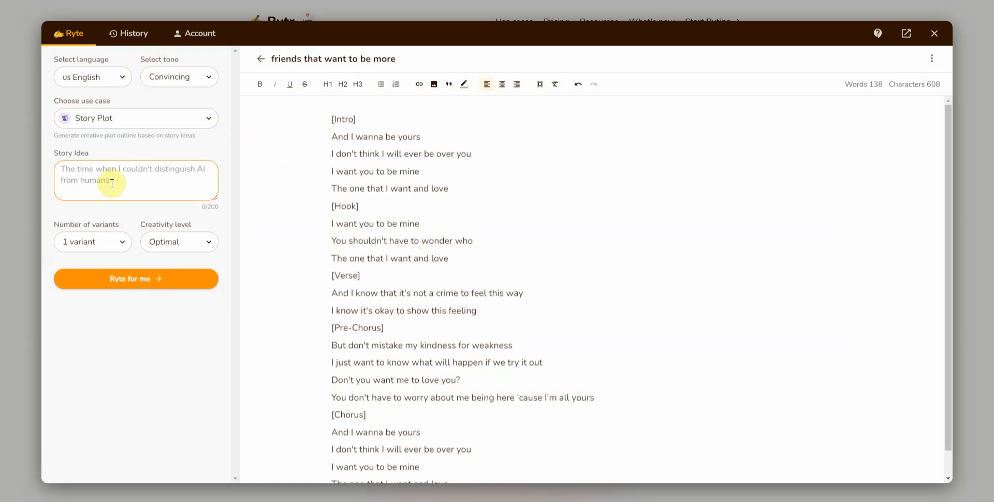
left_click(62, 175)
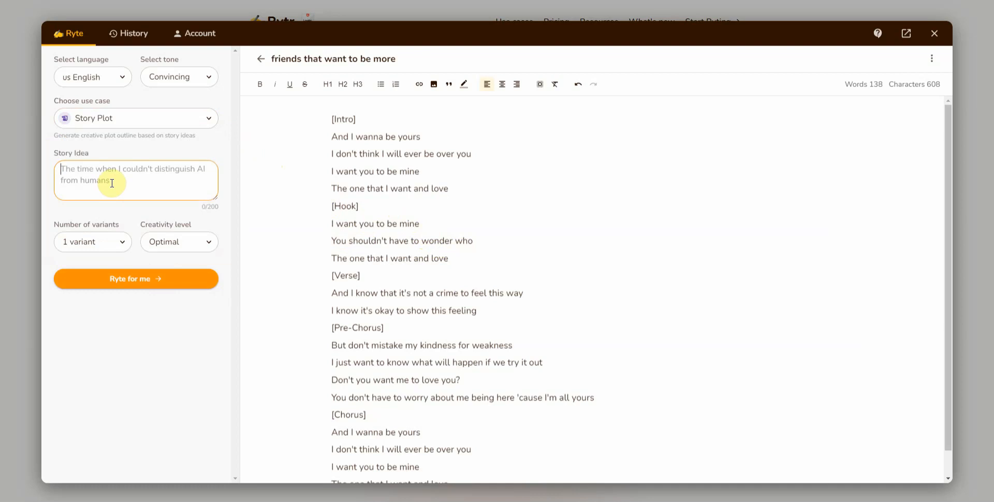
type("a king is about to pass away and")
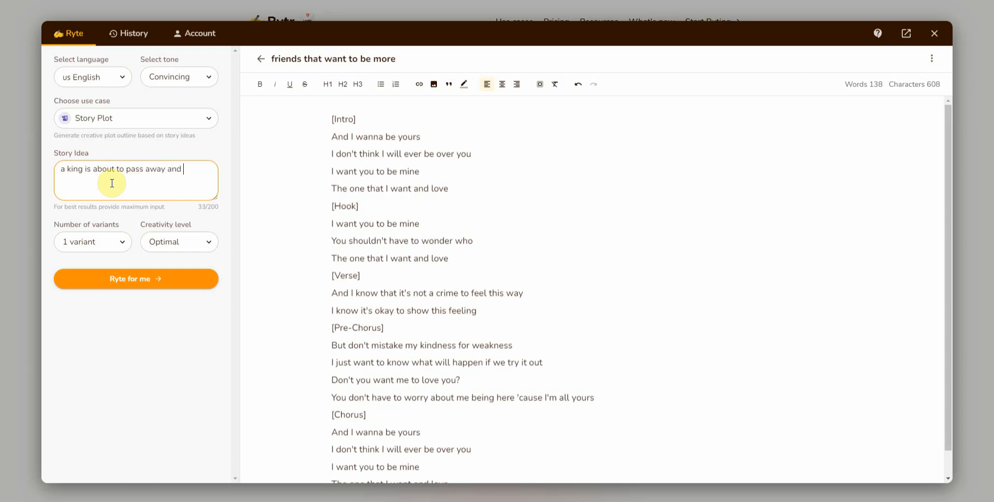
left_click(135, 279)
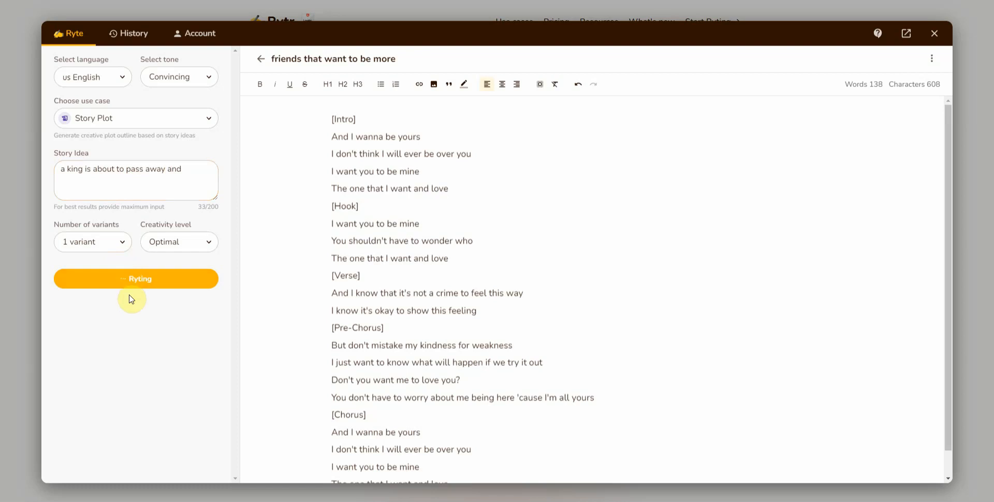
mouse_move(432, 172)
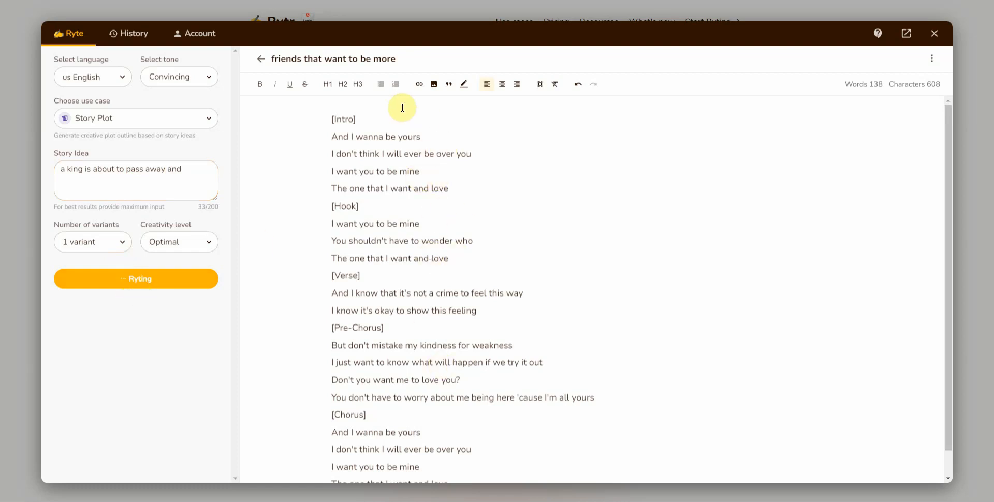
mouse_move(740, 211)
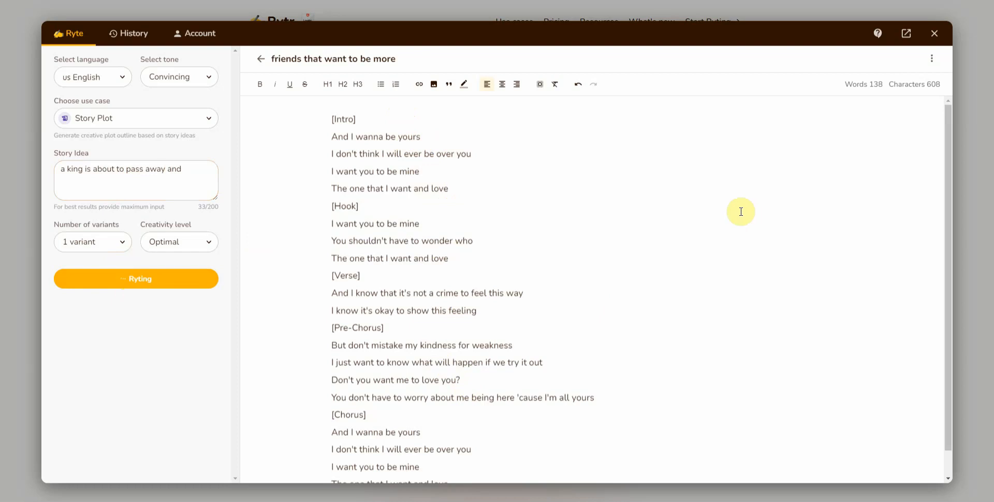
- Generate the story plot and scroll through the king's successor story below the lyrics
left_click(136, 279)
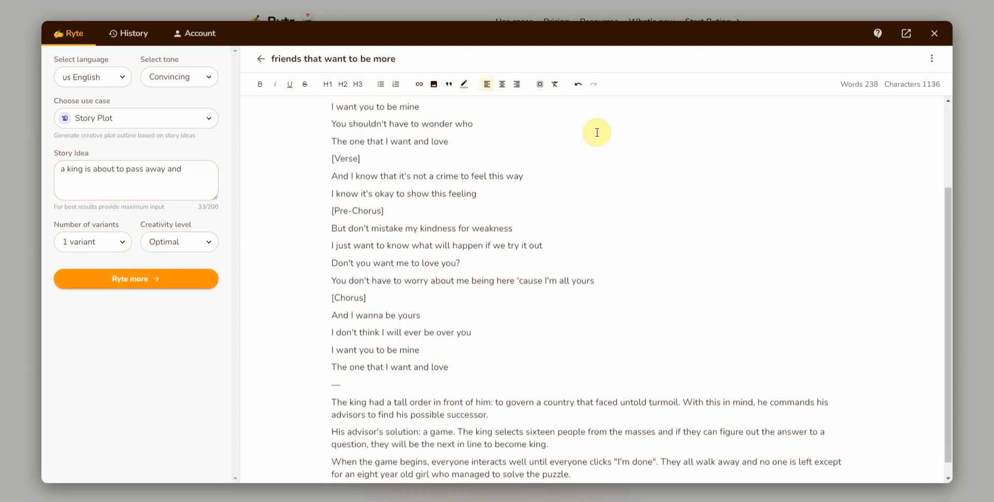
scroll("down", 3)
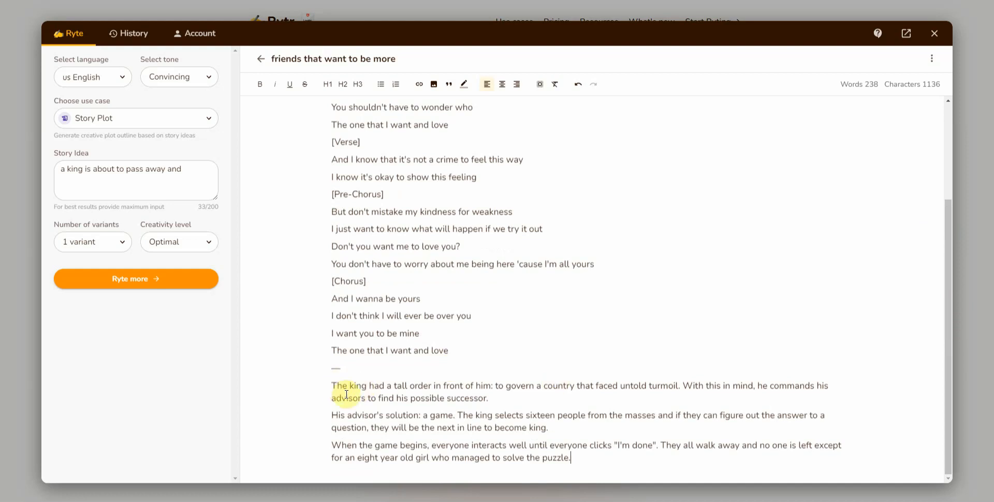
mouse_move(439, 387)
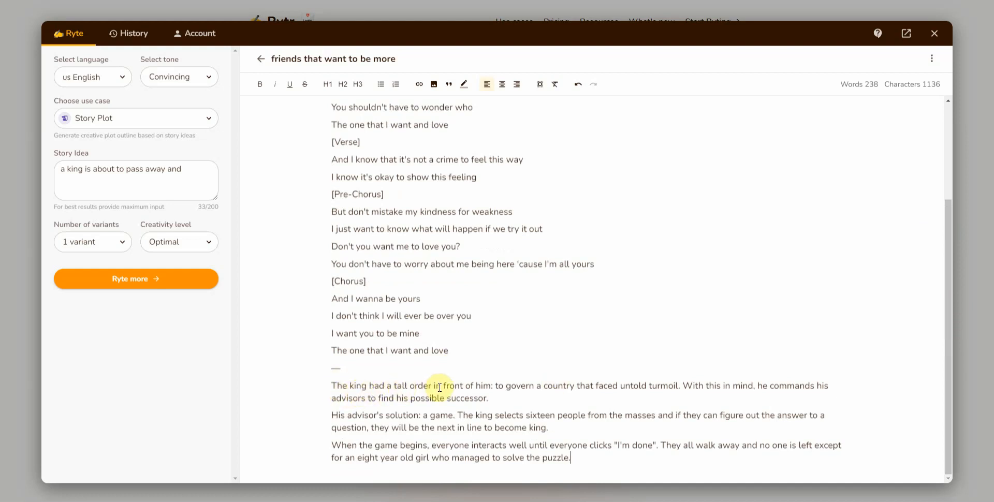
mouse_move(620, 386)
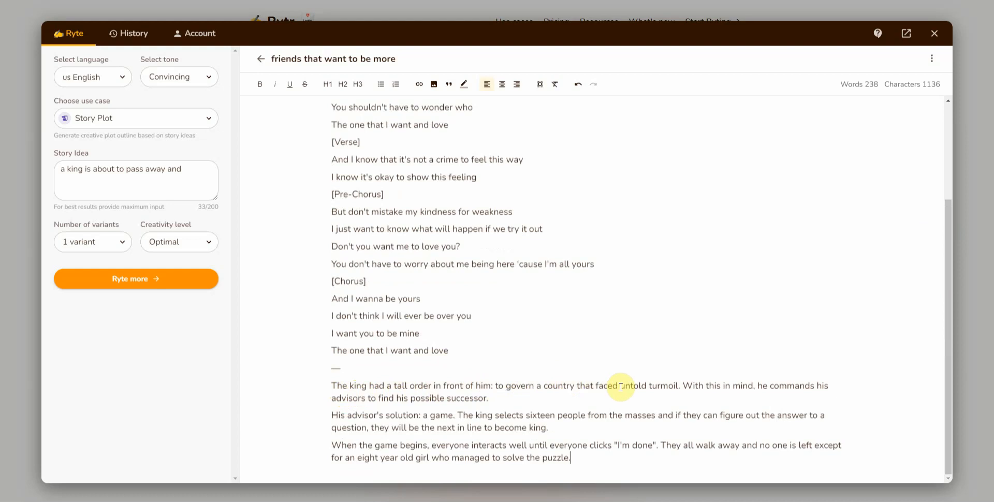
mouse_move(734, 387)
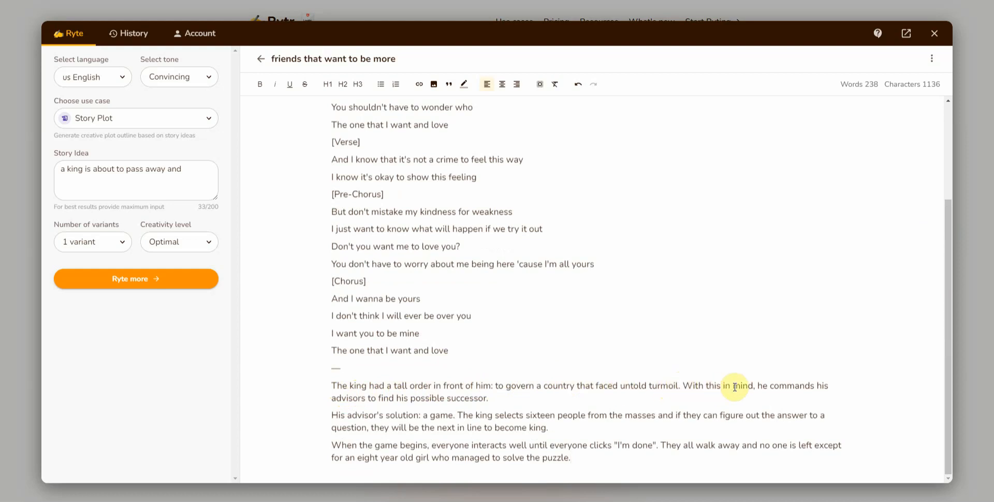
mouse_move(370, 403)
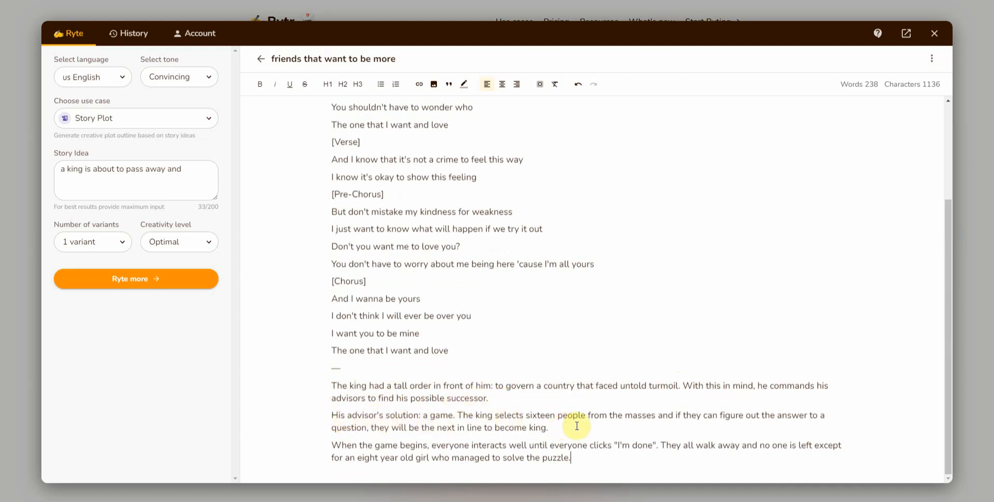
mouse_move(678, 421)
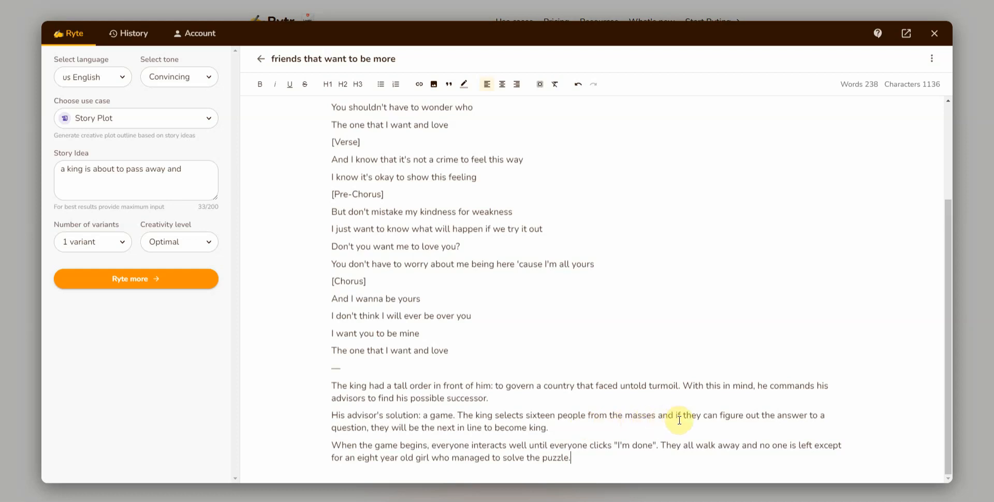
mouse_move(404, 434)
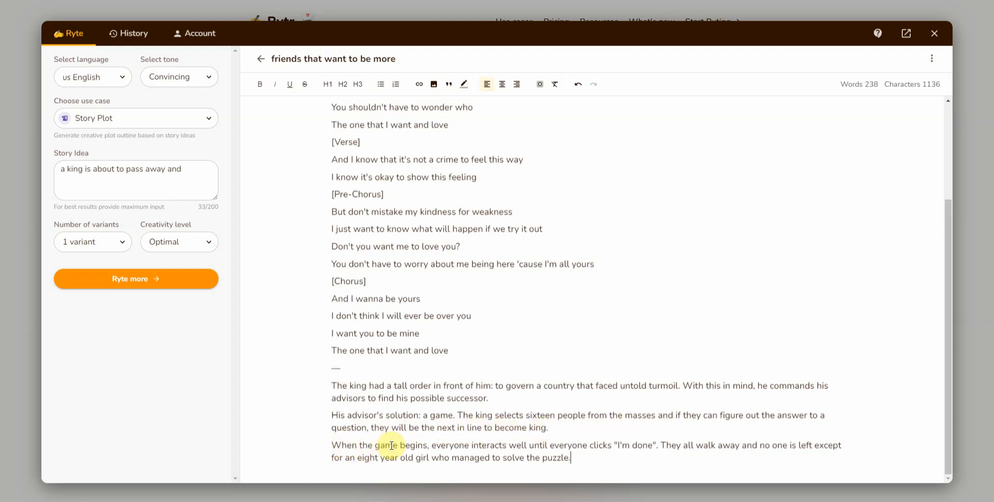
mouse_move(559, 446)
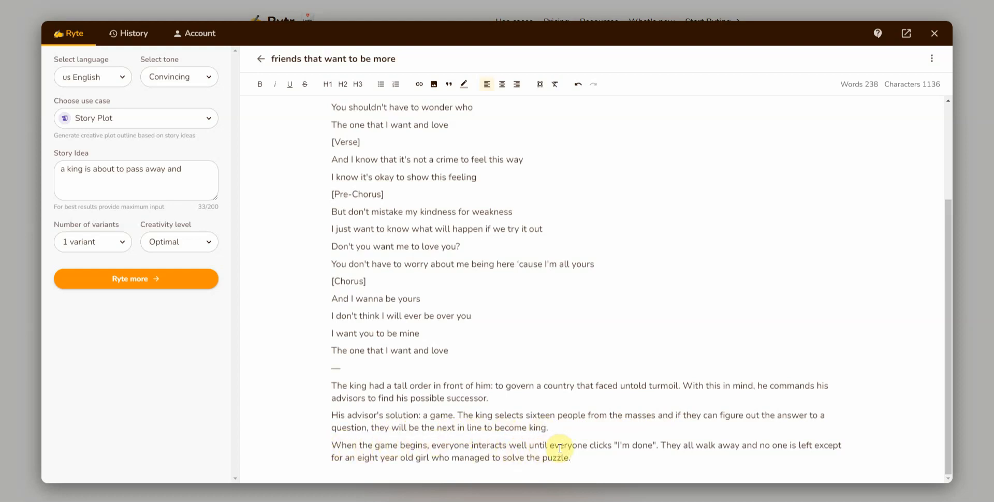
mouse_move(649, 445)
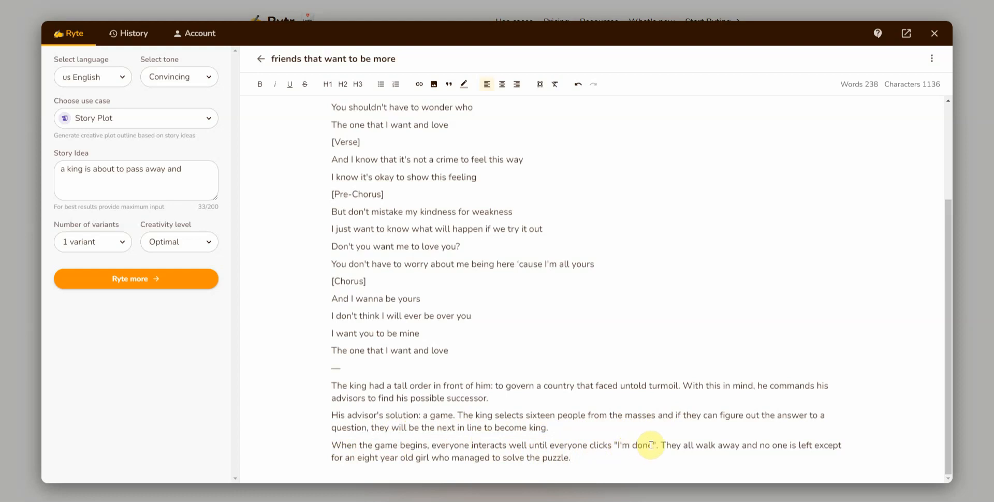
mouse_move(678, 451)
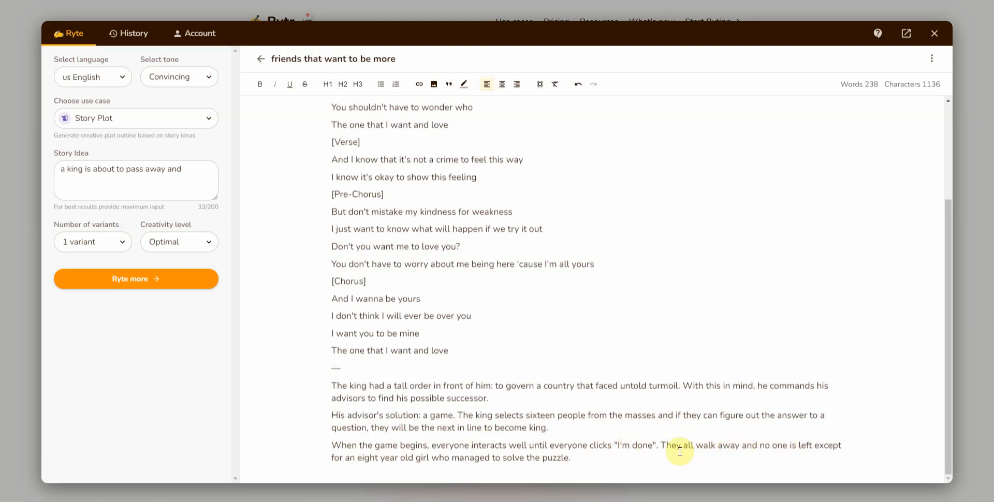
mouse_move(413, 457)
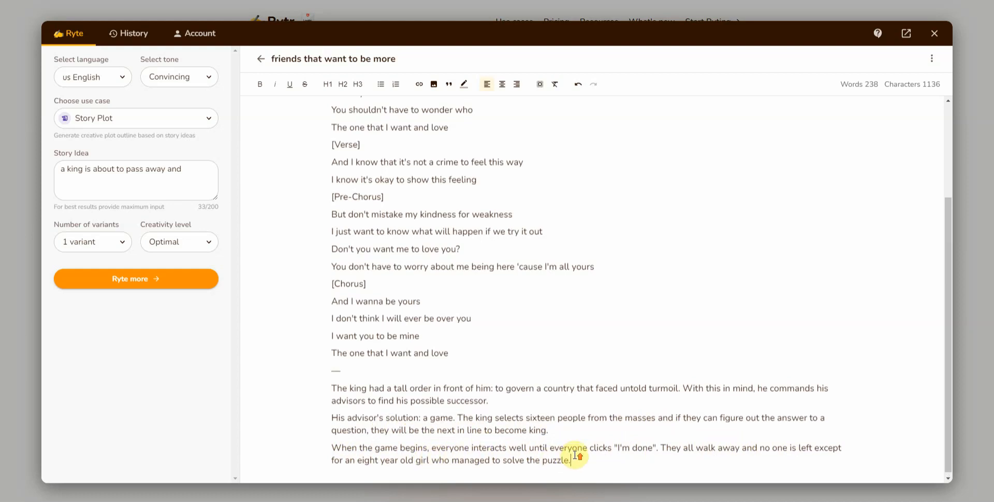
scroll("up", 3)
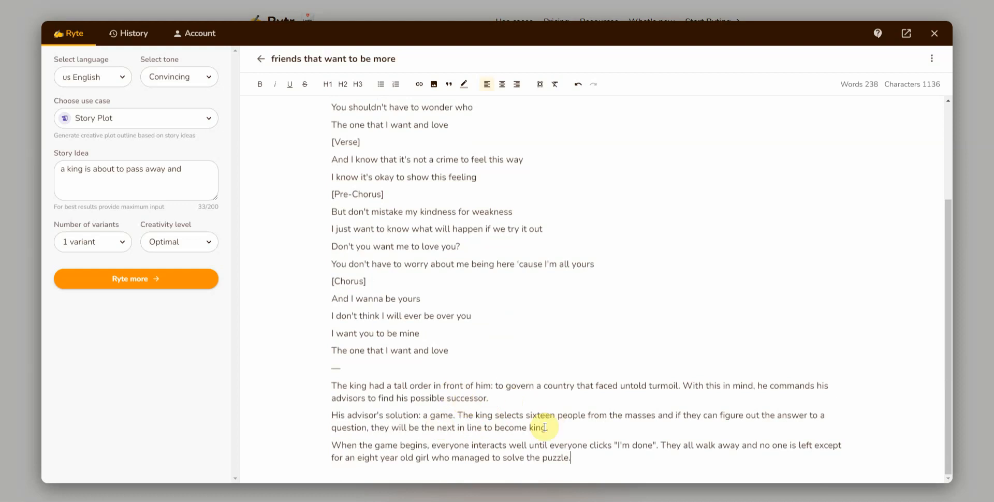
mouse_move(531, 413)
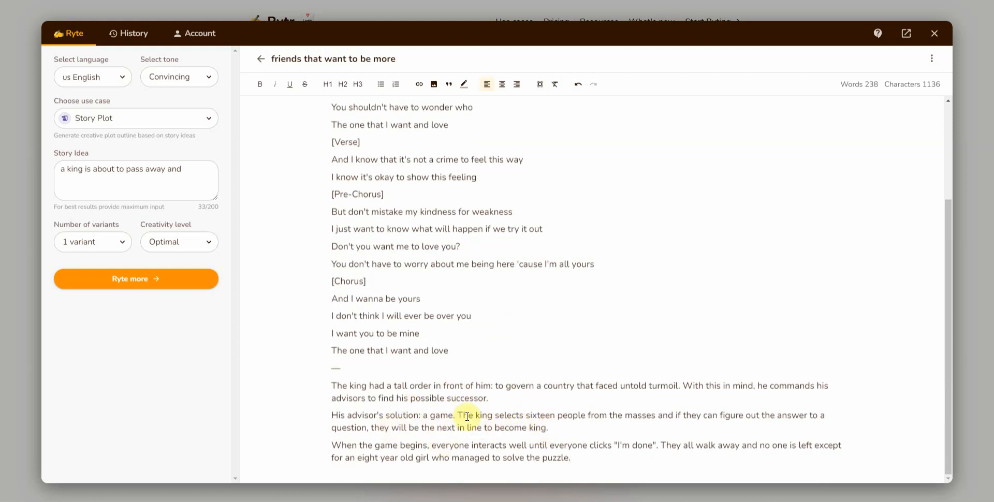
scroll("up", 3)
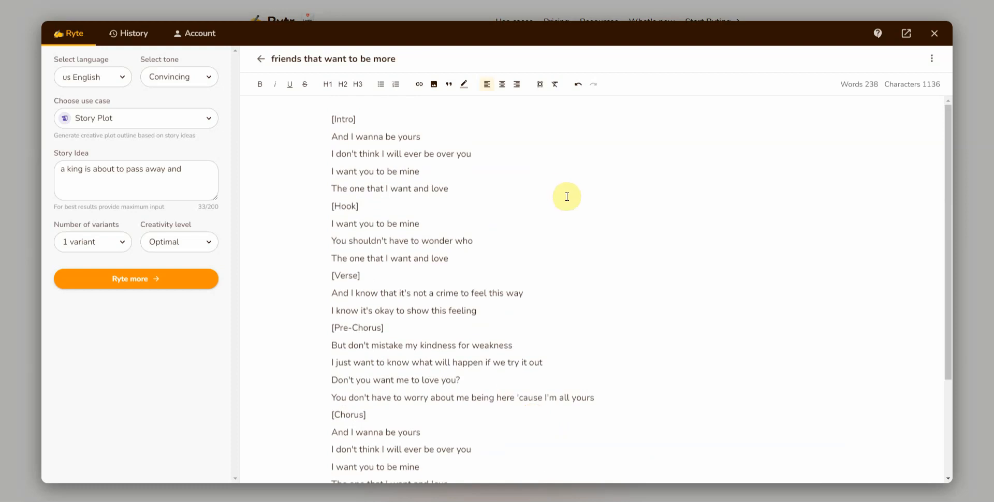
scroll("down", 3)
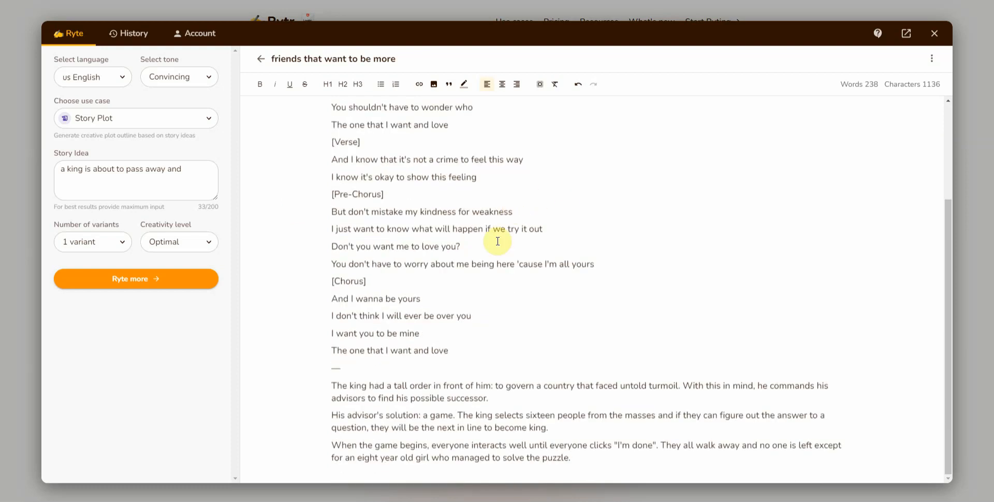
scroll("up", 3)
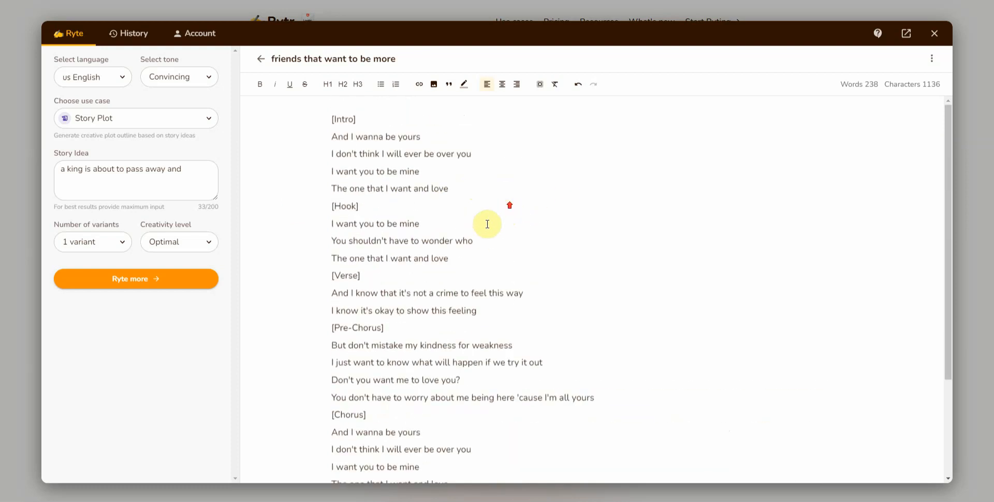
scroll("down", 3)
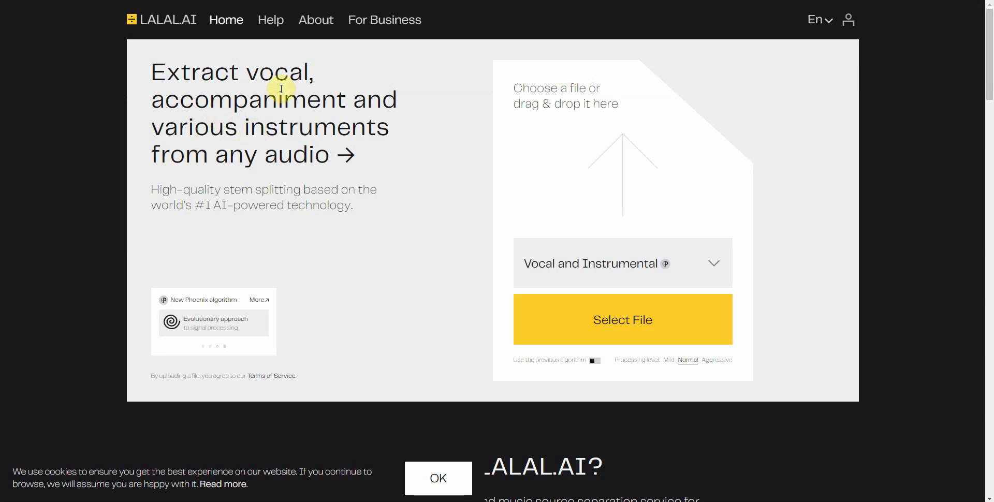
mouse_move(347, 153)
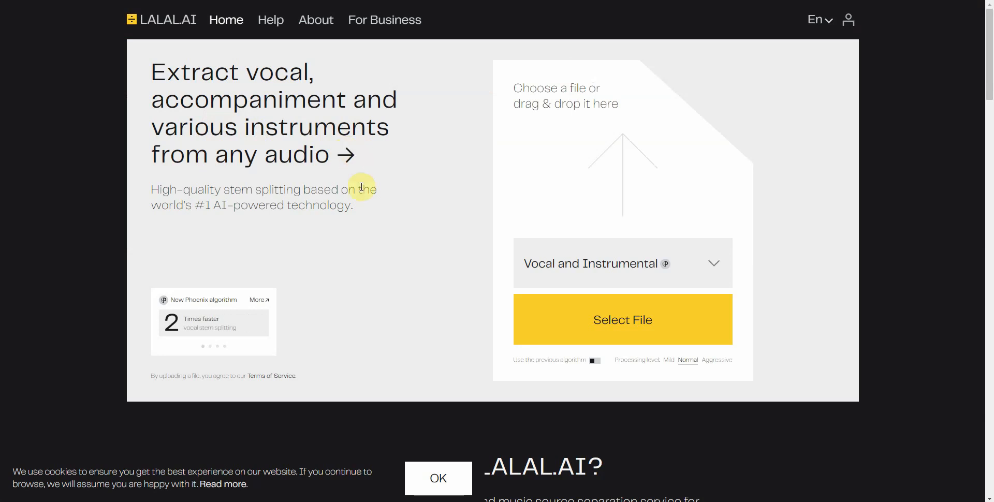
mouse_move(249, 102)
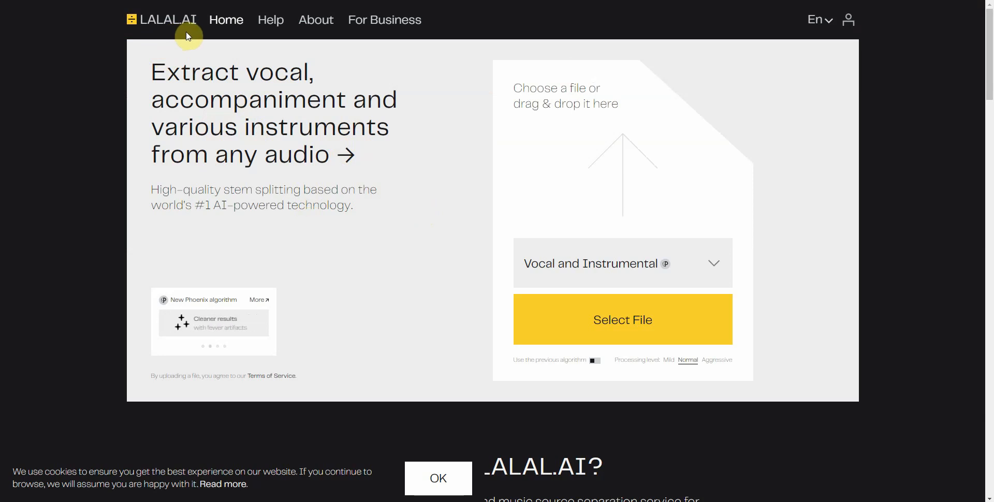
mouse_move(208, 6)
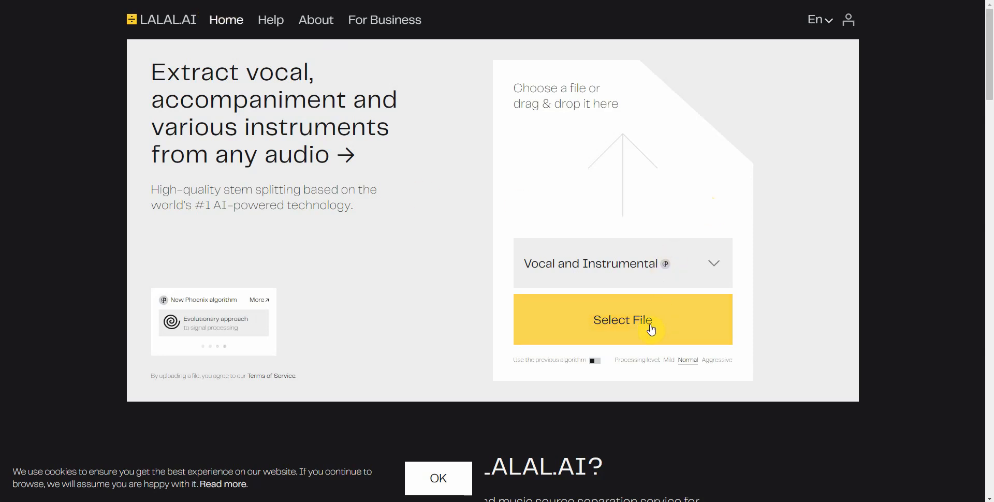
mouse_move(660, 208)
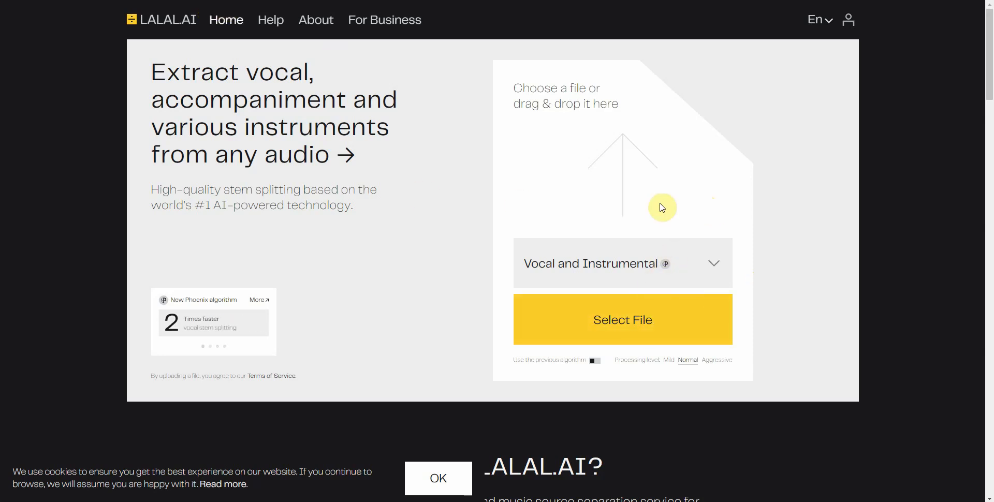
mouse_move(441, 178)
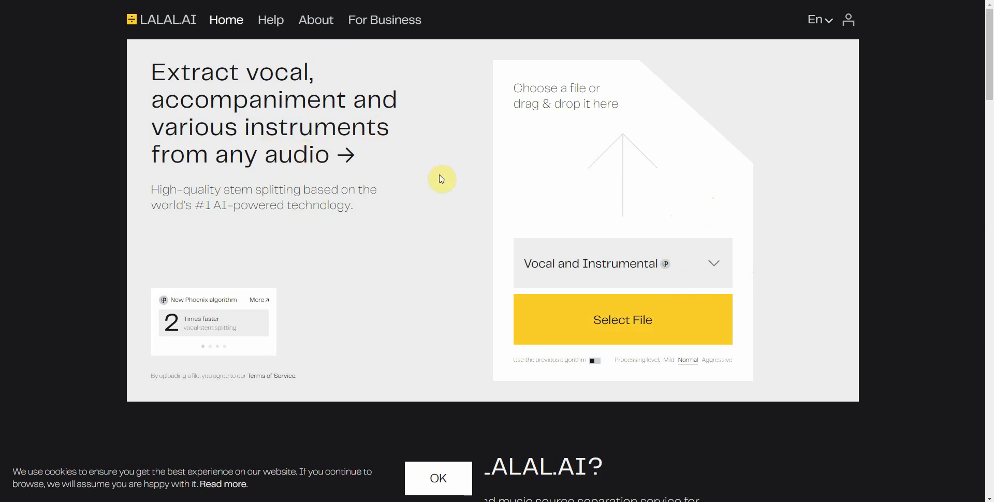
mouse_move(621, 214)
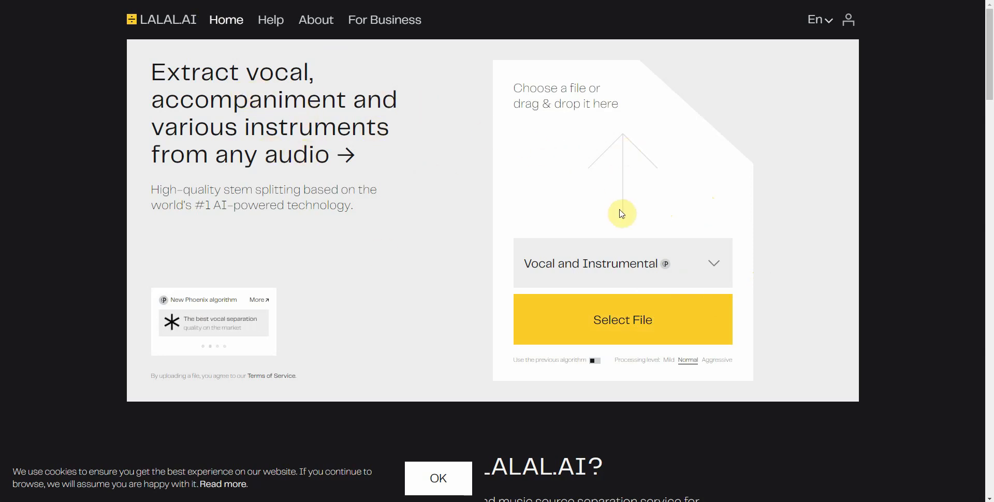
mouse_move(749, 197)
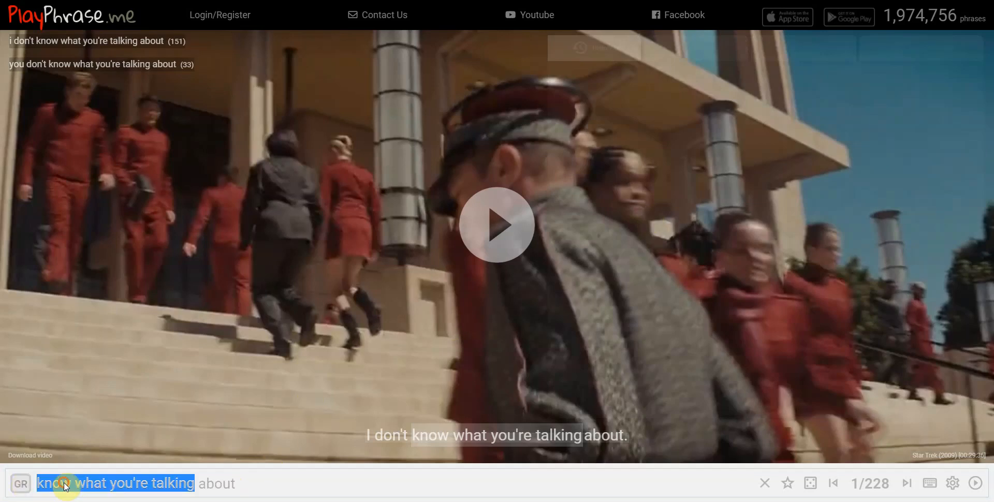
- Search 'what are you talking about' to load the 1,186 matching movie clips
left_click(764, 483)
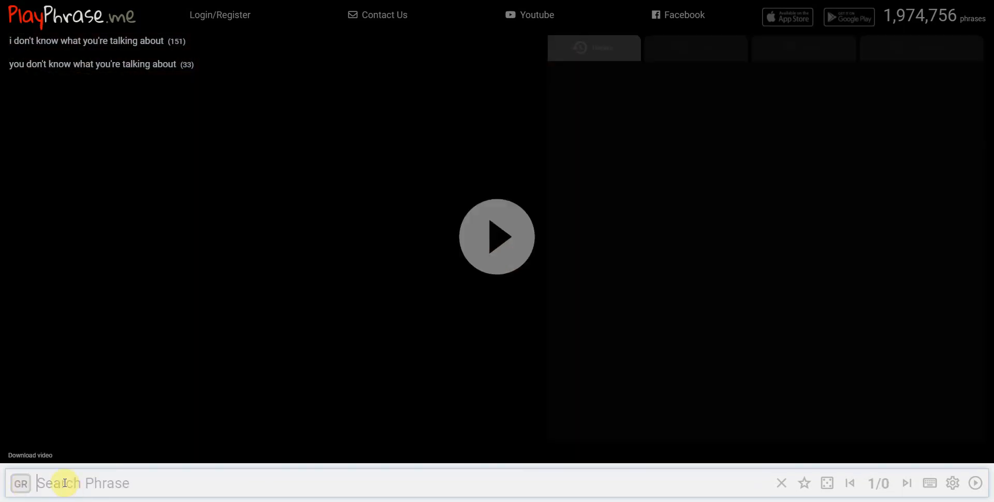
type("what are you")
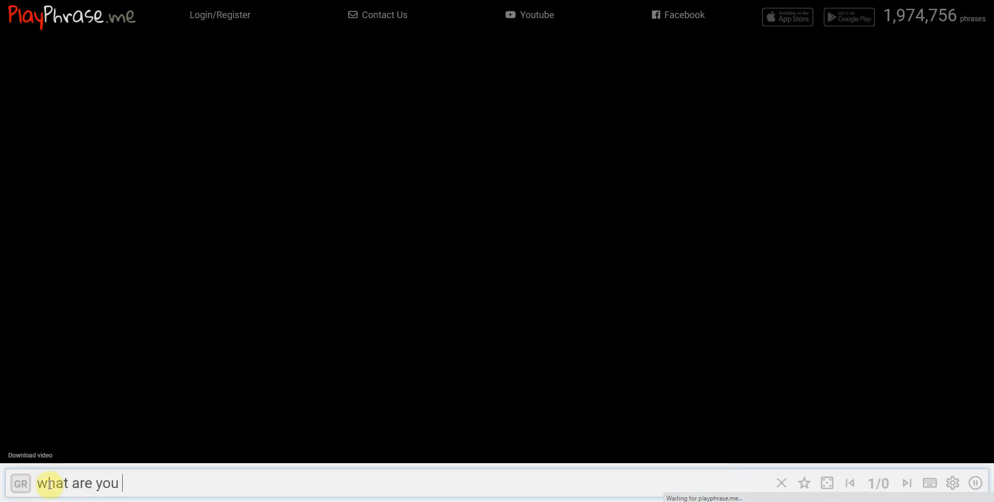
type("talking about")
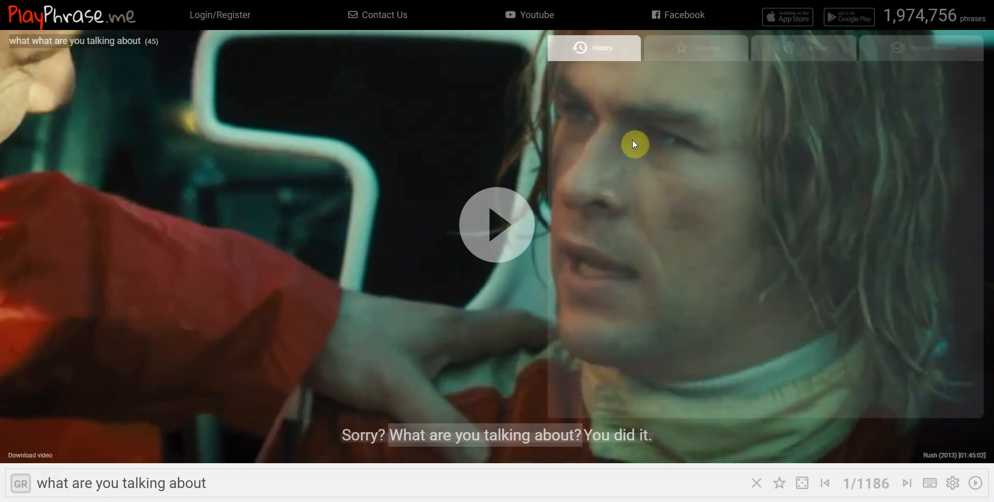
mouse_move(674, 164)
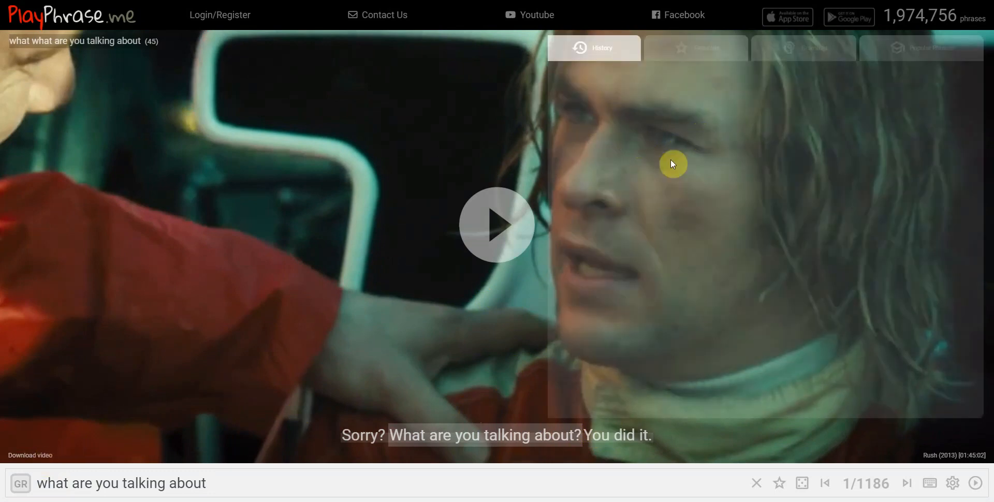
mouse_move(717, 184)
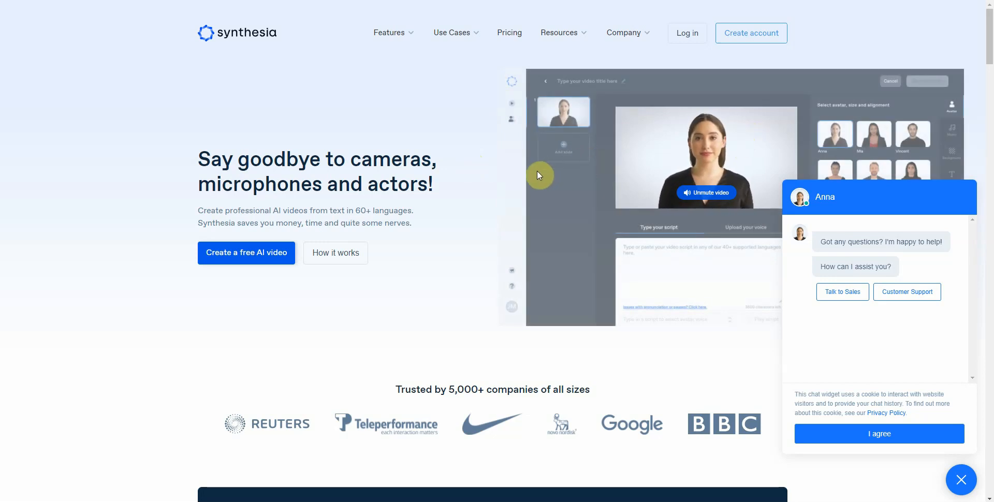
mouse_move(639, 154)
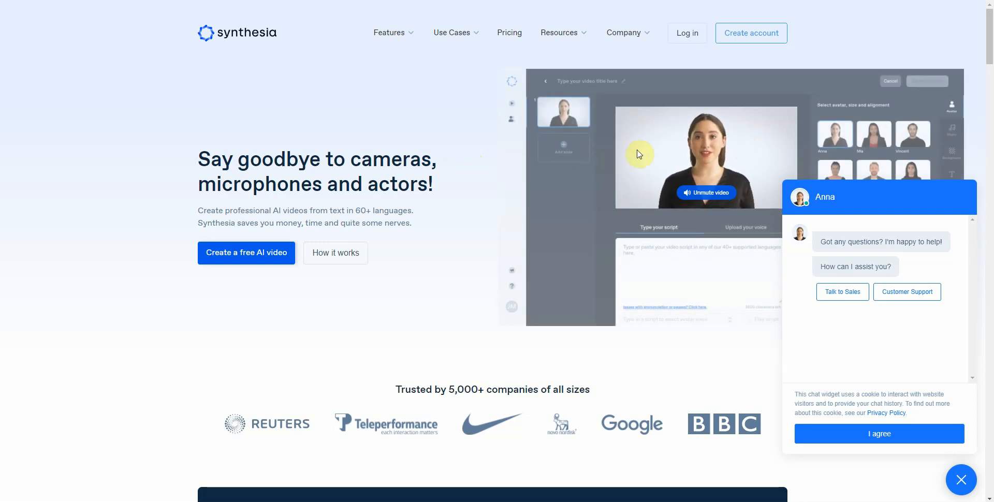
mouse_move(559, 168)
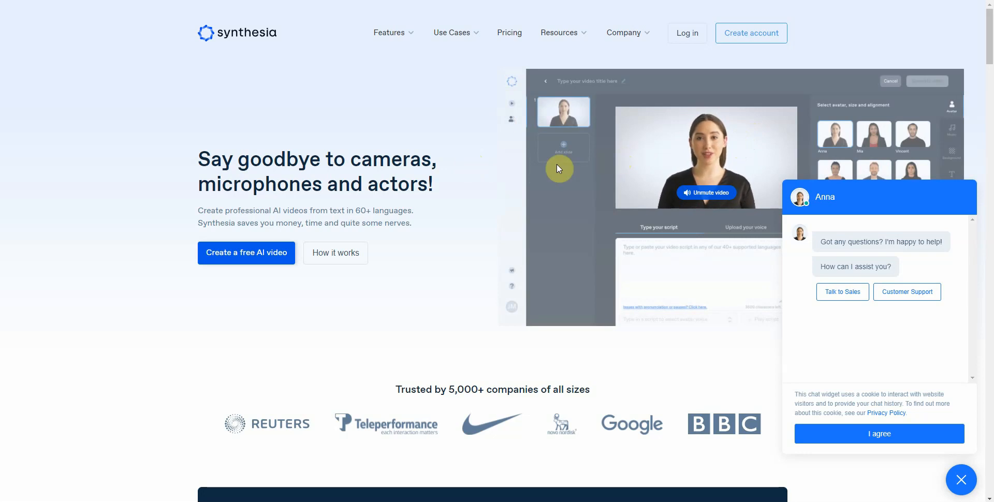
mouse_move(326, 133)
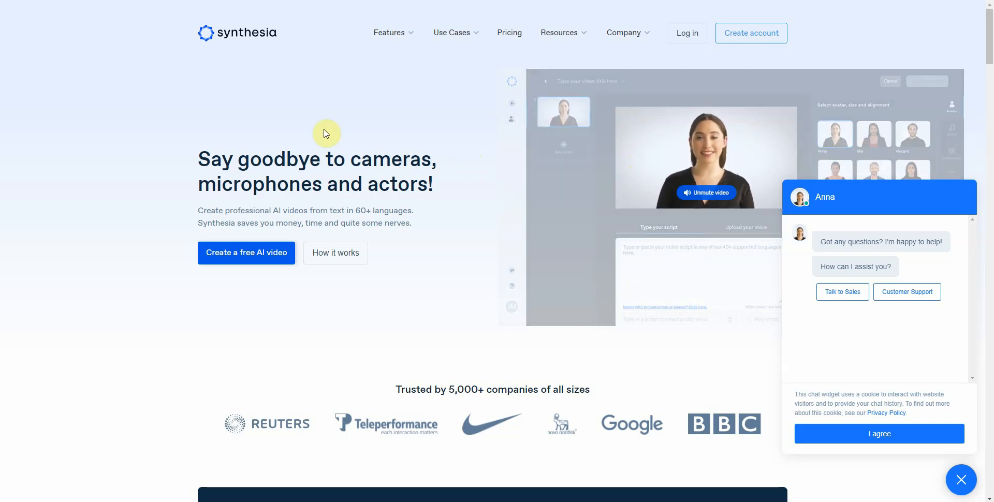
mouse_move(311, 120)
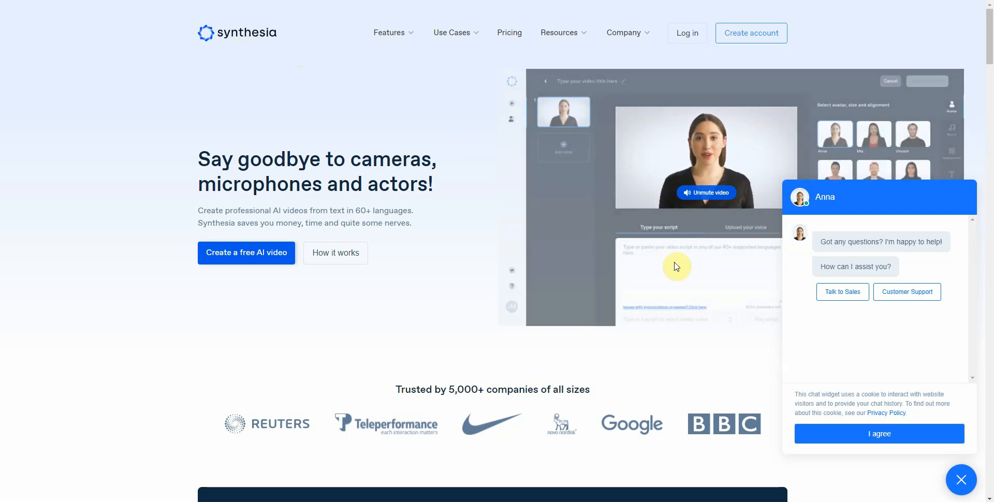
mouse_move(378, 327)
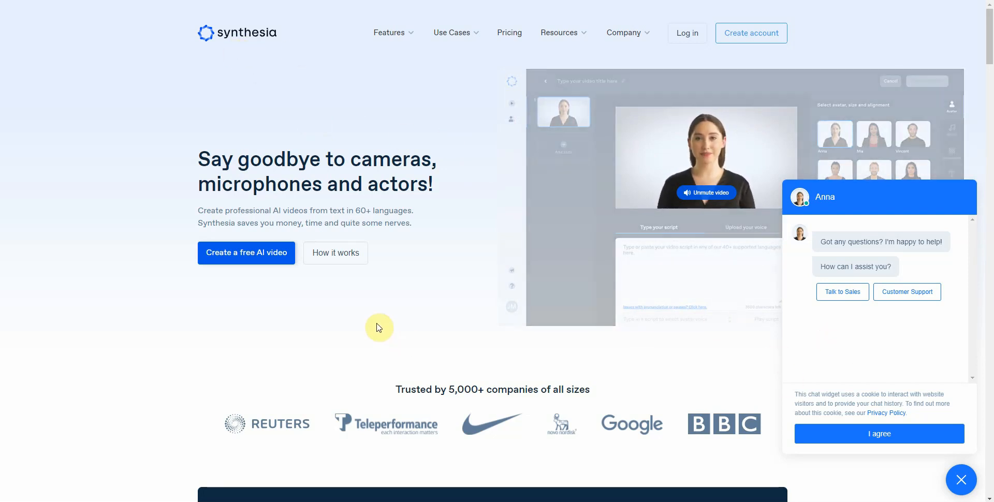
- Use 'Create a free AI video' to reach the Sales pitch template page
left_click(245, 252)
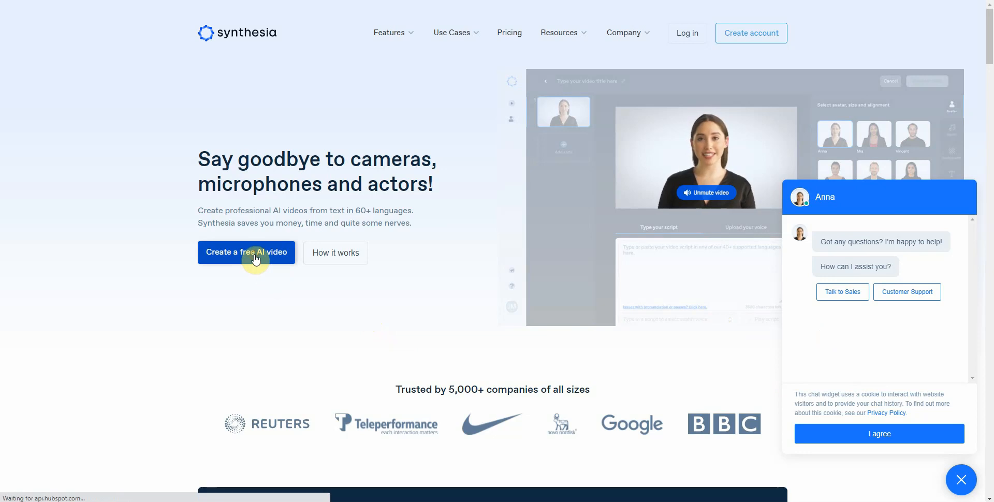
left_click(246, 252)
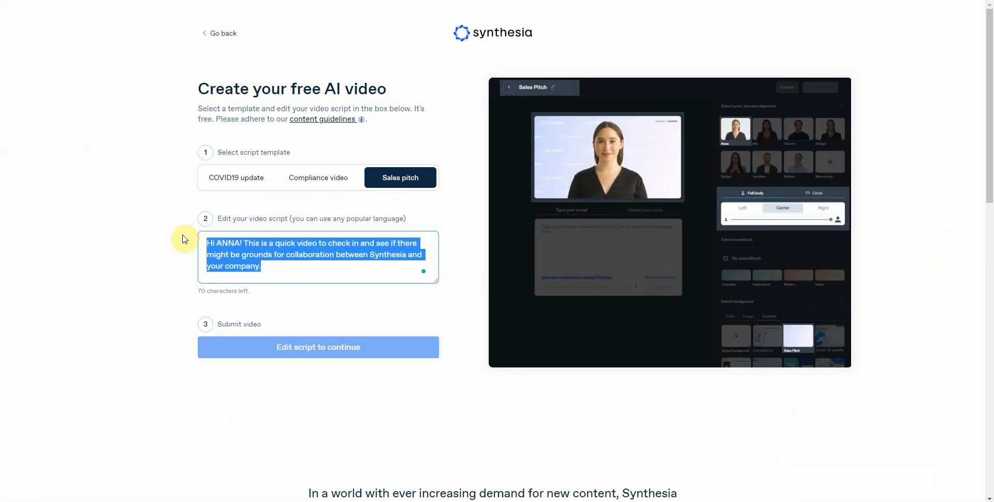
mouse_move(645, 164)
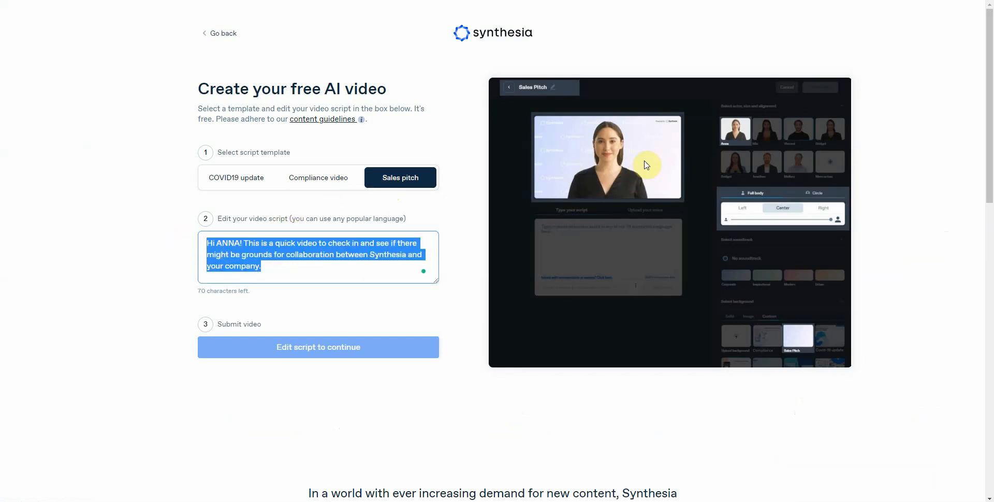
mouse_move(608, 158)
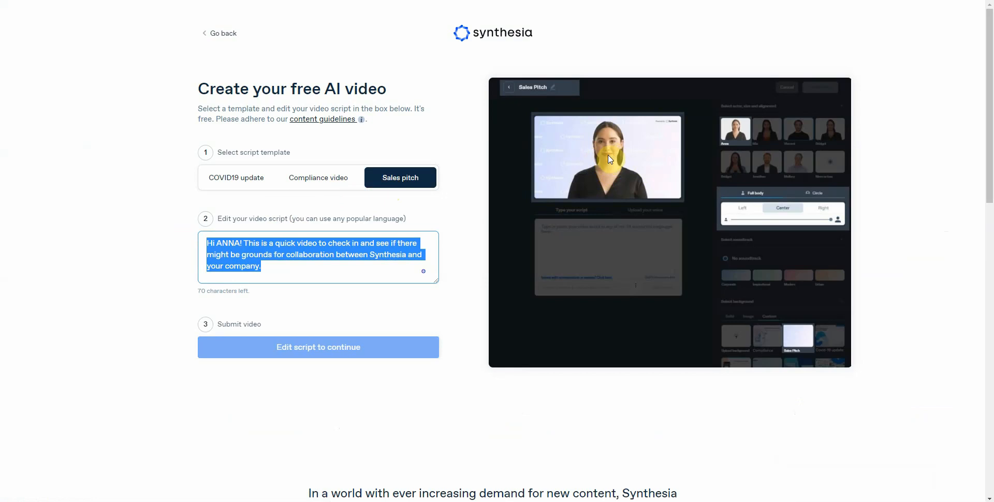
mouse_move(628, 173)
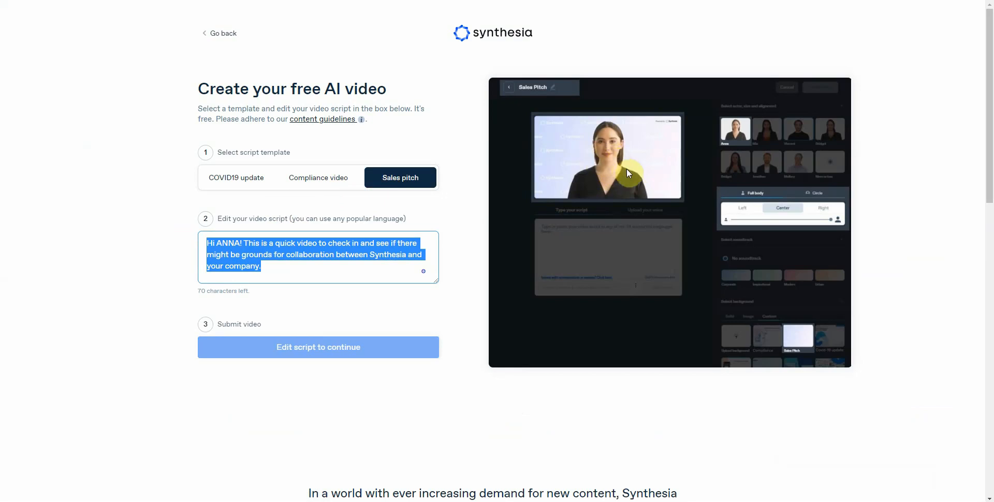
mouse_move(581, 188)
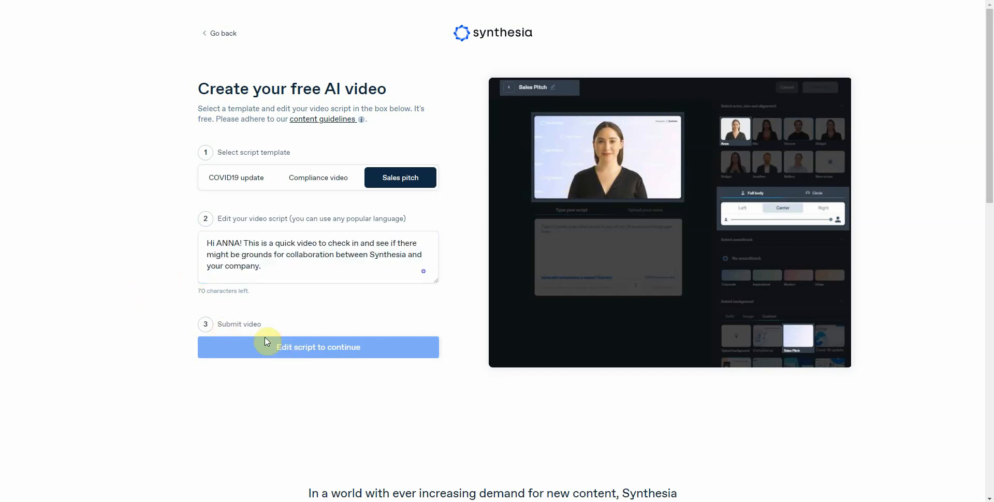
- Scroll through the unedited Sales pitch script on Synthesia's free video page
scroll("down", 3)
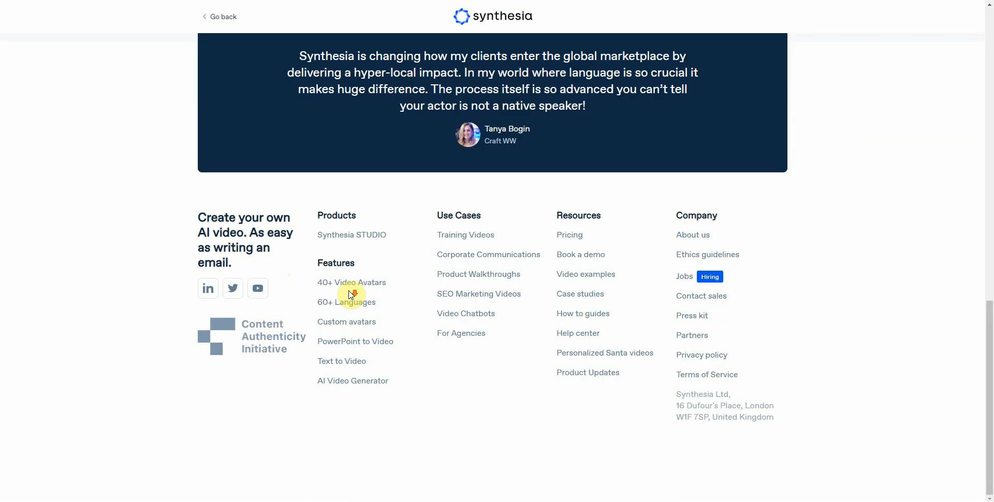
scroll("up", 3)
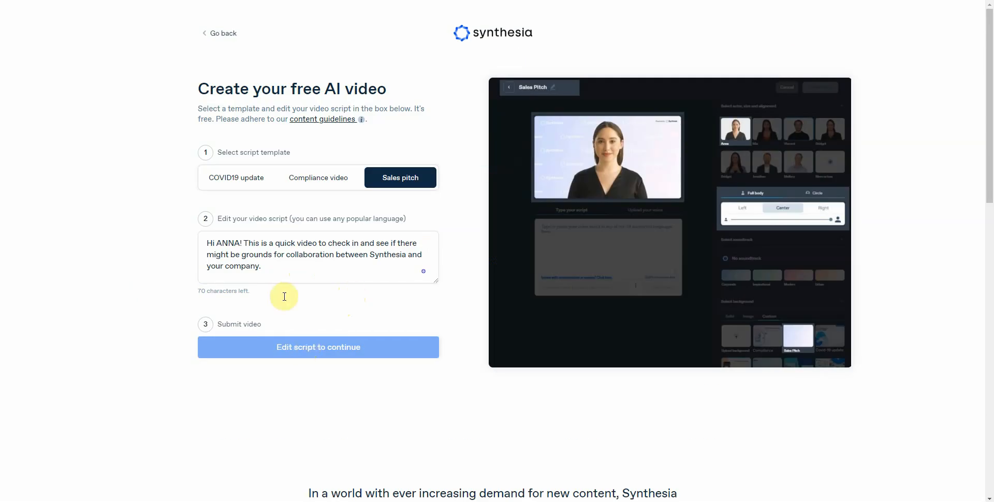
mouse_move(742, 244)
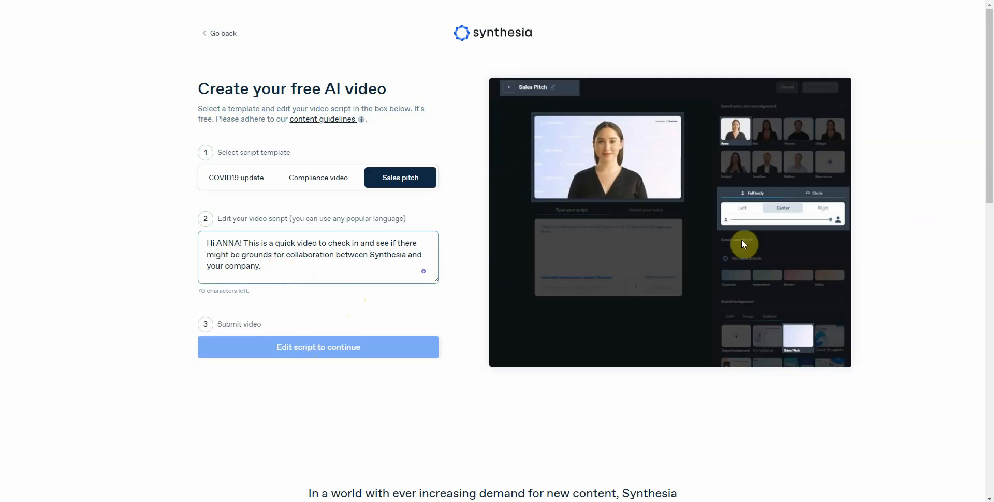
scroll("down", 3)
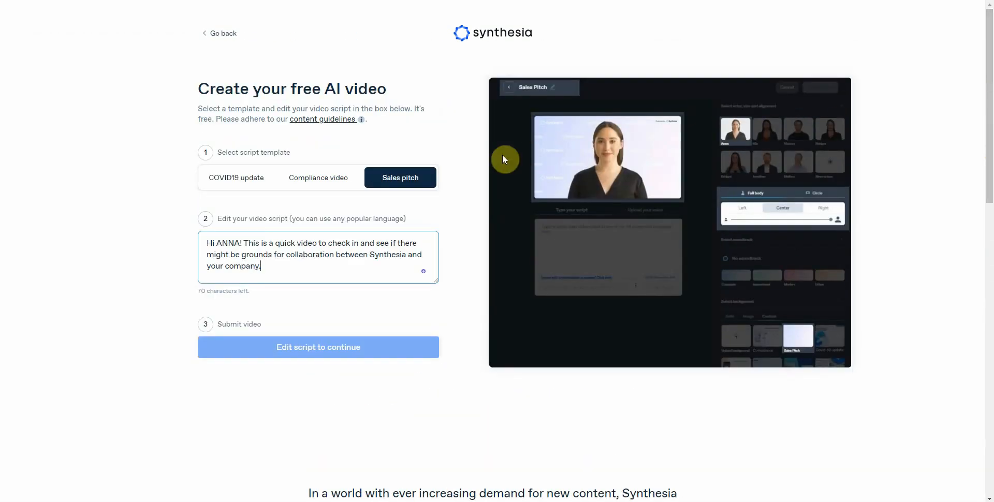
mouse_move(296, 268)
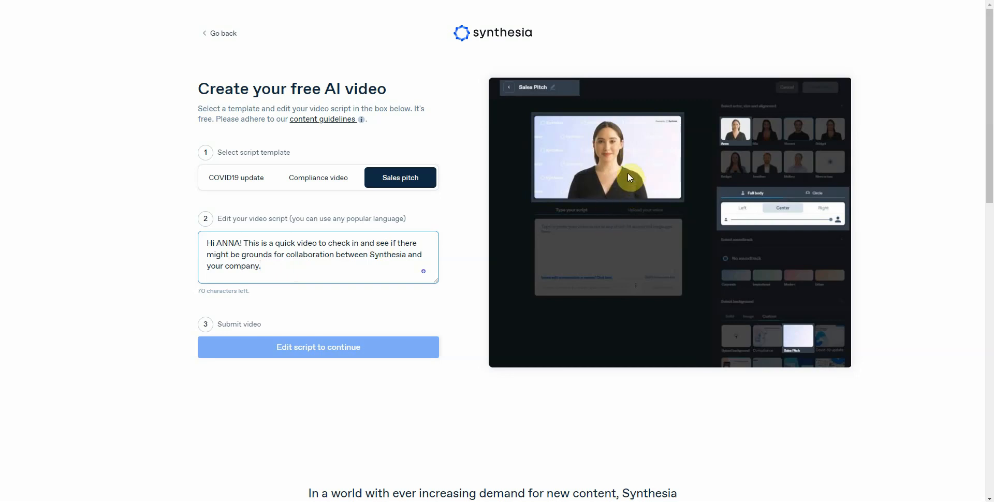
mouse_move(597, 187)
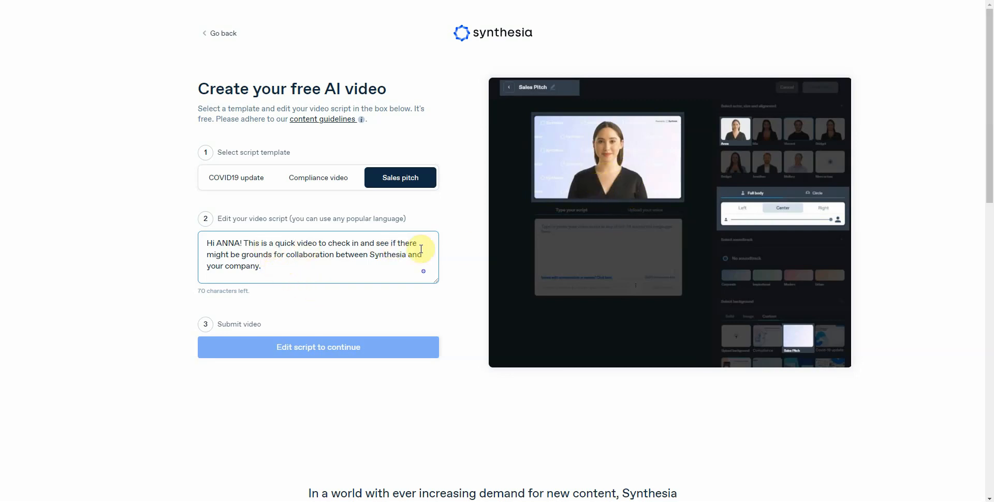
mouse_move(621, 187)
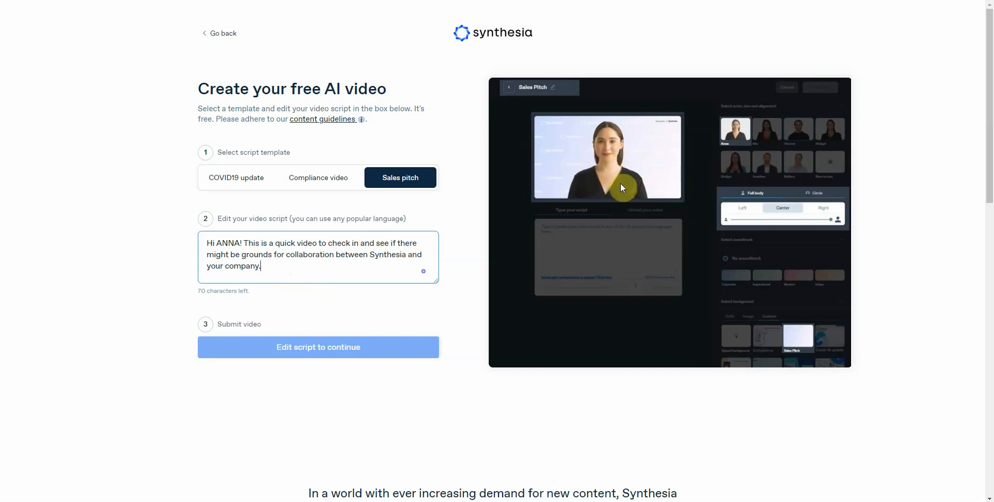
mouse_move(500, 228)
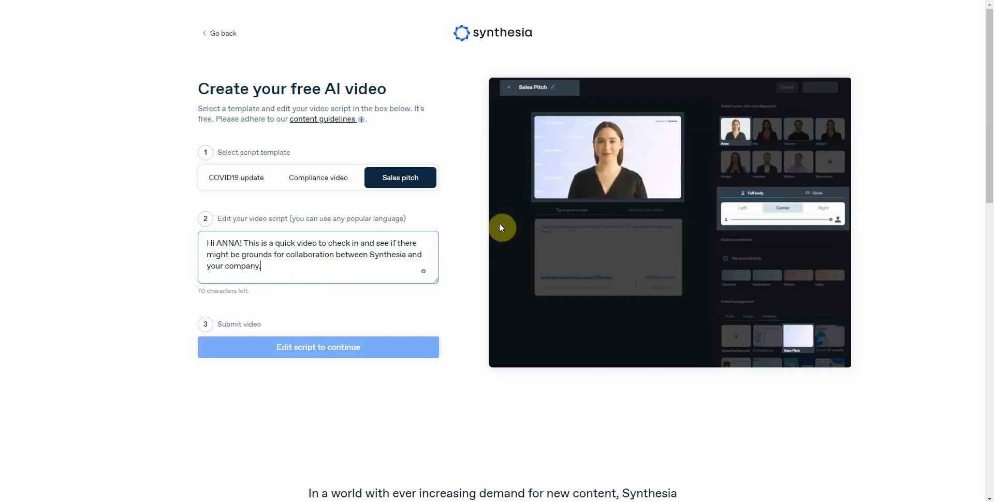
mouse_move(325, 267)
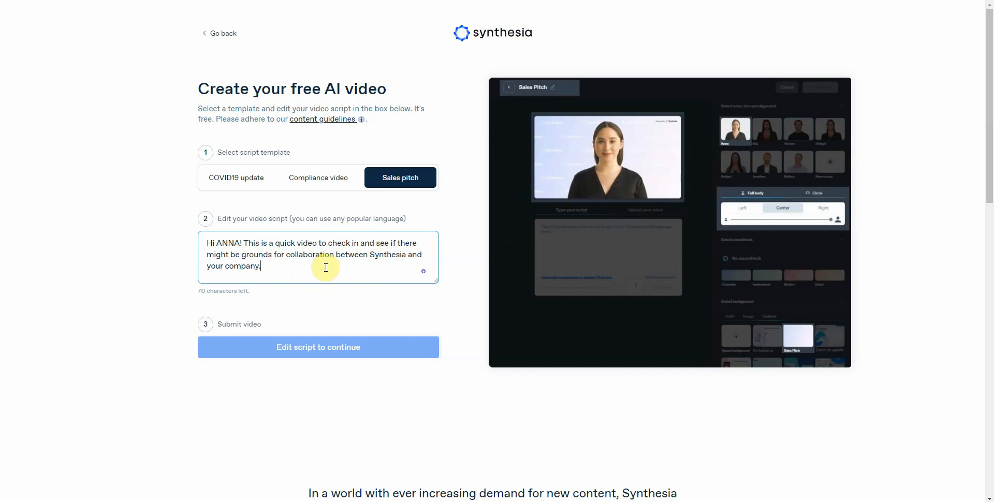
mouse_move(748, 240)
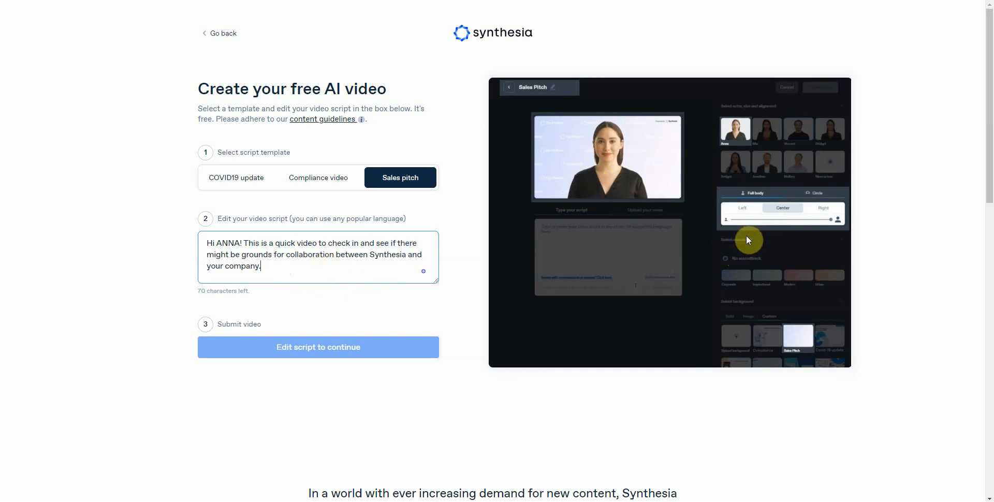
mouse_move(692, 220)
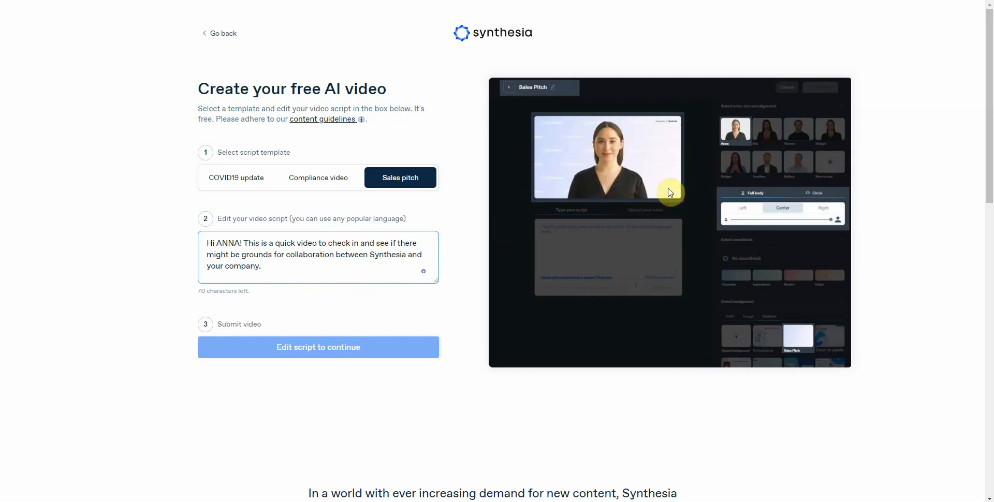
mouse_move(628, 191)
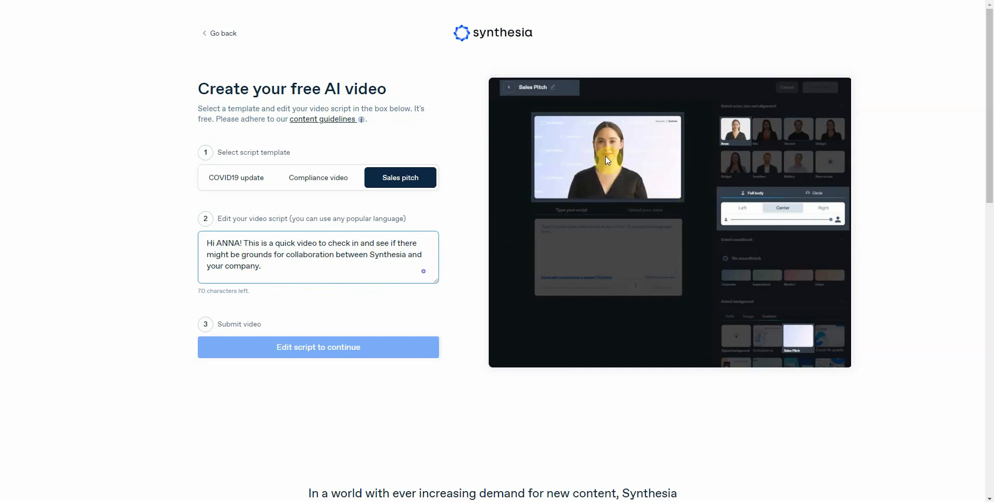
mouse_move(591, 218)
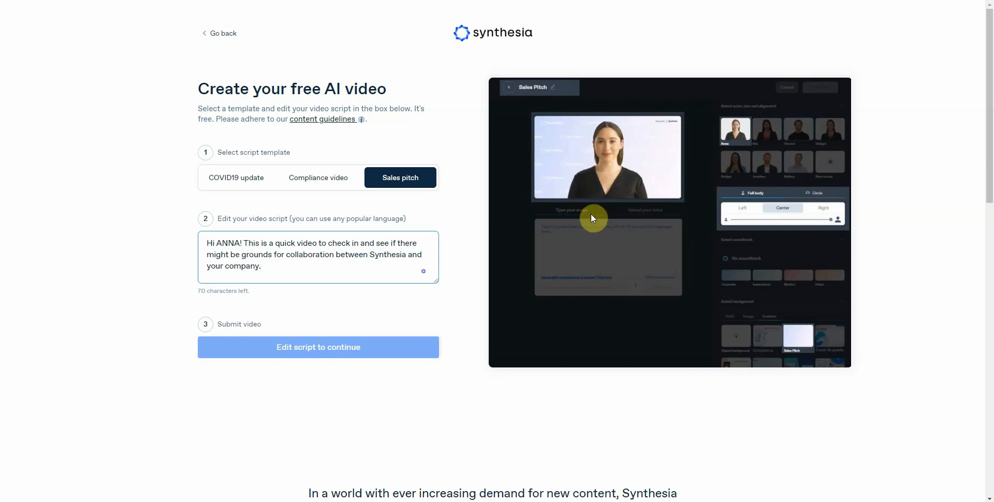
mouse_move(588, 186)
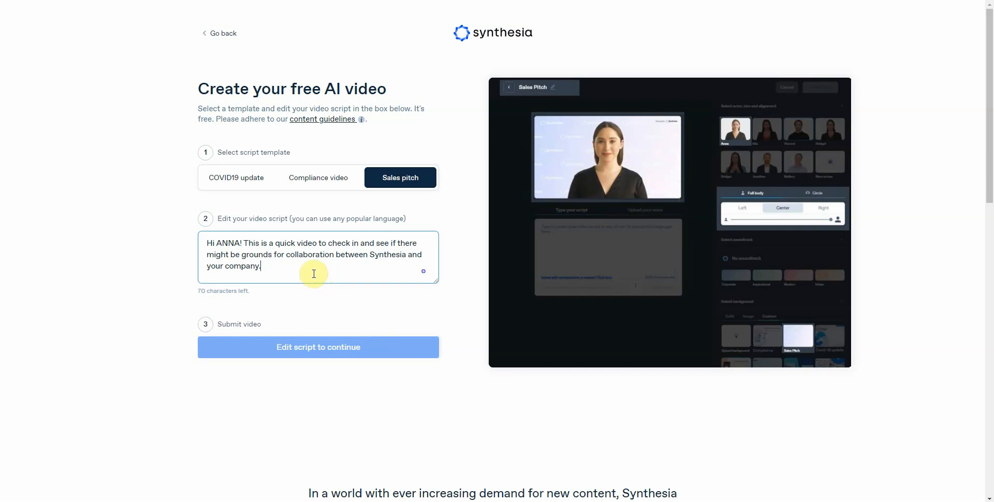
mouse_move(336, 258)
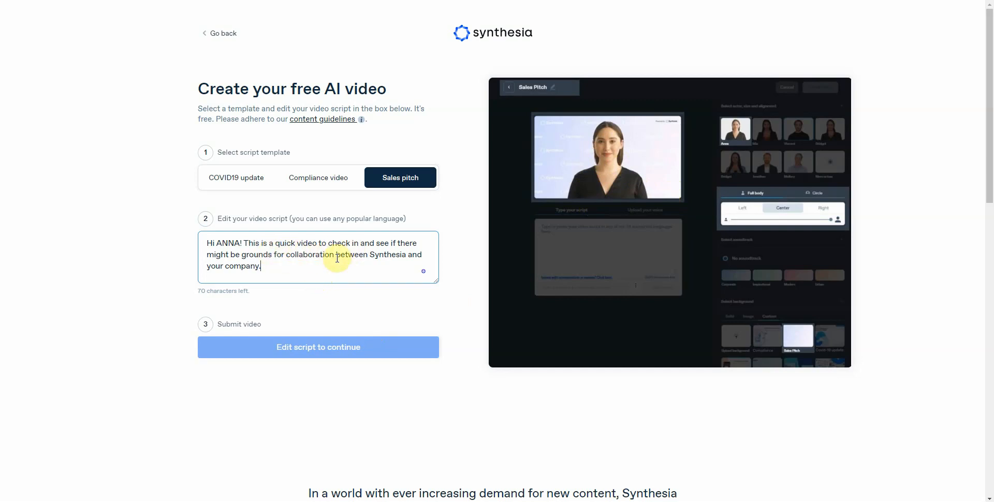
mouse_move(322, 263)
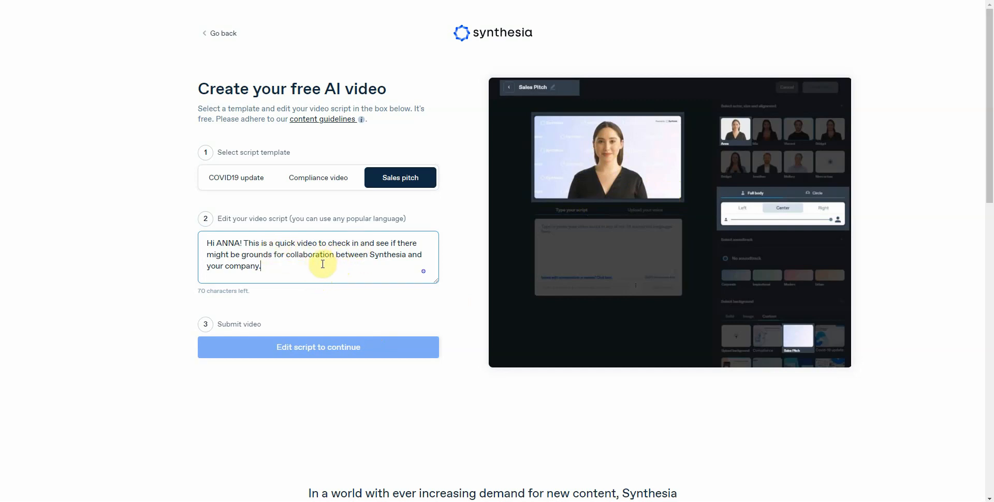
mouse_move(279, 259)
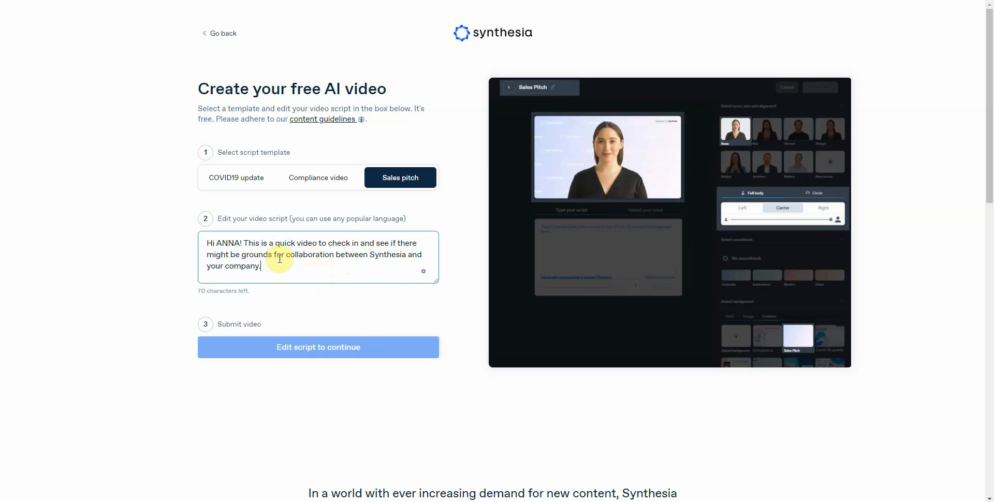
mouse_move(520, 231)
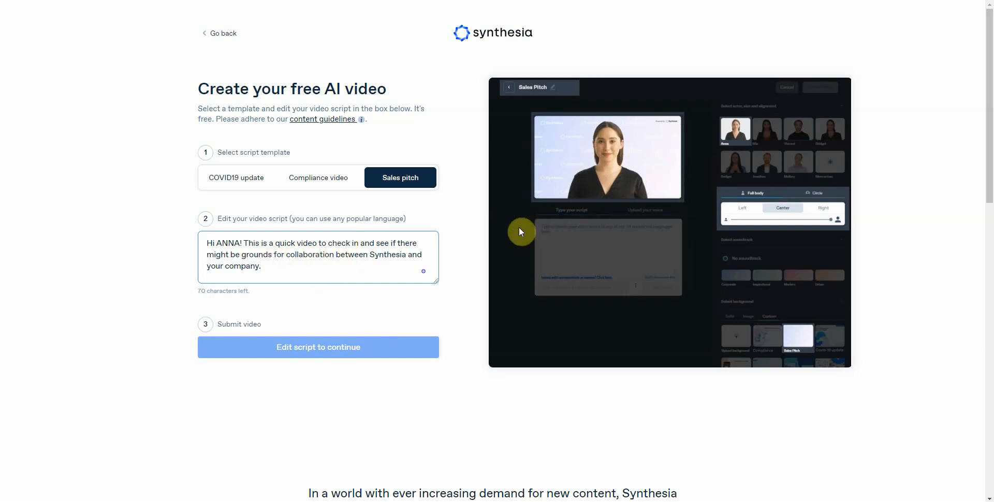
mouse_move(456, 267)
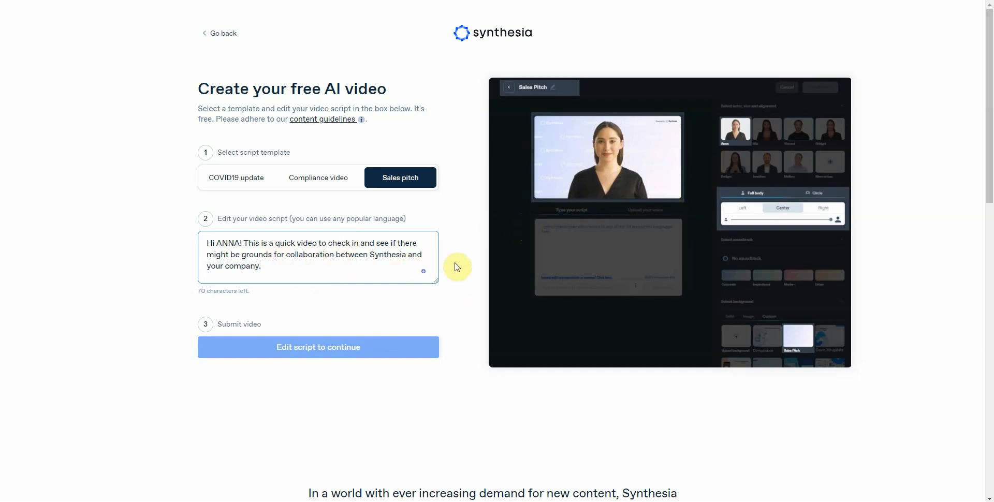
mouse_move(625, 257)
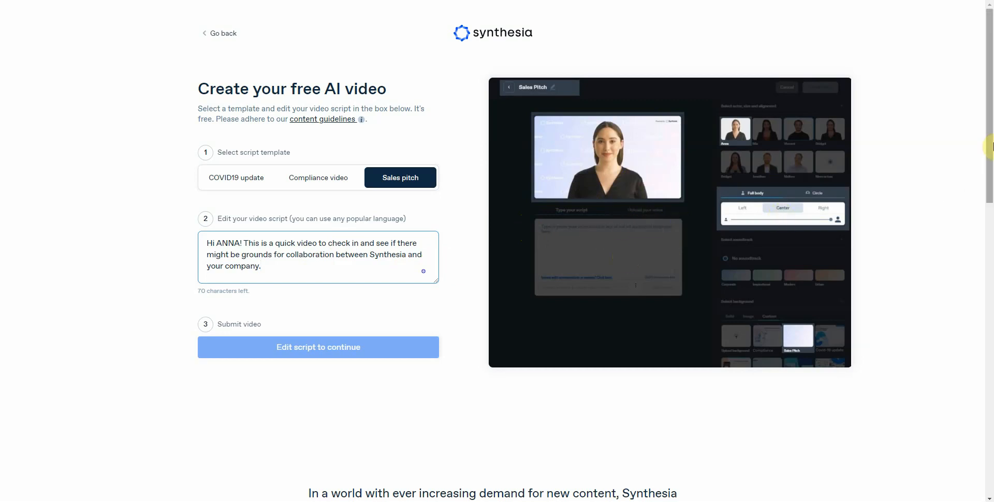
mouse_move(161, 50)
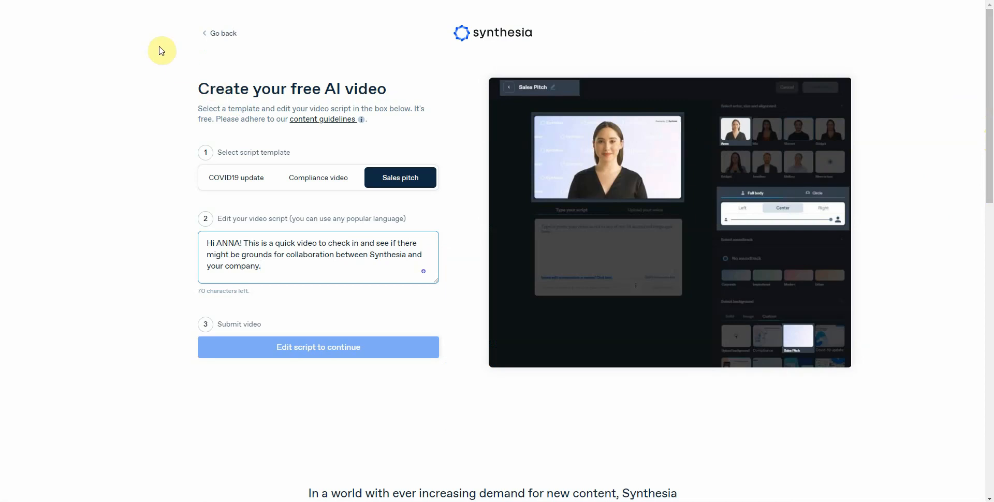
mouse_move(511, 66)
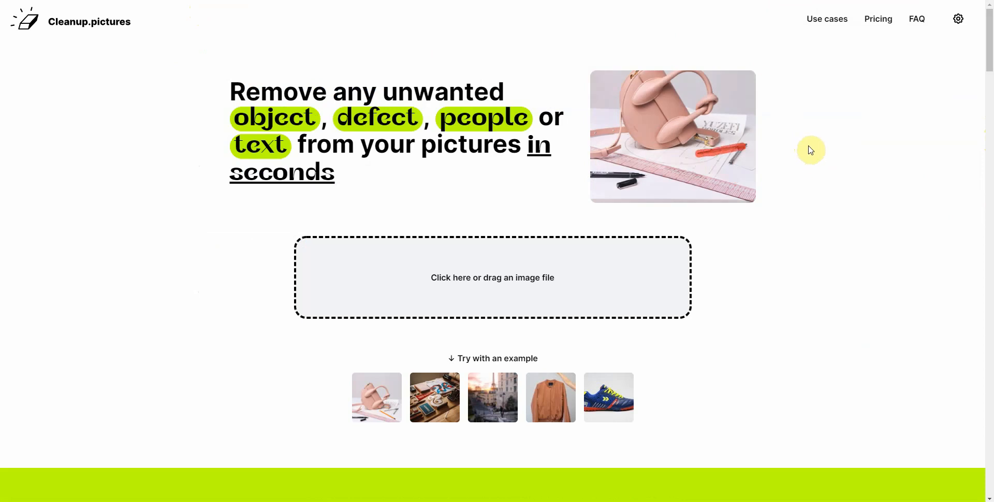
mouse_move(856, 179)
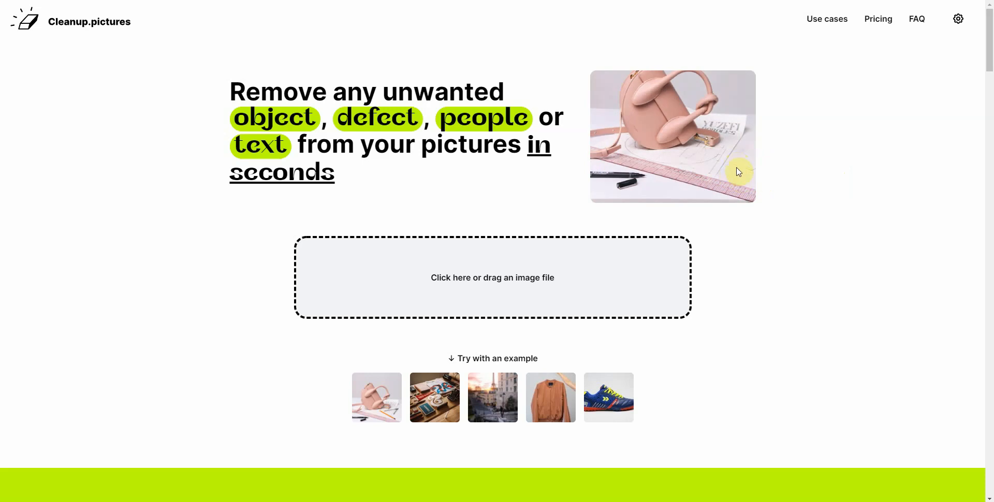
mouse_move(786, 254)
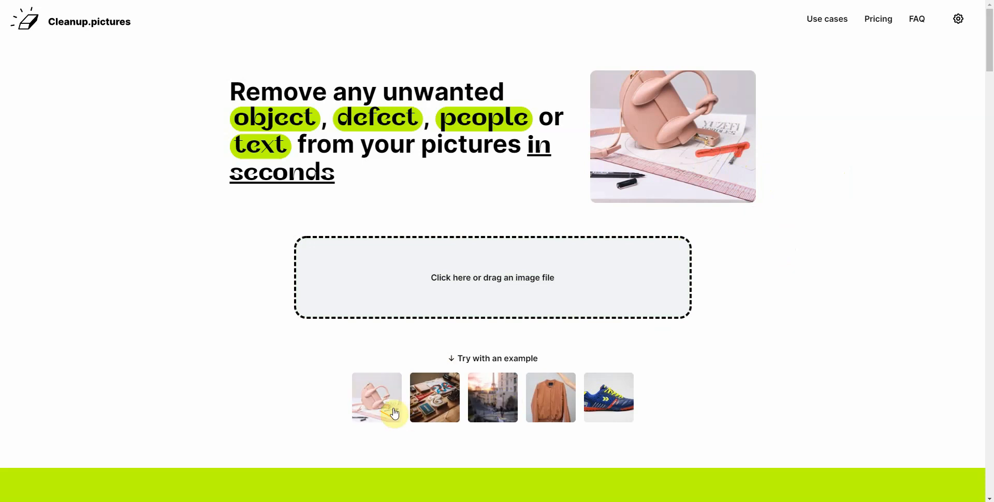
- Load the desk-scene example photo with T-shirt, camera and stationery into the editor
left_click(434, 397)
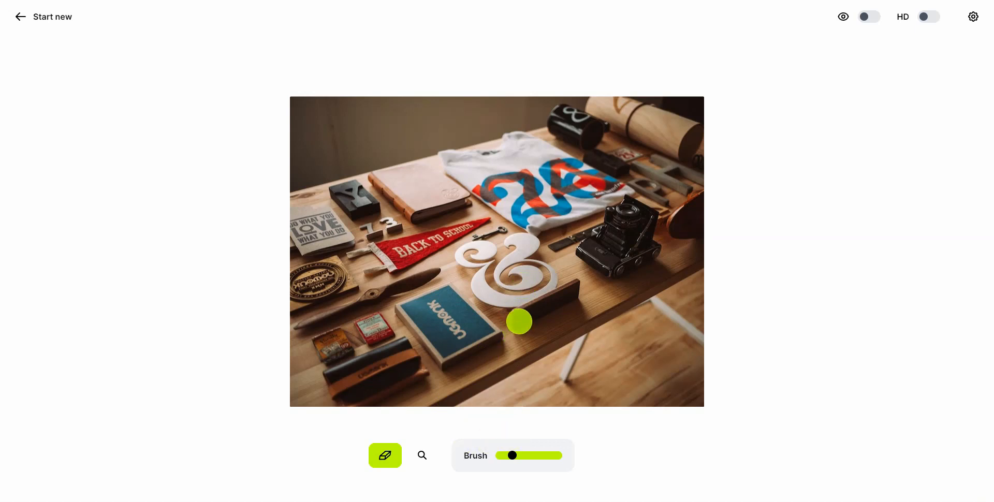
- Brush over the white ampersand sculpture and its remaining leftovers to erase them
left_click_drag(518, 321, 567, 295)
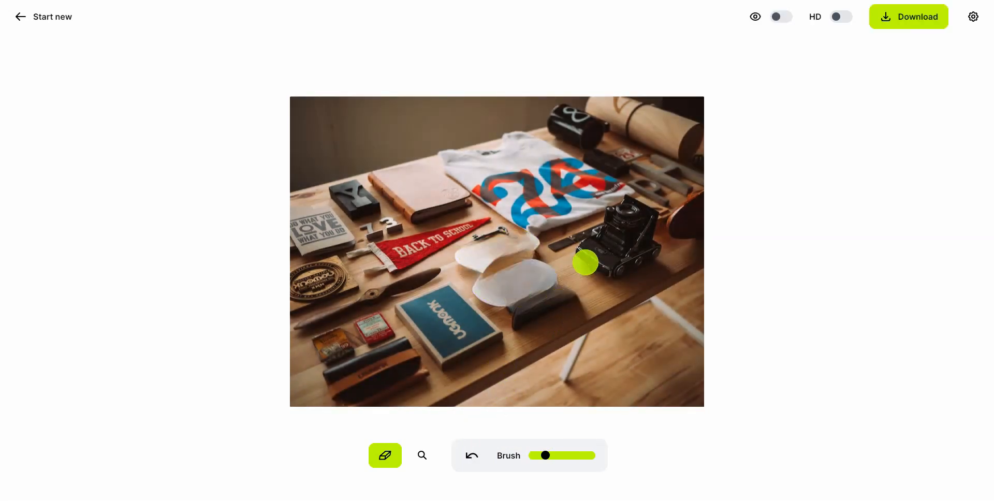
left_click_drag(585, 262, 517, 279)
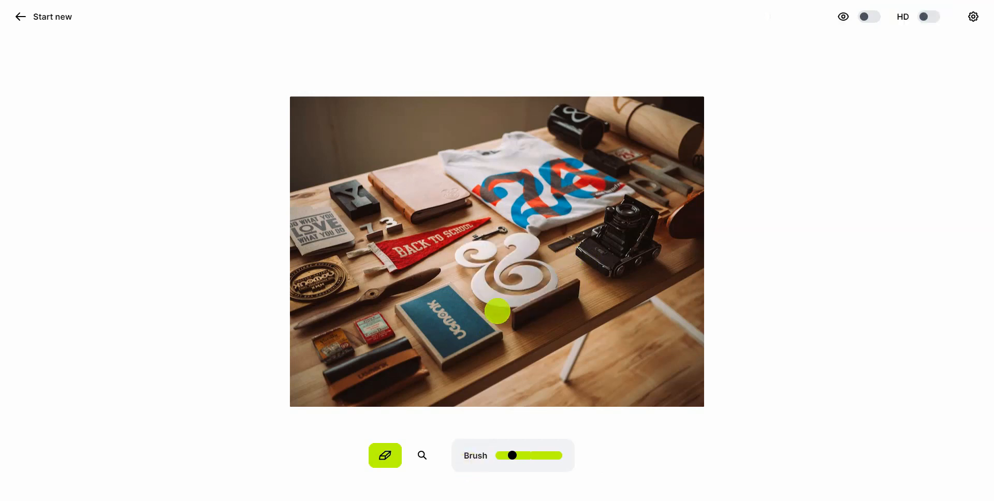
- Brush over the dark brush below the blue book so Cleanup.pictures fills in the desk
left_click_drag(497, 311, 440, 356)
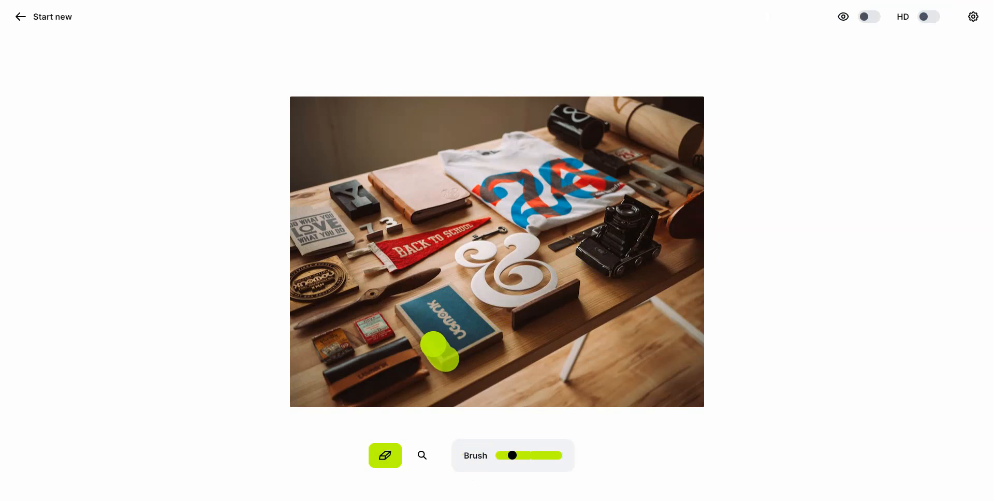
left_click_drag(438, 353, 426, 298)
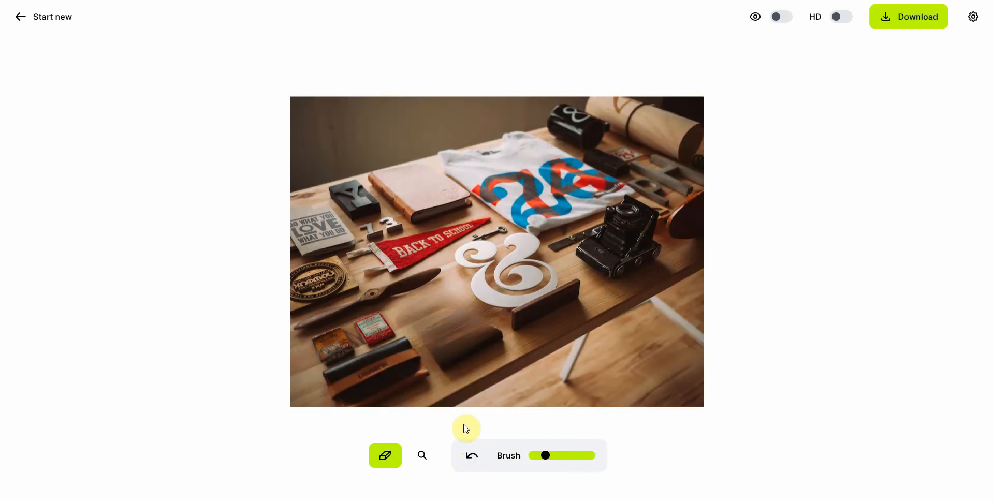
mouse_move(483, 362)
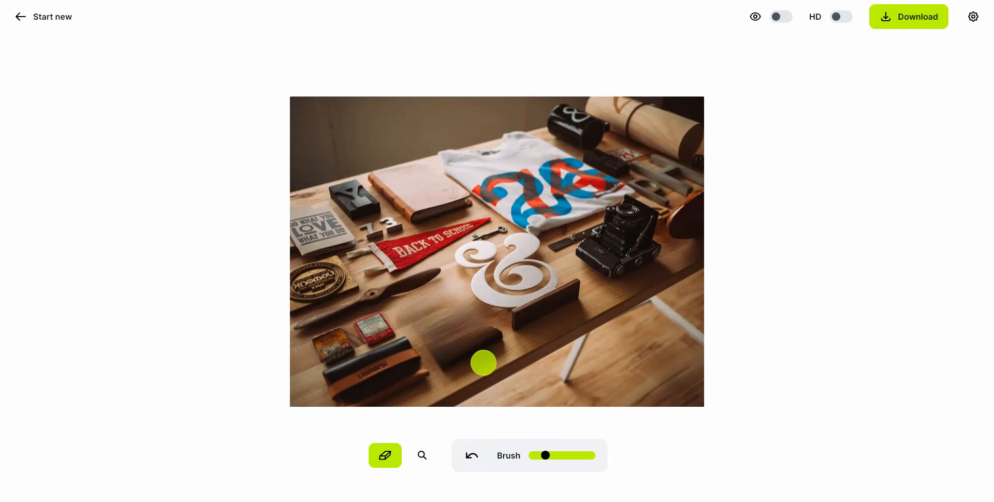
mouse_move(454, 363)
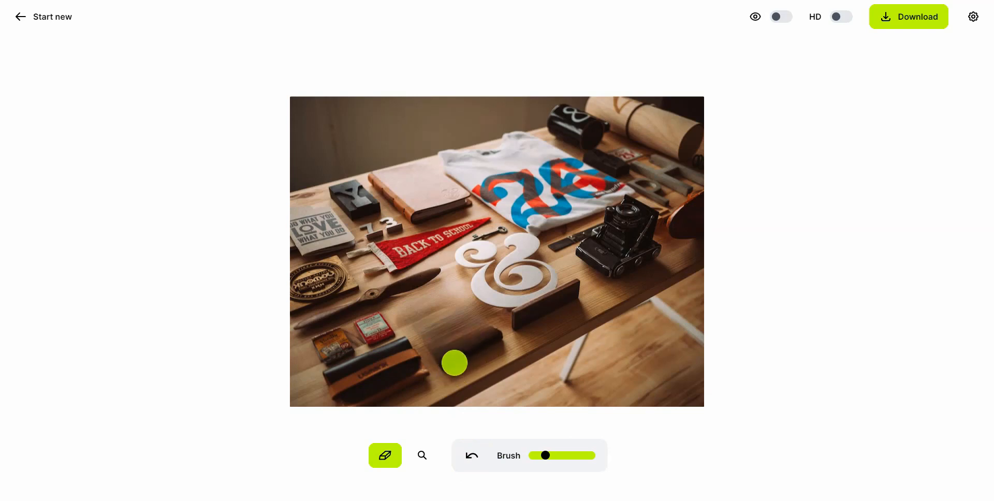
mouse_move(527, 340)
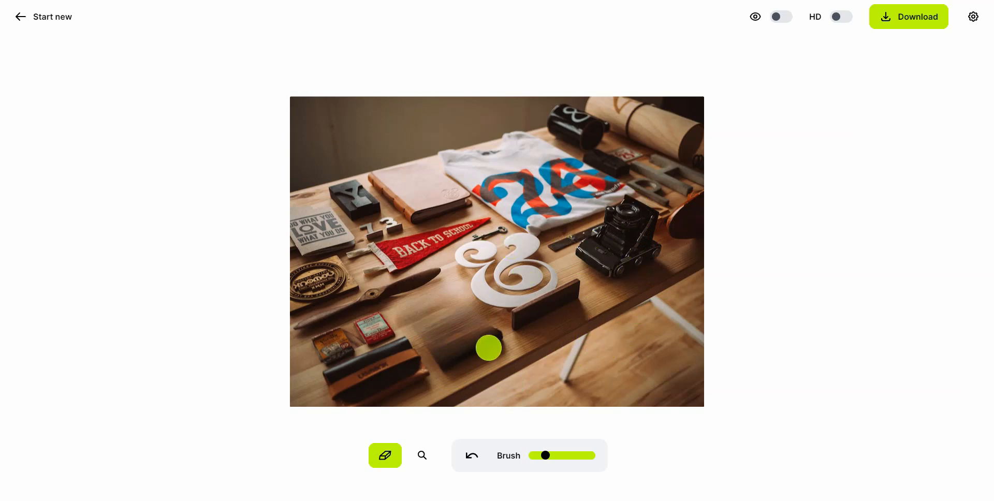
mouse_move(136, 92)
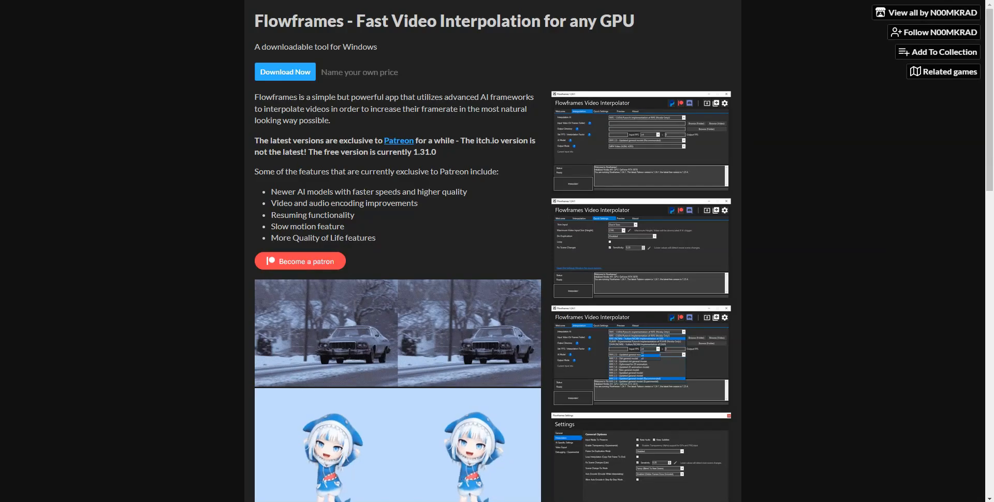
mouse_move(835, 238)
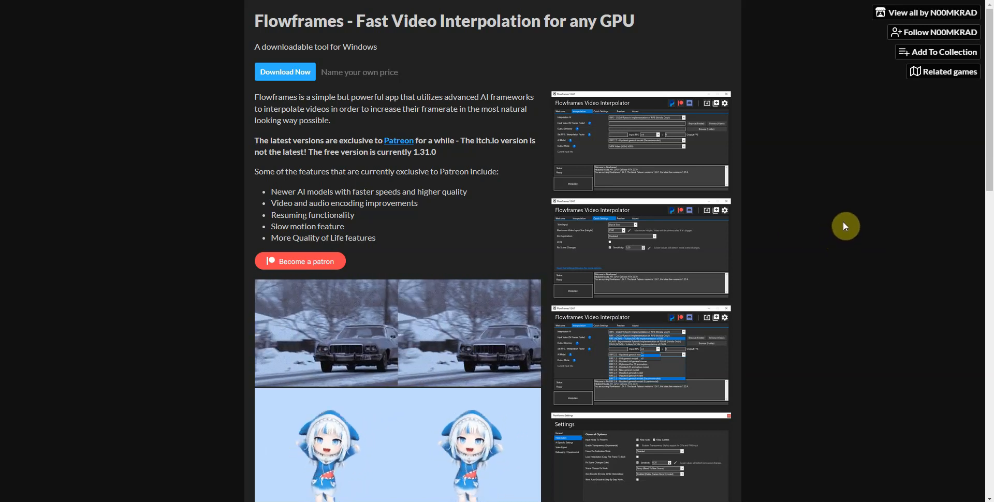
mouse_move(427, 201)
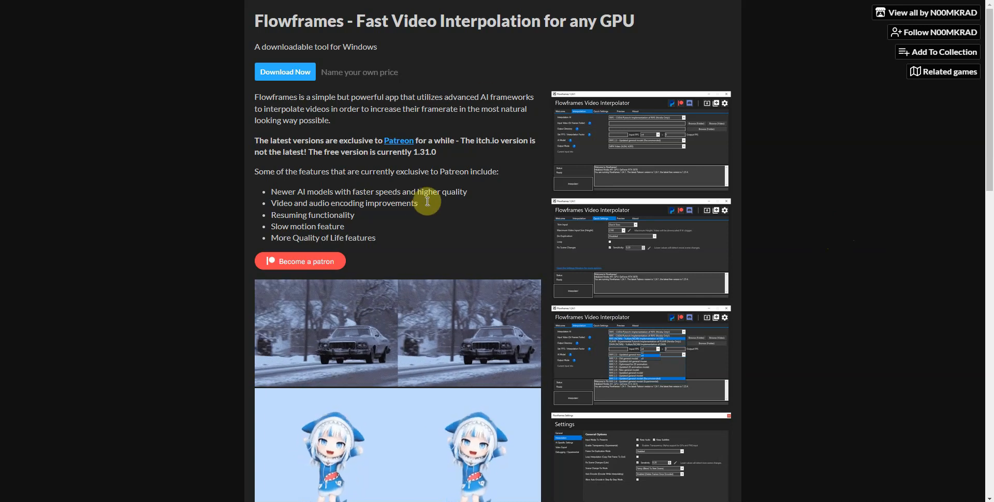
mouse_move(429, 242)
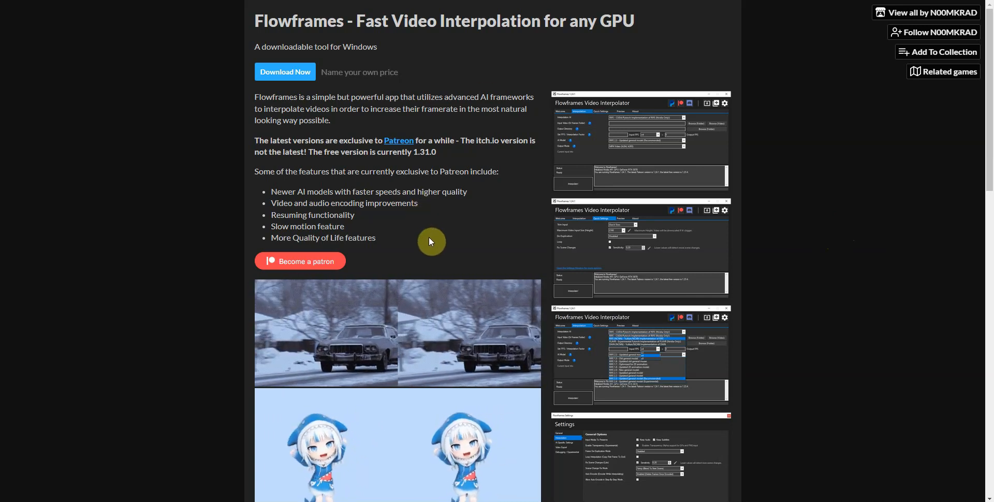
mouse_move(472, 356)
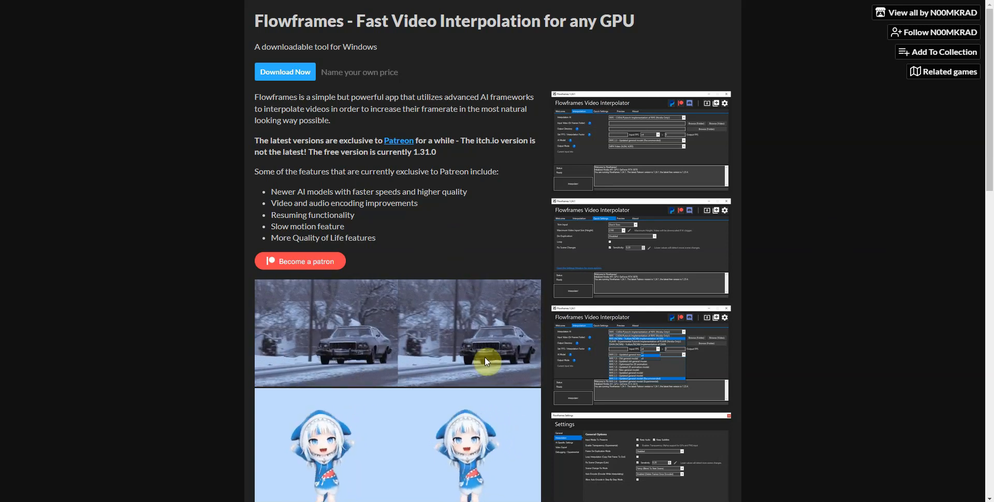
mouse_move(455, 235)
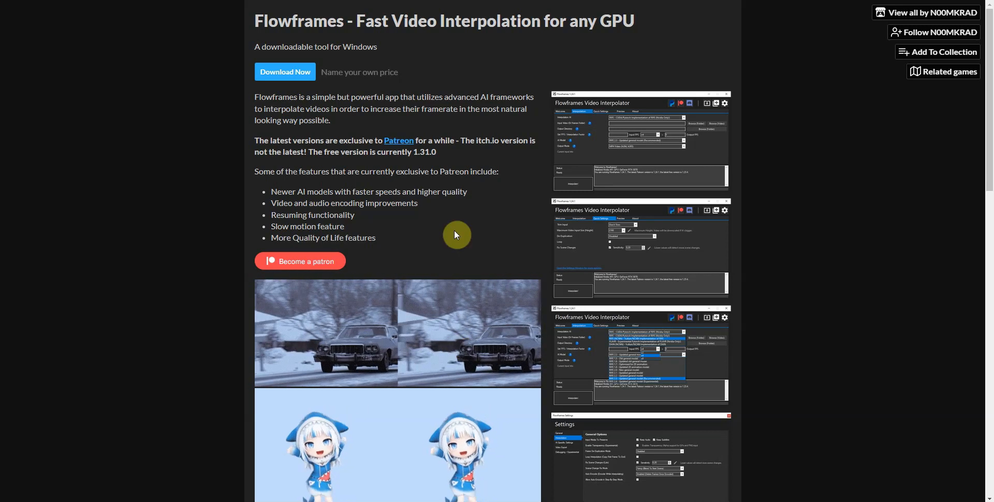
mouse_move(468, 108)
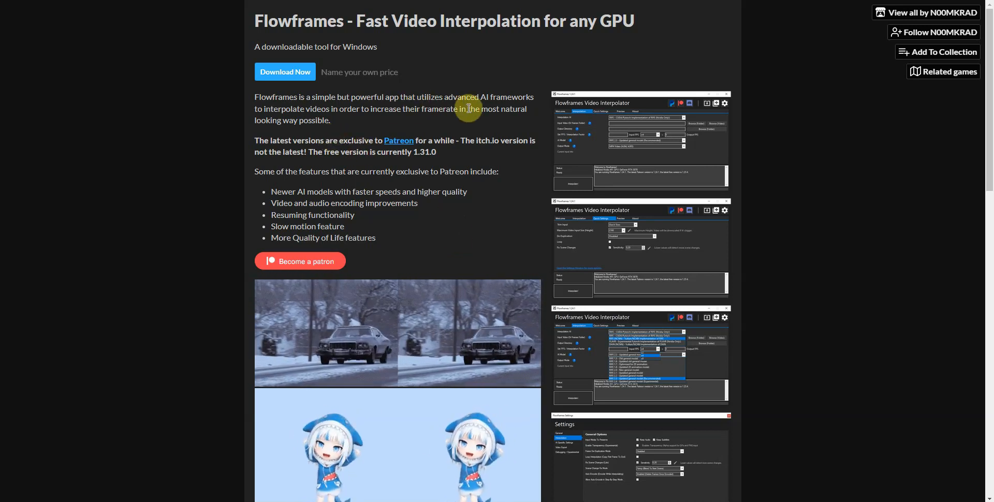
mouse_move(442, 354)
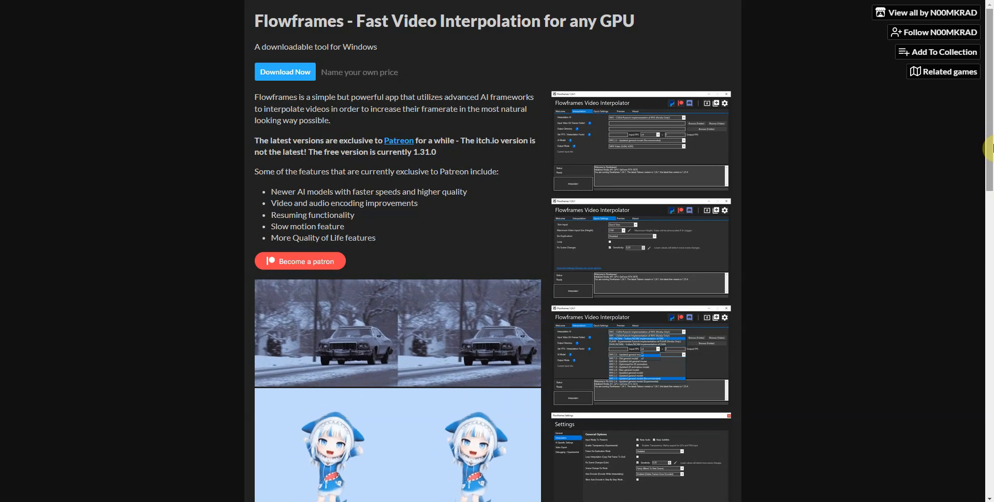
mouse_move(974, 213)
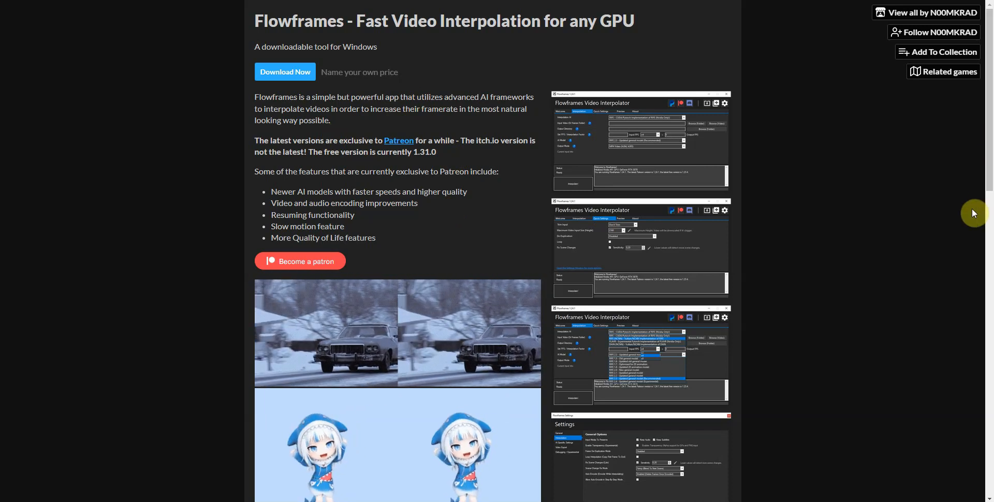